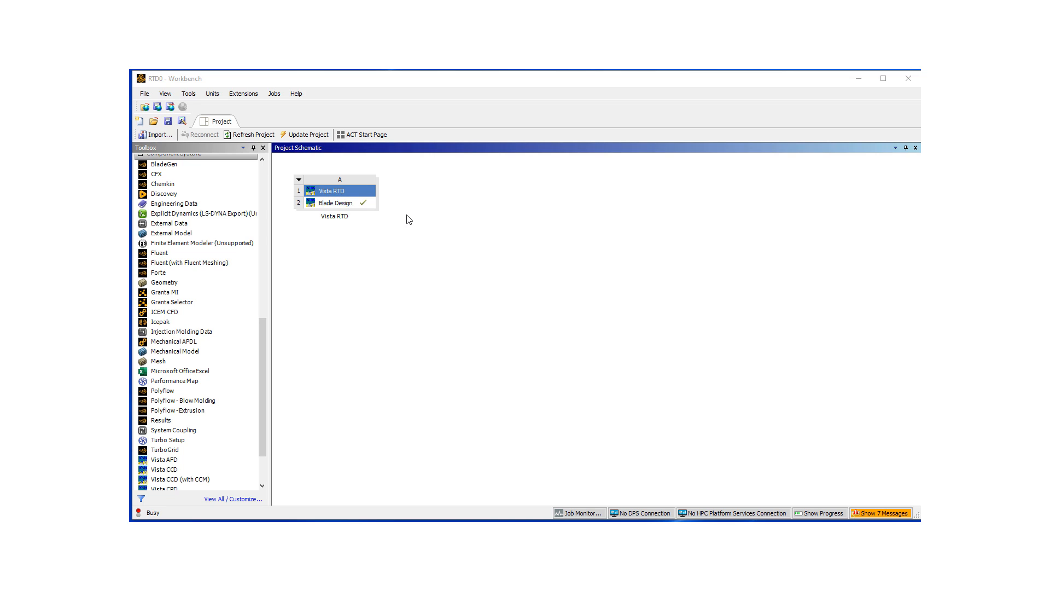
{"action": "mouse_move", "coordinate": [410, 207]}
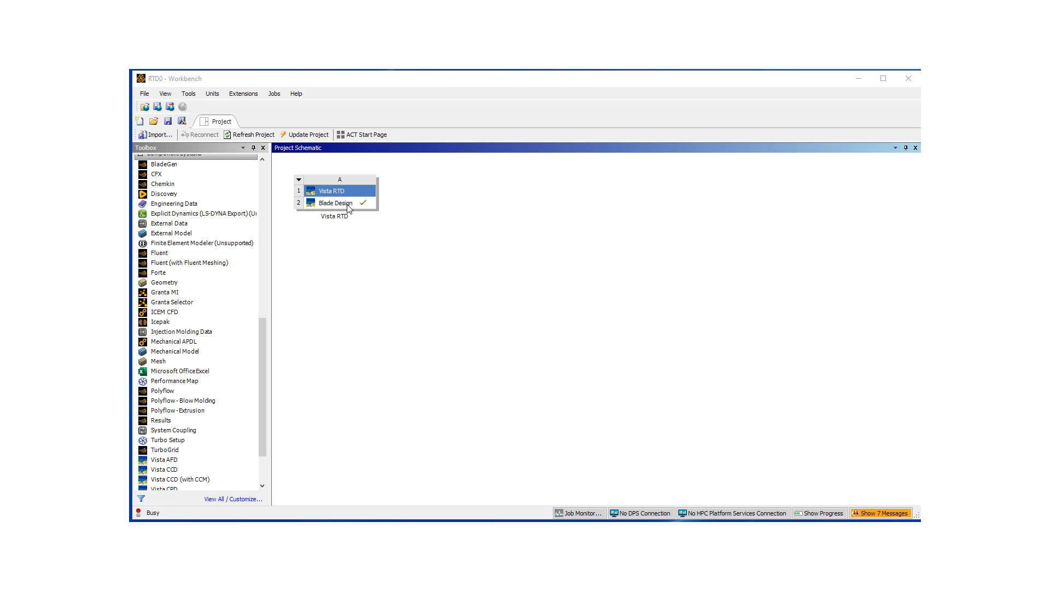
{"action": "mouse_move", "coordinate": [340, 205]}
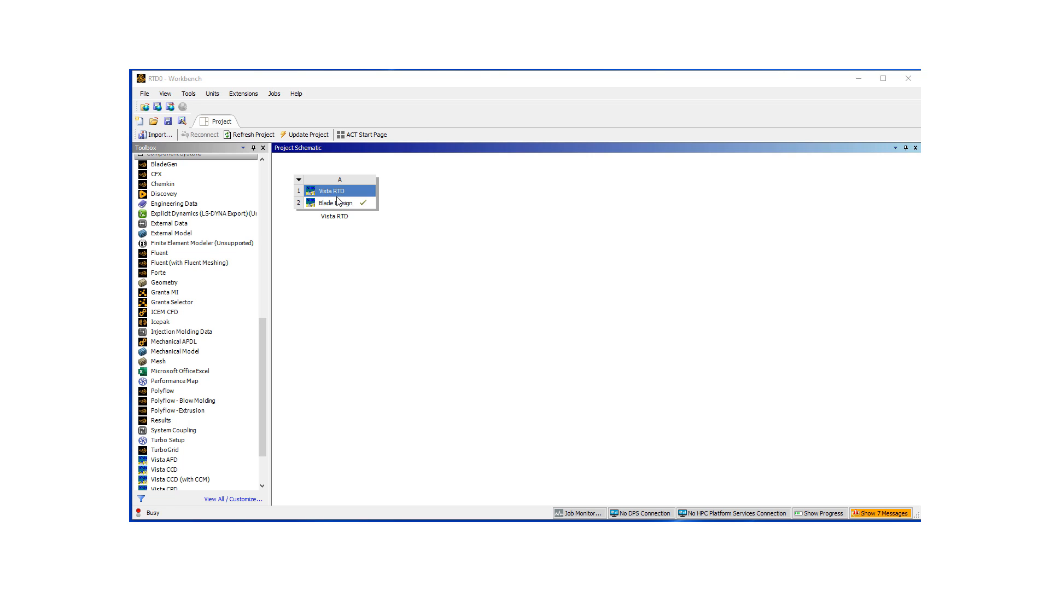
{"action": "mouse_move", "coordinate": [340, 206]}
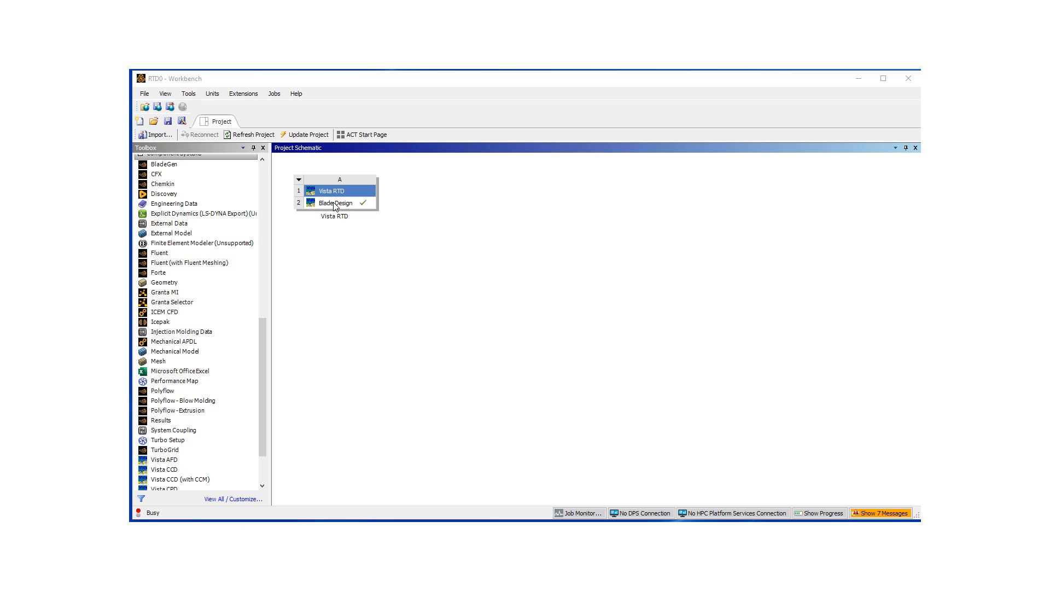
Review the Vista RTD turbine design inputs and impeller geometry, then close the design window.
{"action": "double_click", "coordinate": [338, 190]}
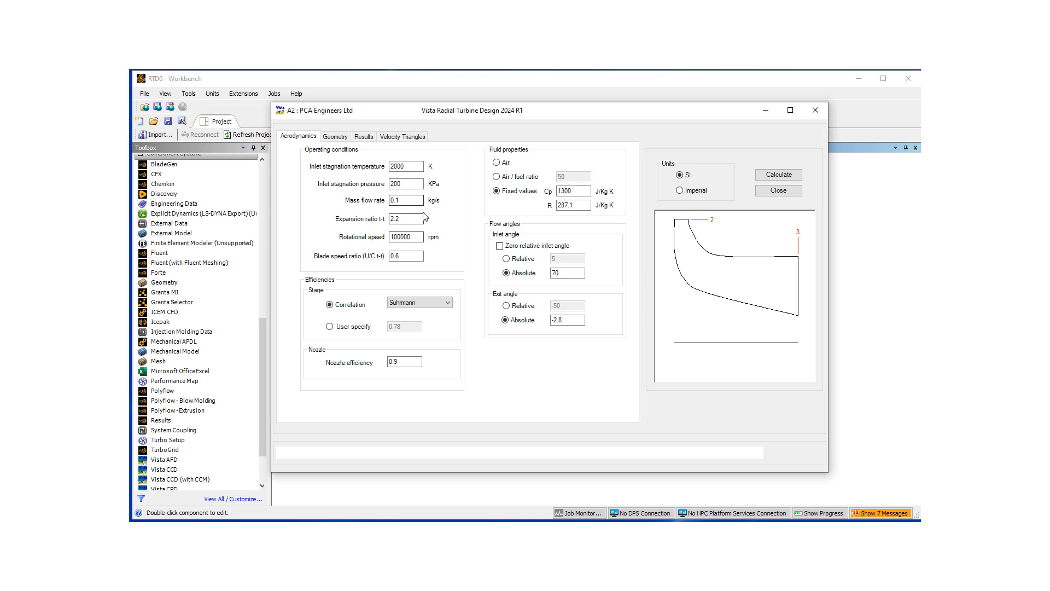
{"action": "mouse_move", "coordinate": [466, 229]}
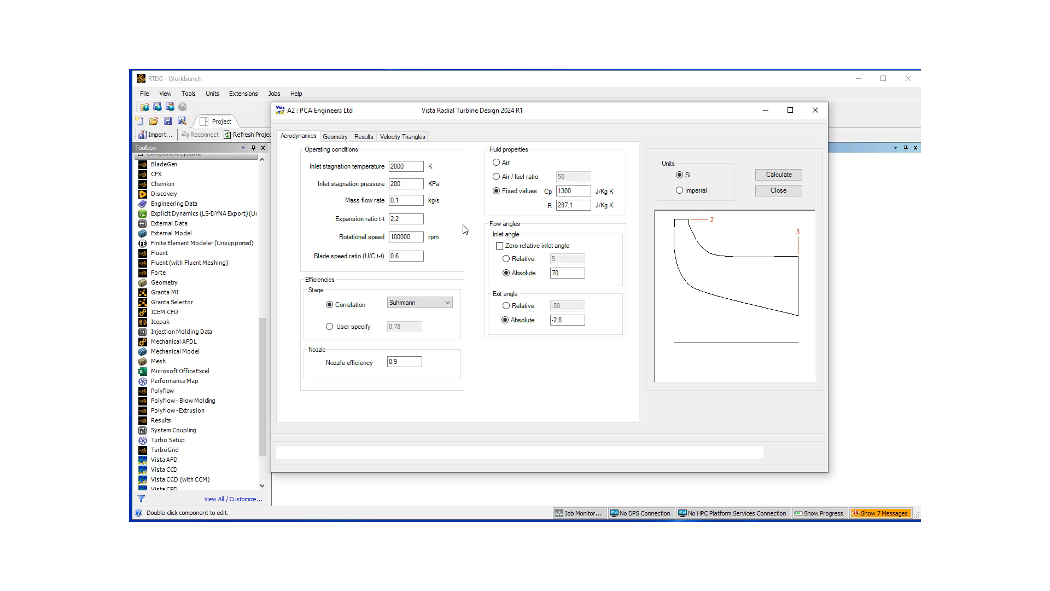
{"action": "left_click", "coordinate": [335, 137]}
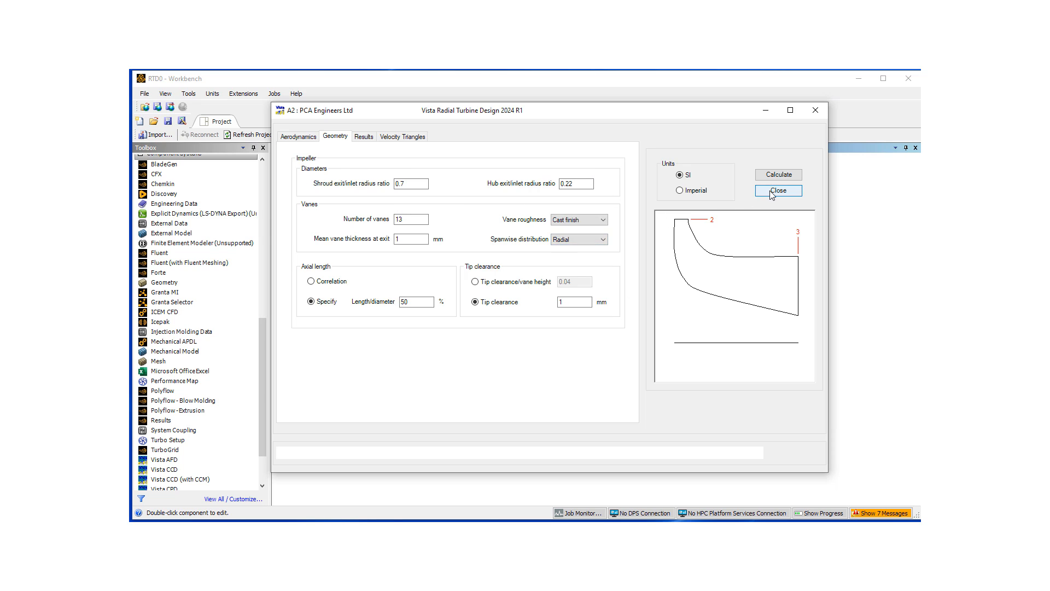
{"action": "left_click", "coordinate": [778, 190]}
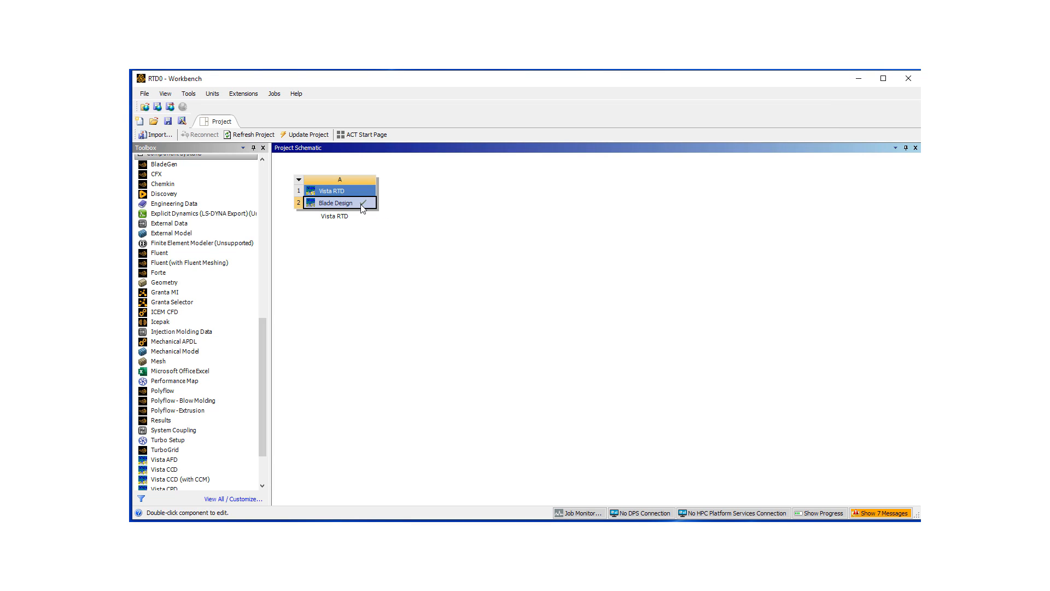
Create a new BladeGen system B linked from the Vista RTD Blade Design cell.
{"action": "right_click", "coordinate": [334, 202]}
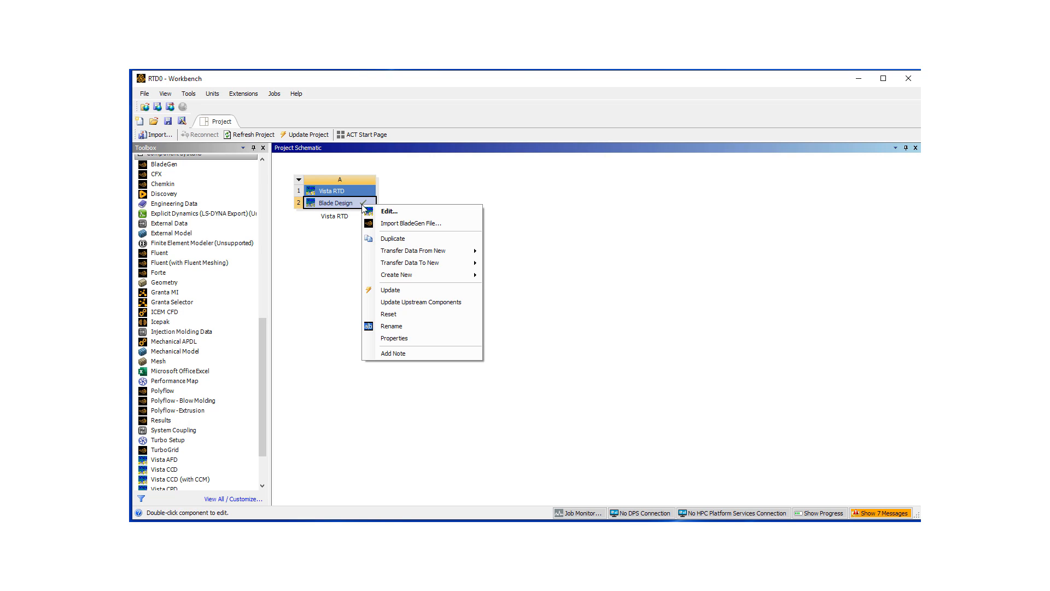
{"action": "mouse_move", "coordinate": [397, 274]}
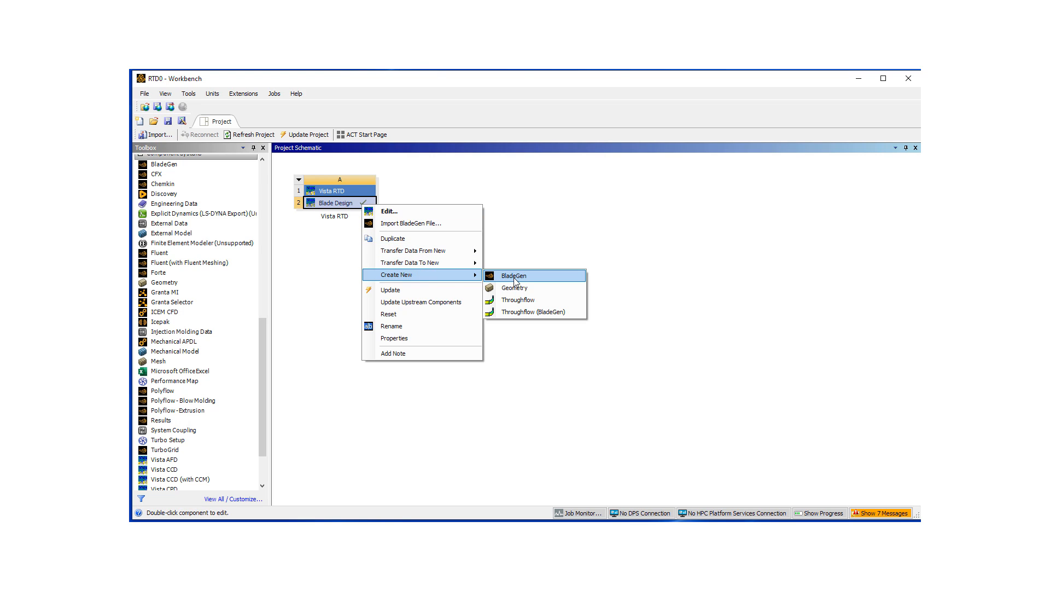
{"action": "left_click", "coordinate": [513, 276]}
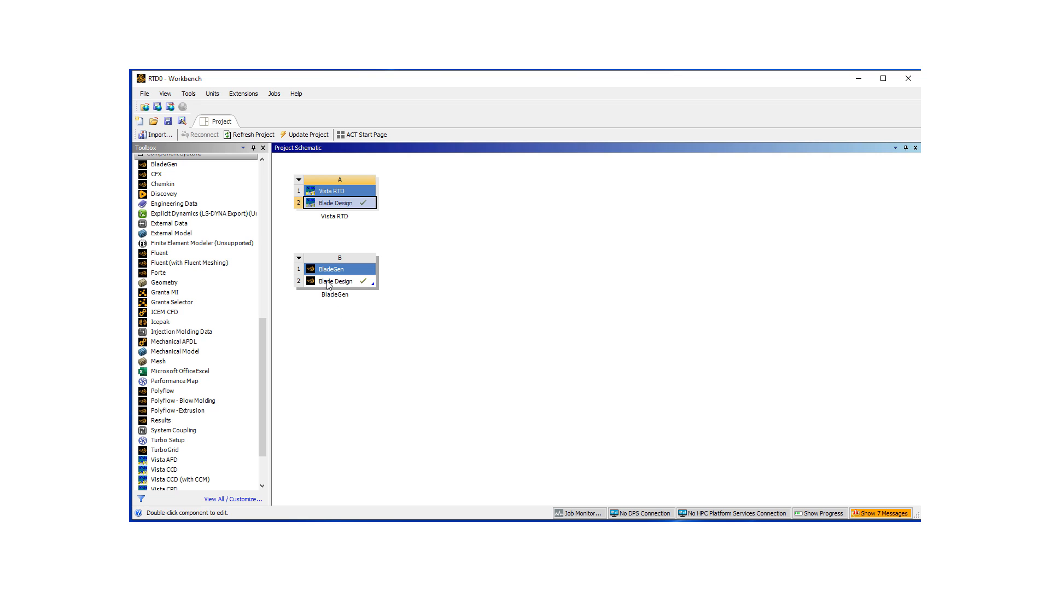
Load the new system's blade design into BladeGen showing the radial turbine blade's curves.
{"action": "double_click", "coordinate": [335, 281]}
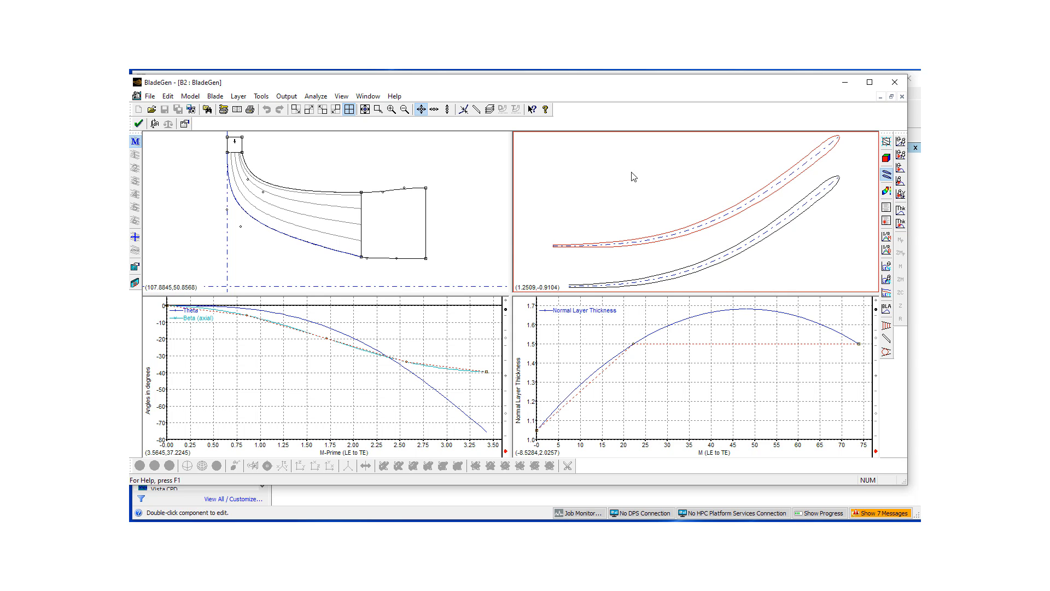
{"action": "mouse_move", "coordinate": [708, 176]}
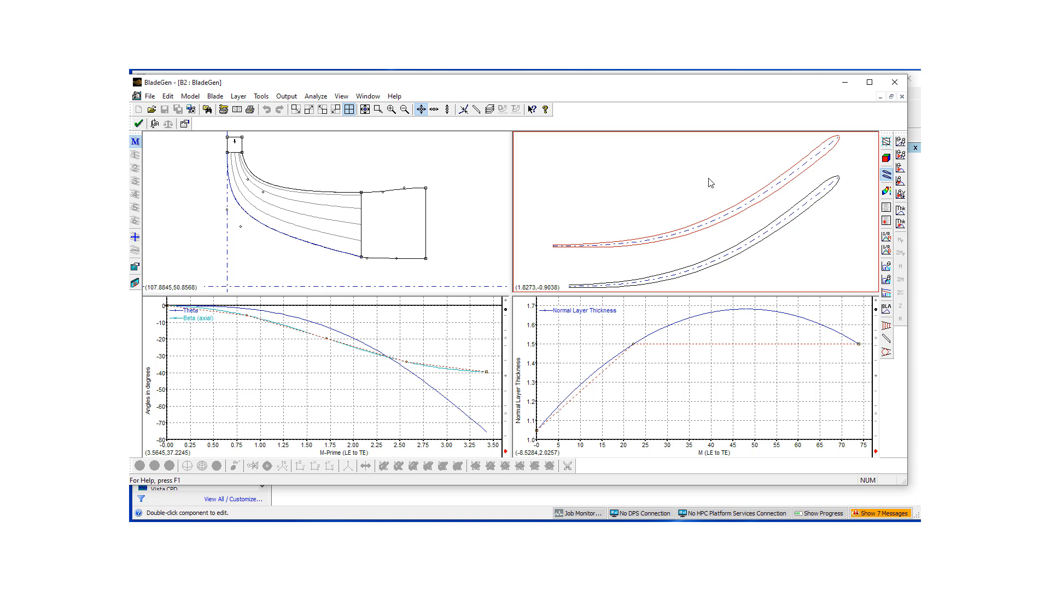
{"action": "mouse_move", "coordinate": [568, 172]}
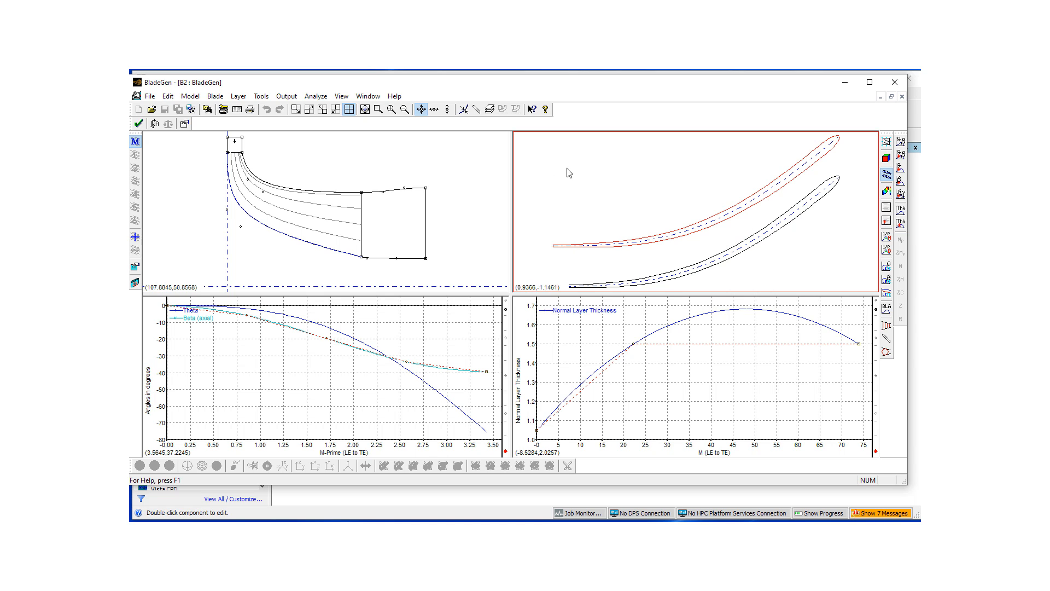
{"action": "mouse_move", "coordinate": [612, 214]}
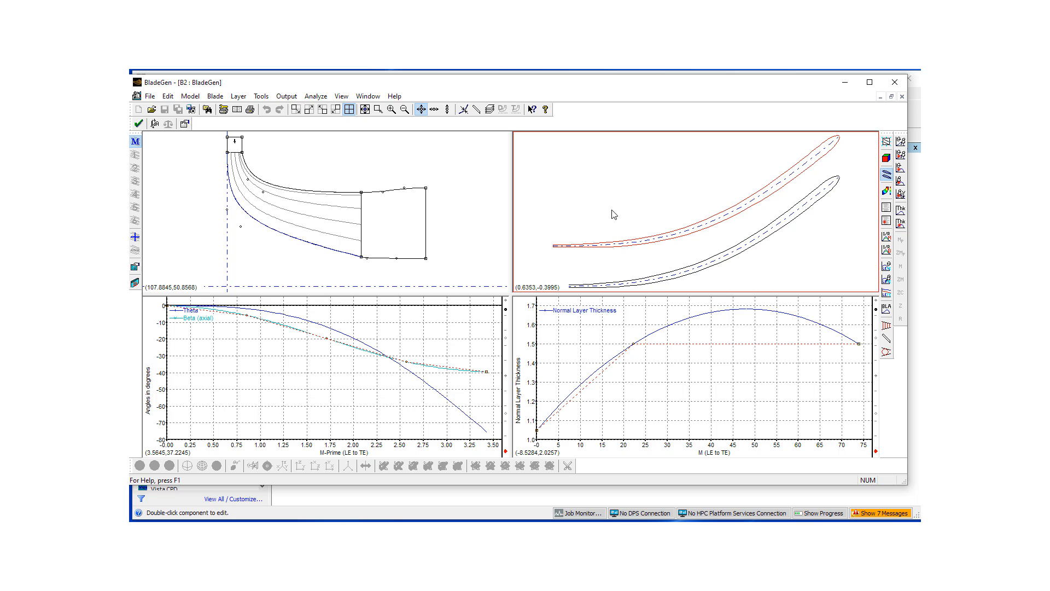
{"action": "mouse_move", "coordinate": [265, 212]}
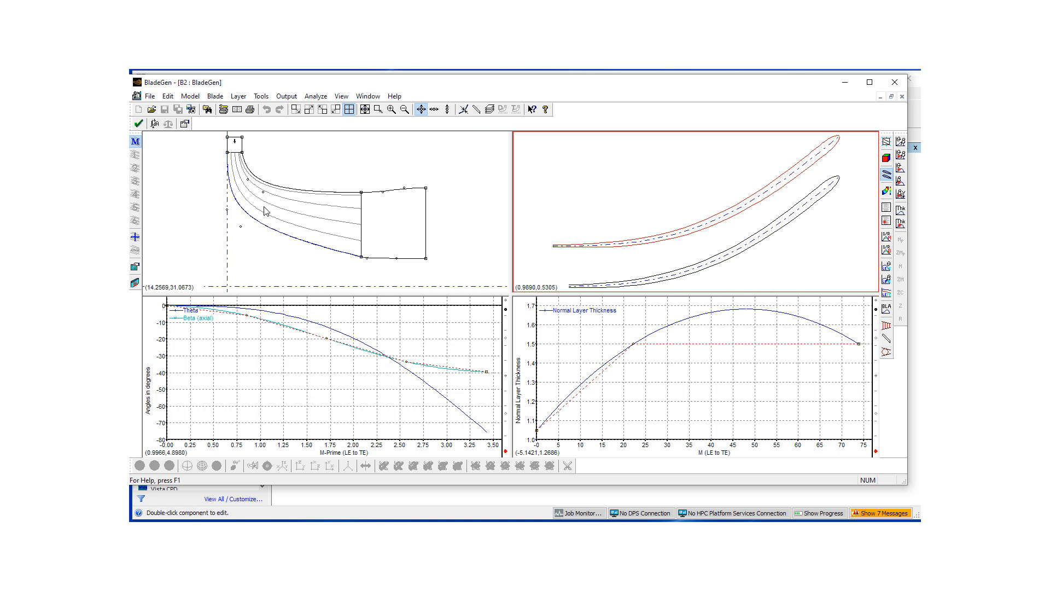
{"action": "mouse_move", "coordinate": [285, 173]}
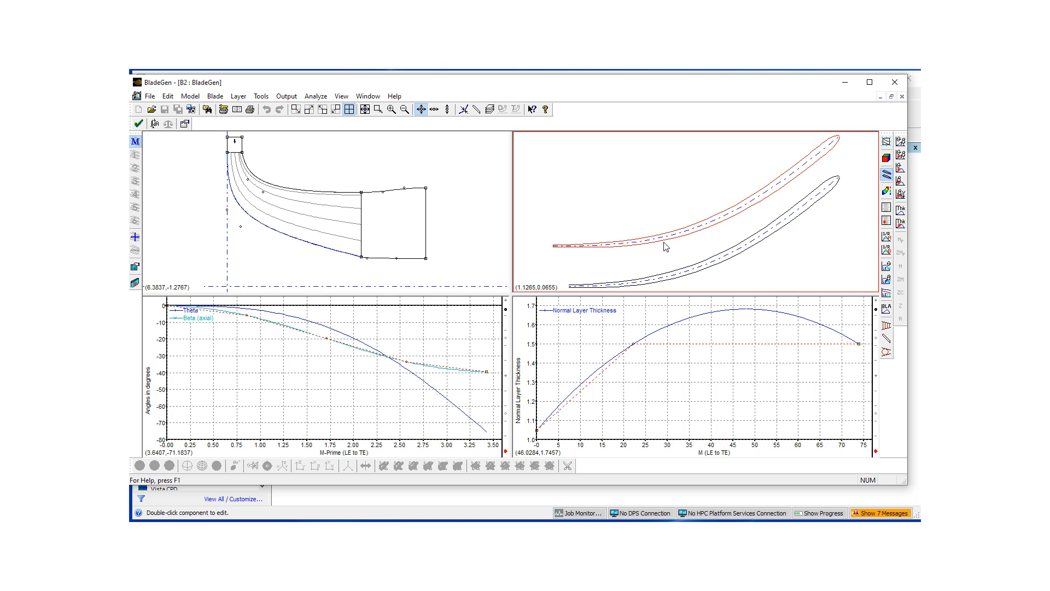
{"action": "mouse_move", "coordinate": [816, 255]}
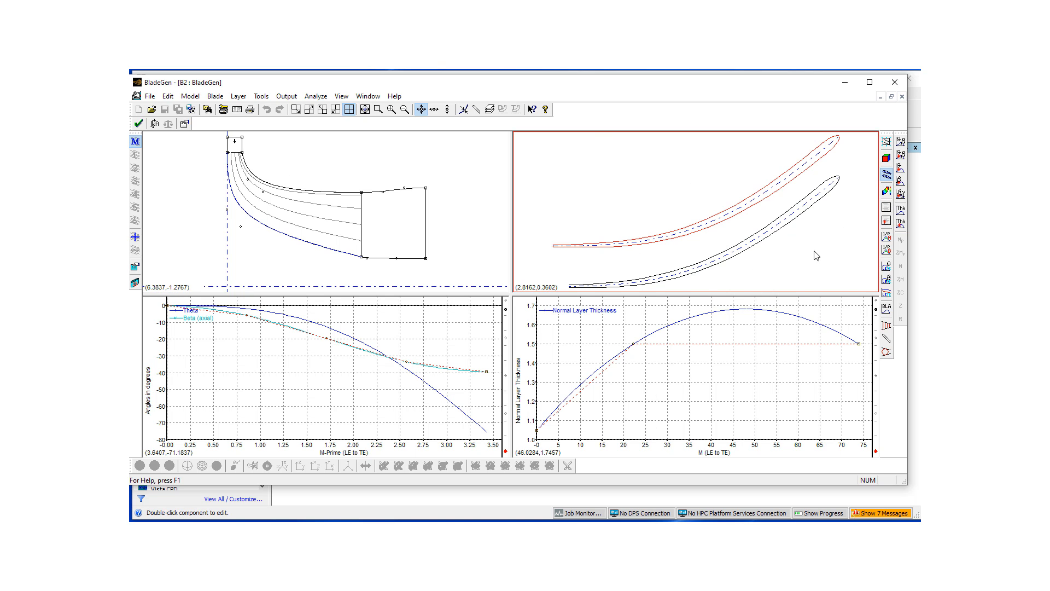
{"action": "mouse_move", "coordinate": [706, 160]}
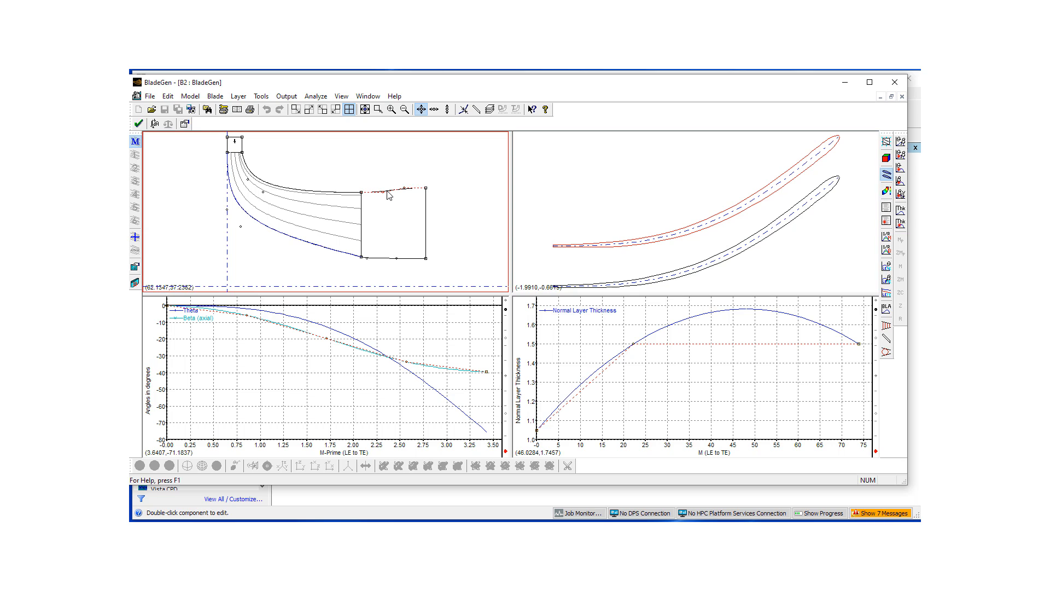
{"action": "mouse_move", "coordinate": [378, 195]}
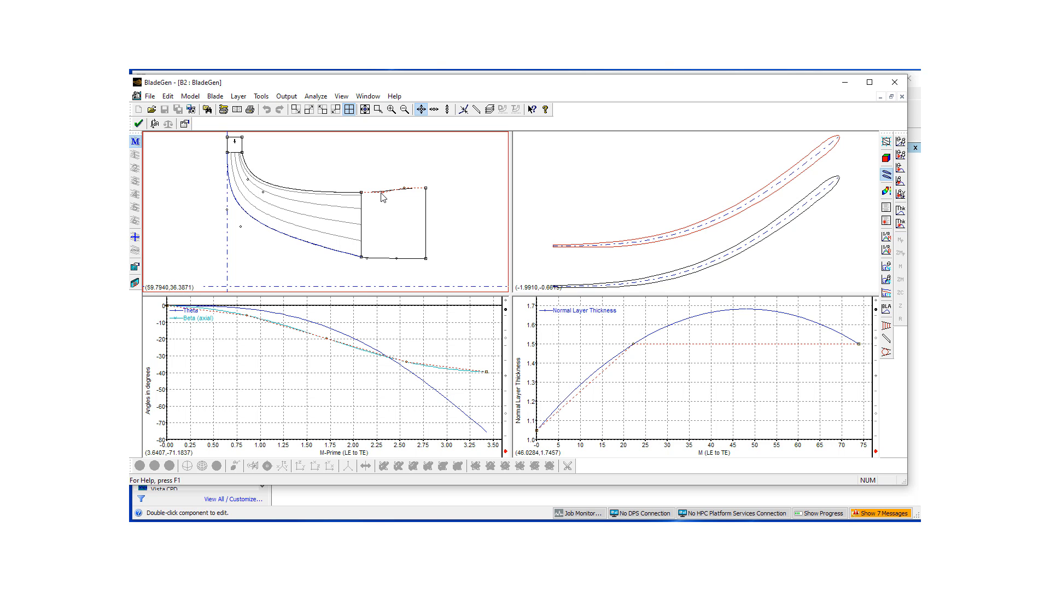
{"action": "mouse_move", "coordinate": [237, 193]}
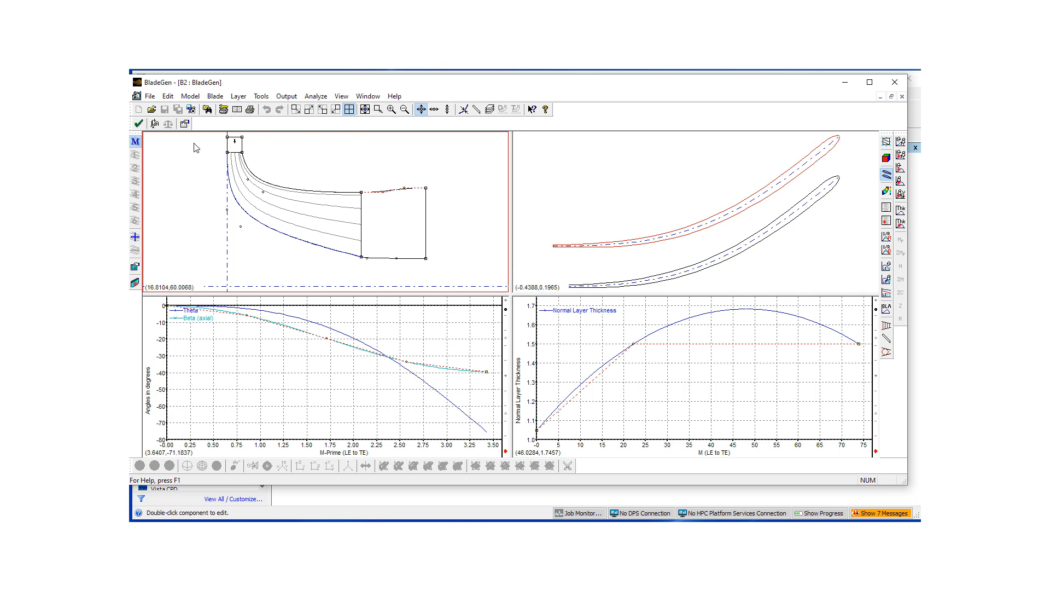
{"action": "mouse_move", "coordinate": [335, 186]}
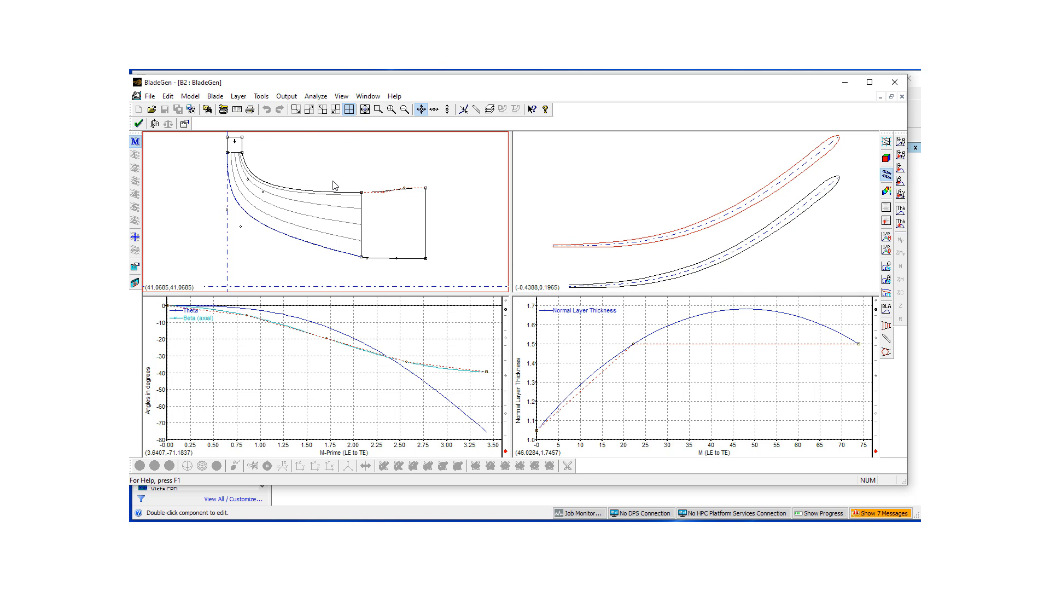
{"action": "mouse_move", "coordinate": [281, 191]}
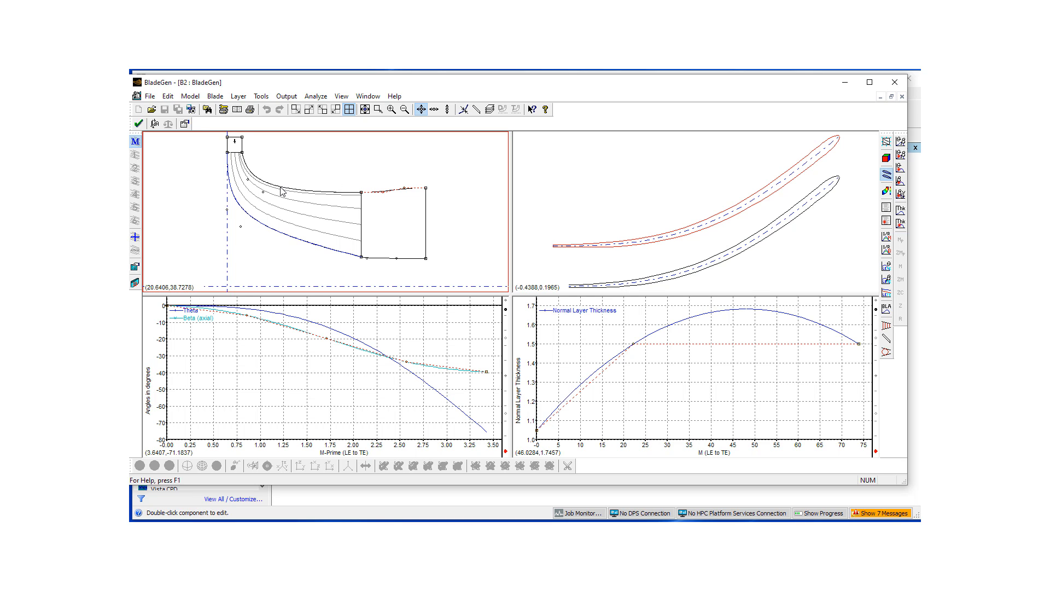
{"action": "mouse_move", "coordinate": [369, 388]}
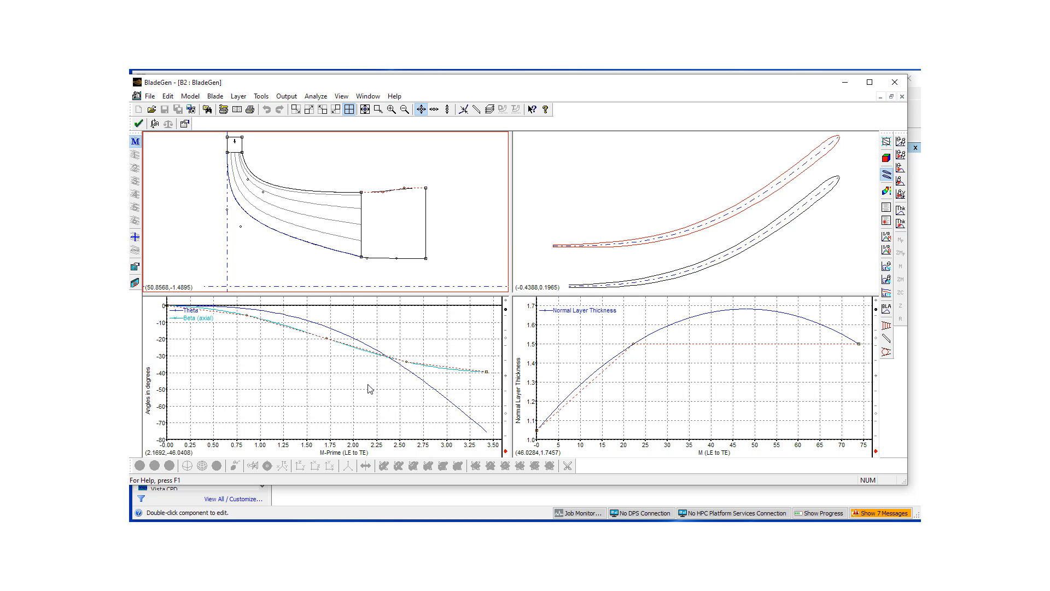
{"action": "mouse_move", "coordinate": [635, 389]}
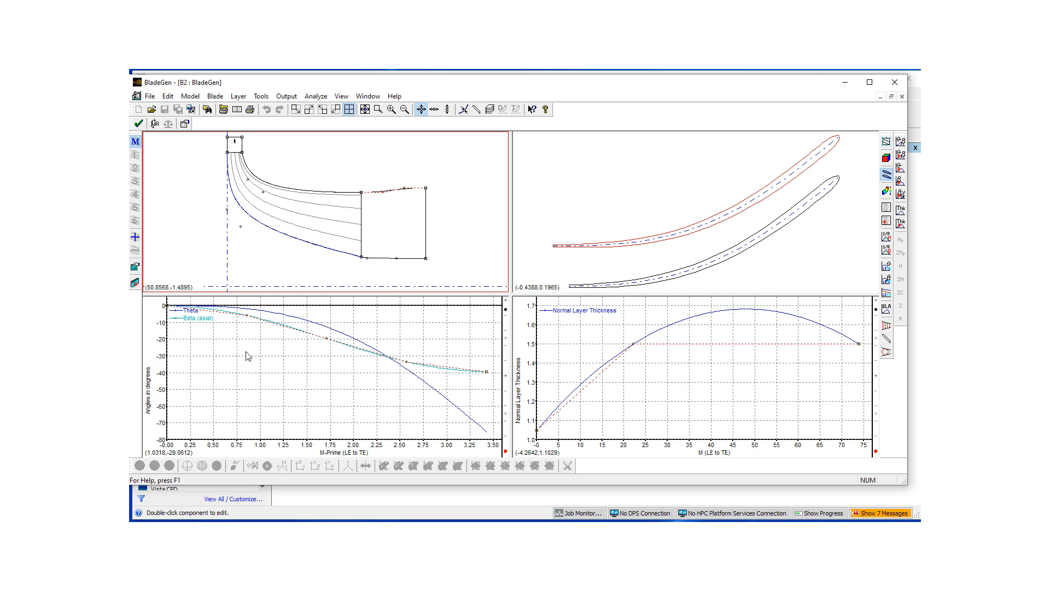
{"action": "mouse_move", "coordinate": [305, 399]}
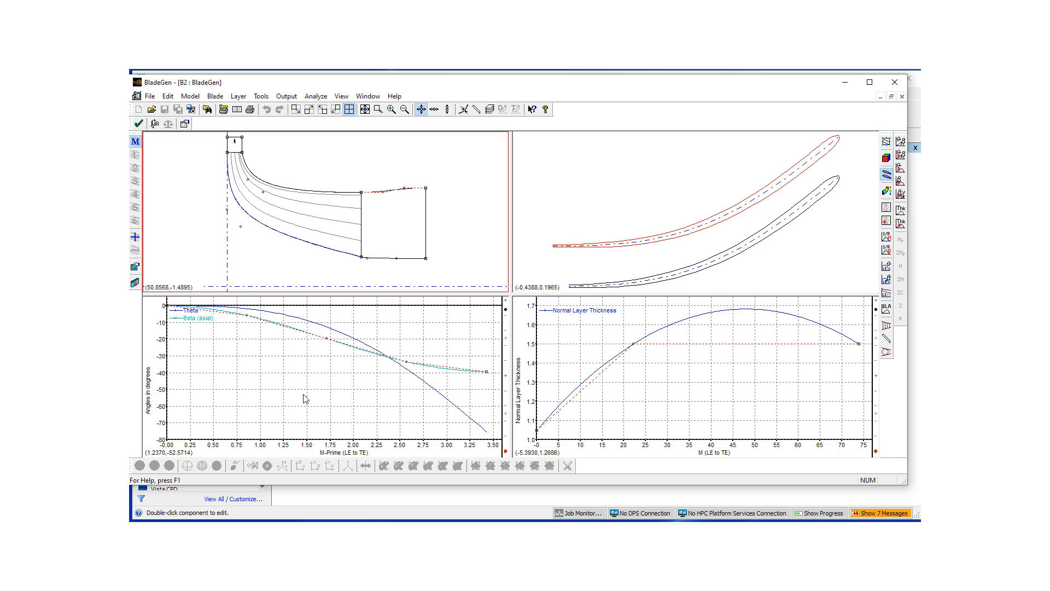
{"action": "mouse_move", "coordinate": [502, 381]}
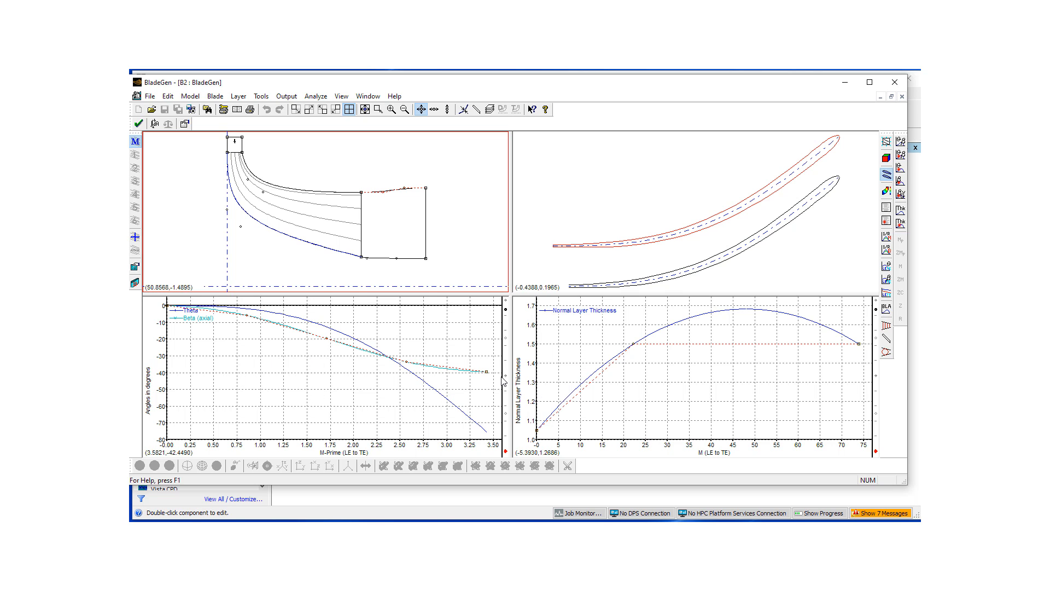
{"action": "mouse_move", "coordinate": [416, 416]}
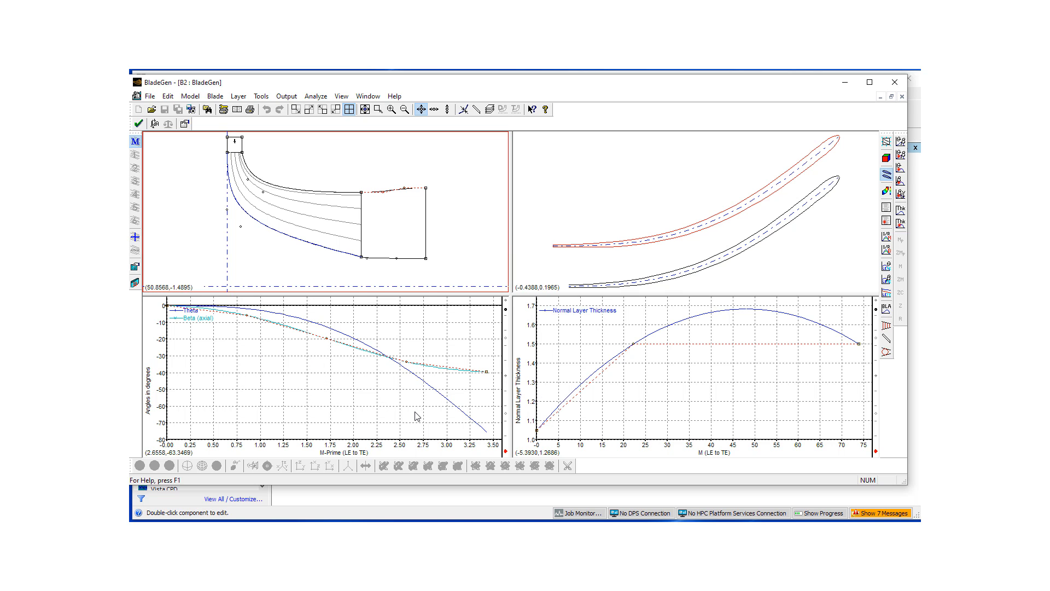
{"action": "mouse_move", "coordinate": [606, 423]}
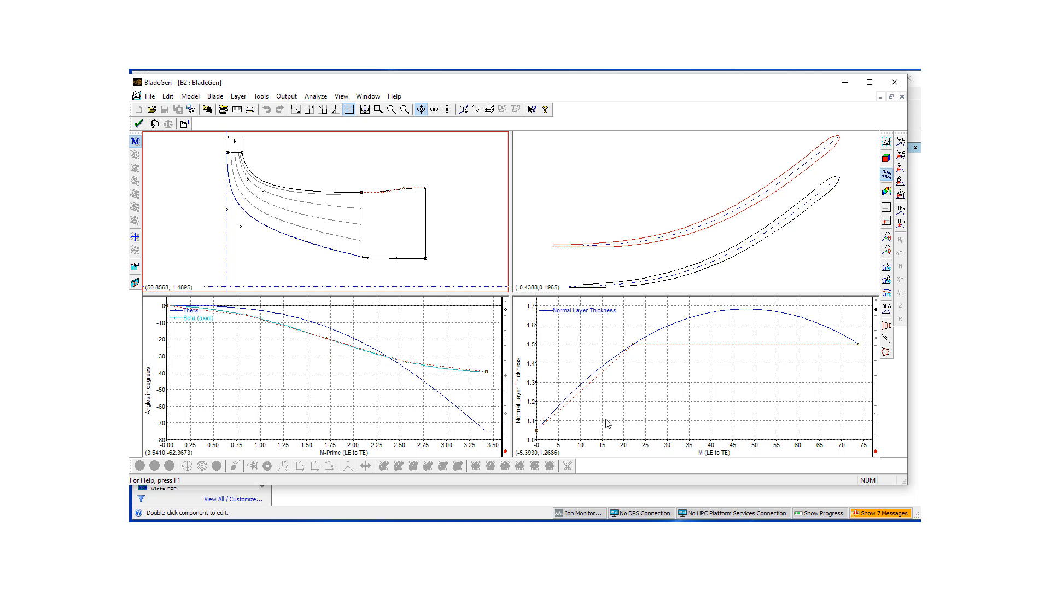
{"action": "mouse_move", "coordinate": [629, 375]}
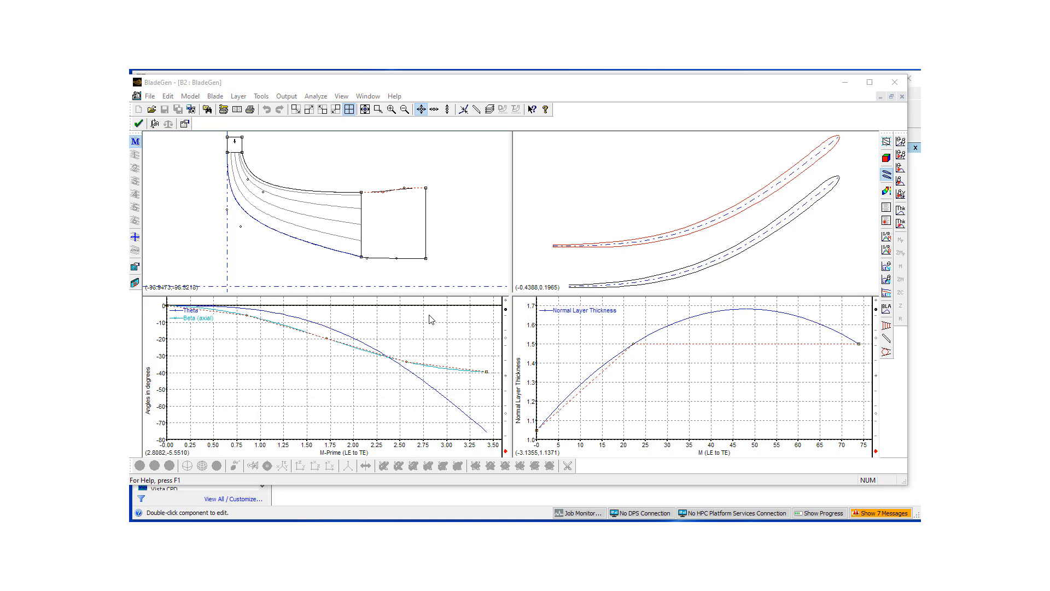
{"action": "mouse_move", "coordinate": [676, 246]}
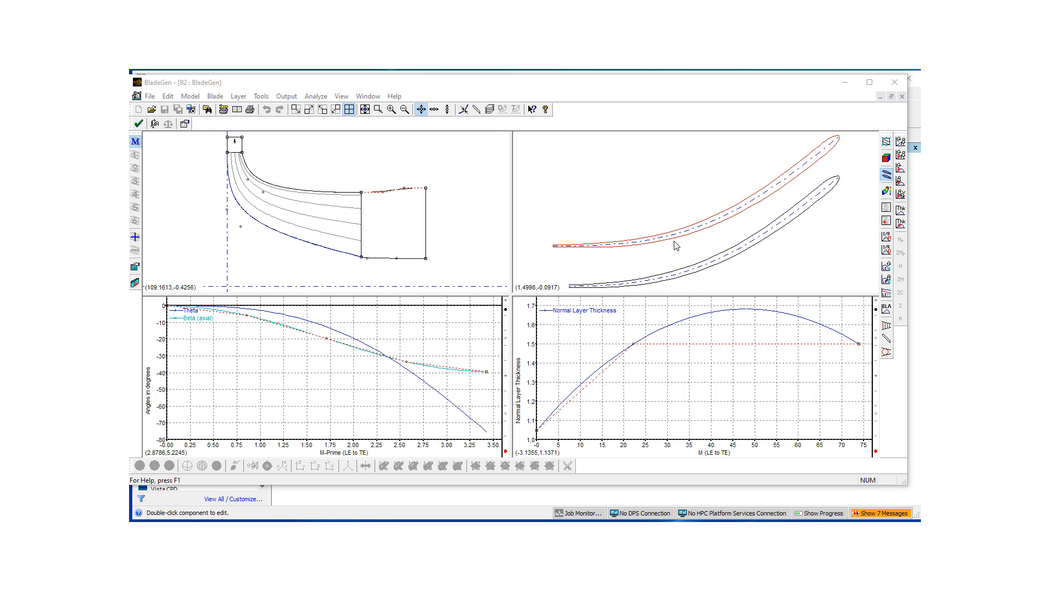
{"action": "mouse_move", "coordinate": [267, 187]}
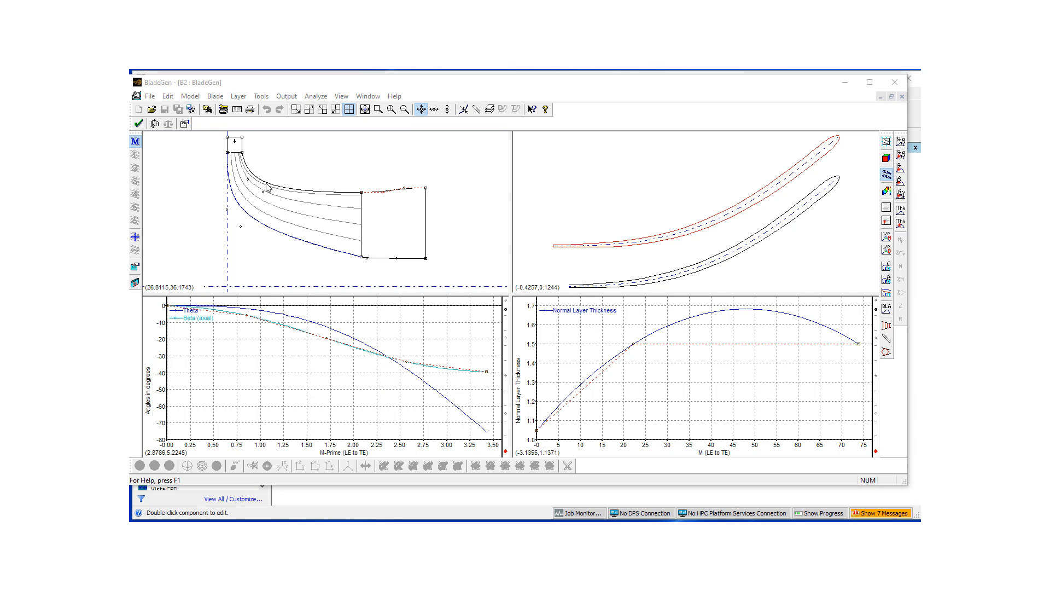
{"action": "mouse_move", "coordinate": [470, 328]}
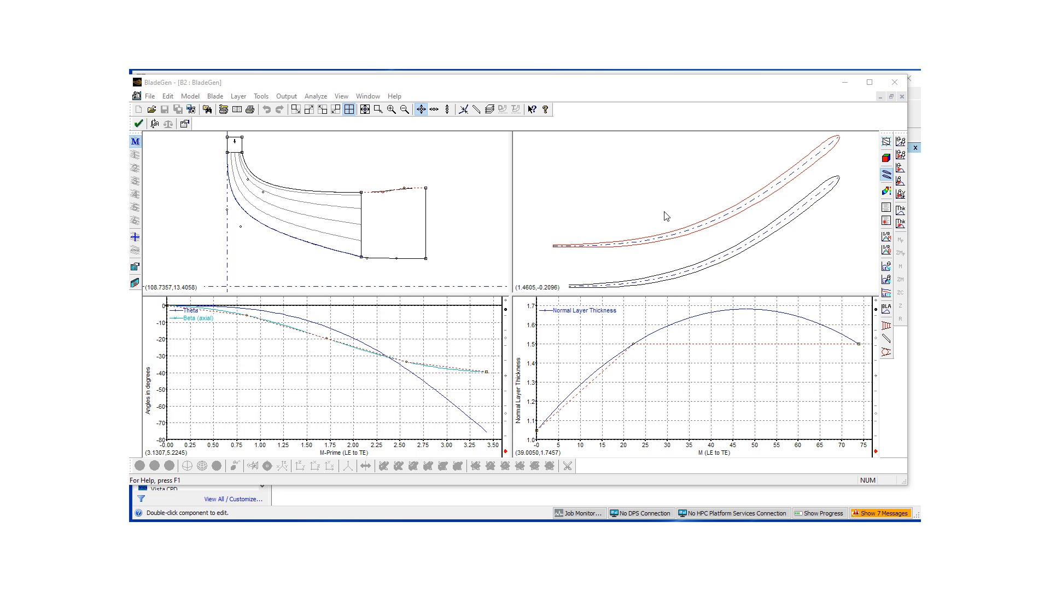
Cycle the upper-right pane through layer parameters and area plots, ending on Maximum Spherical Diameter.
{"action": "left_click", "coordinate": [697, 214]}
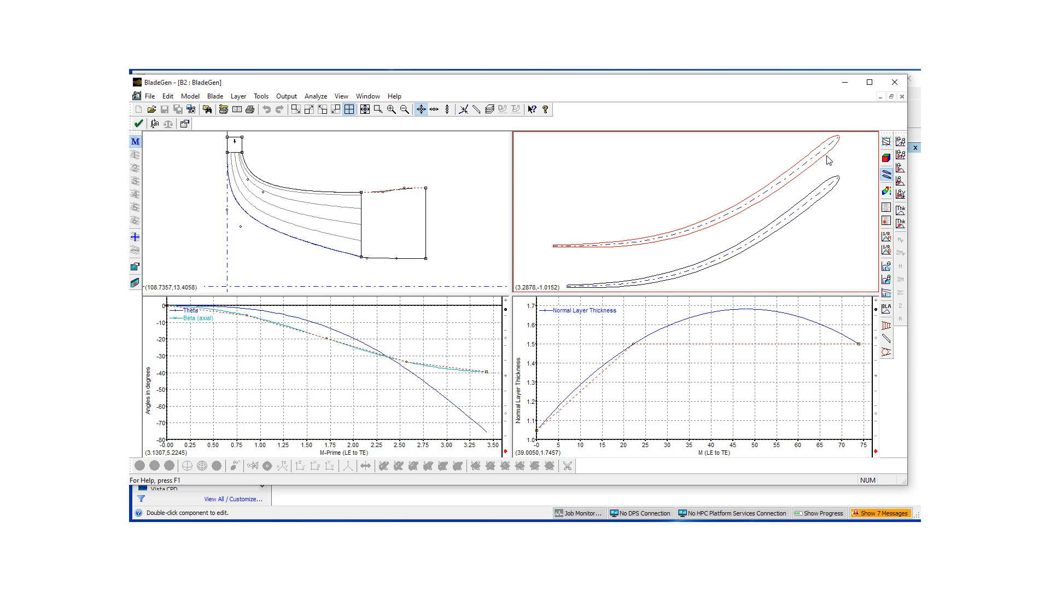
{"action": "mouse_move", "coordinate": [750, 258]}
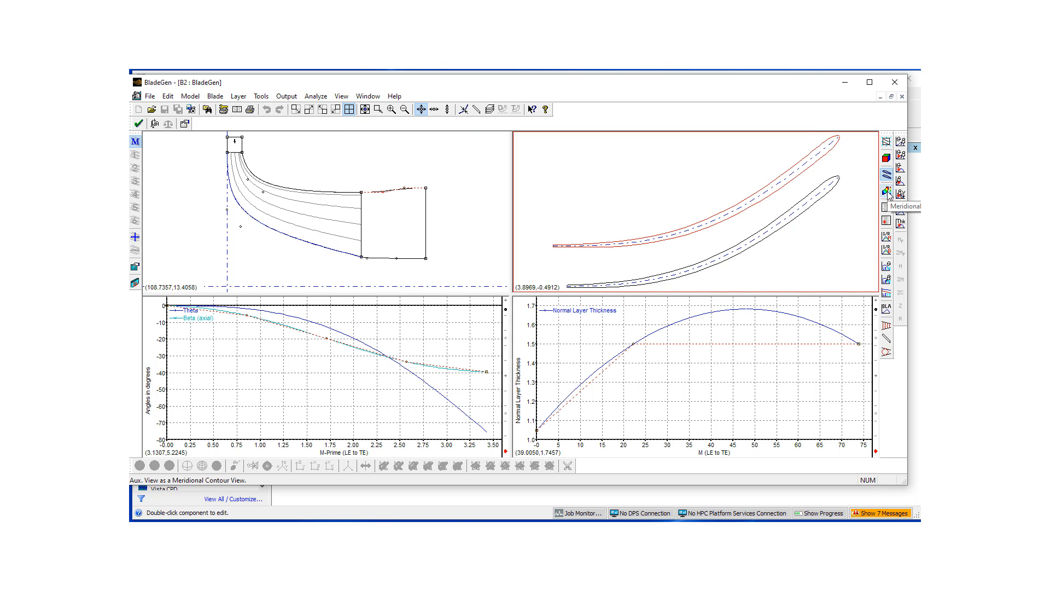
{"action": "left_click", "coordinate": [885, 193]}
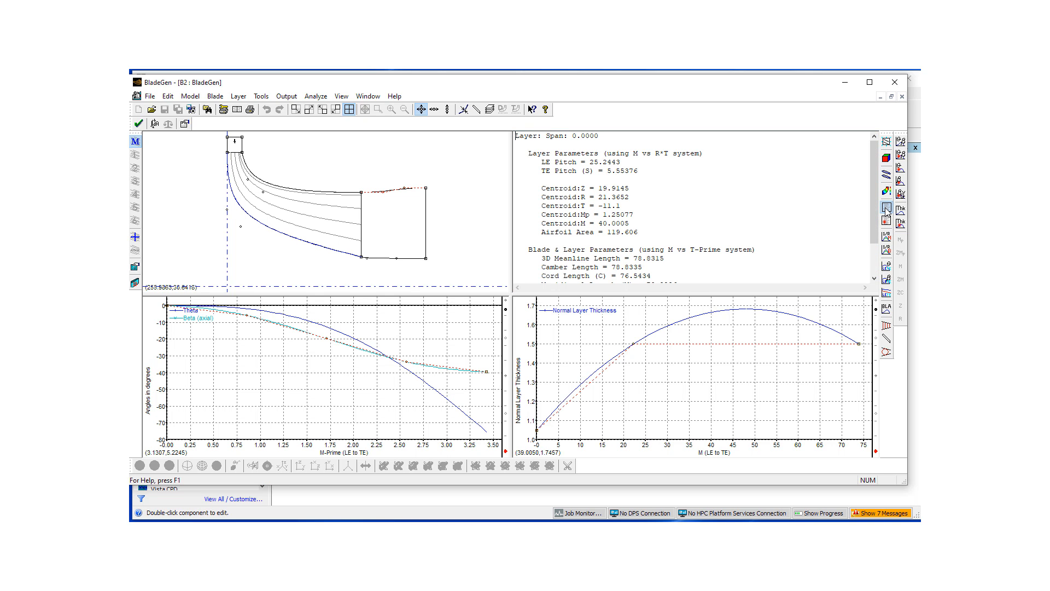
{"action": "mouse_move", "coordinate": [887, 211]}
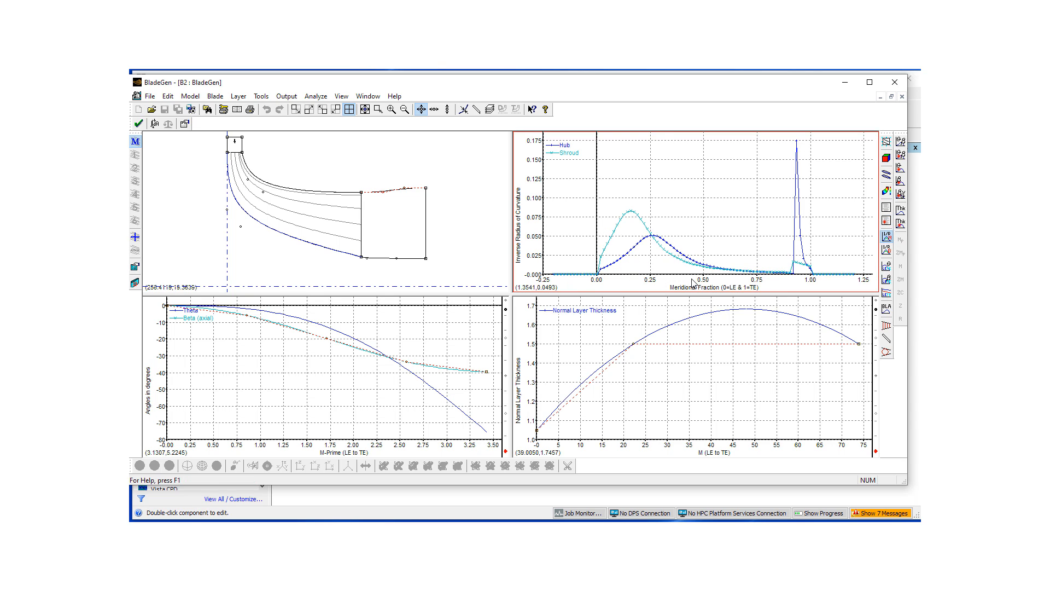
{"action": "mouse_move", "coordinate": [886, 240]}
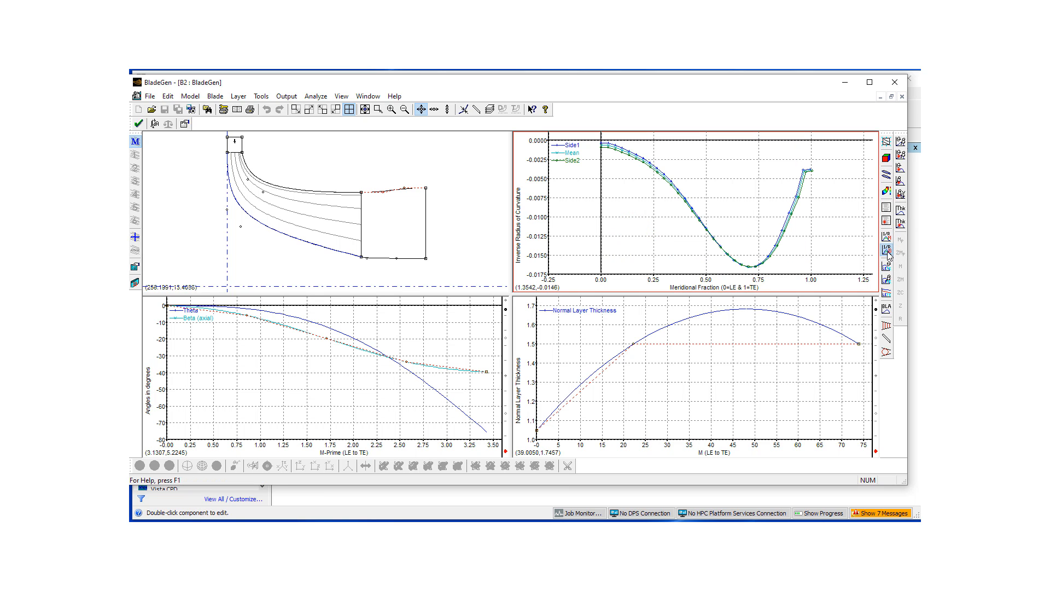
{"action": "mouse_move", "coordinate": [724, 283]}
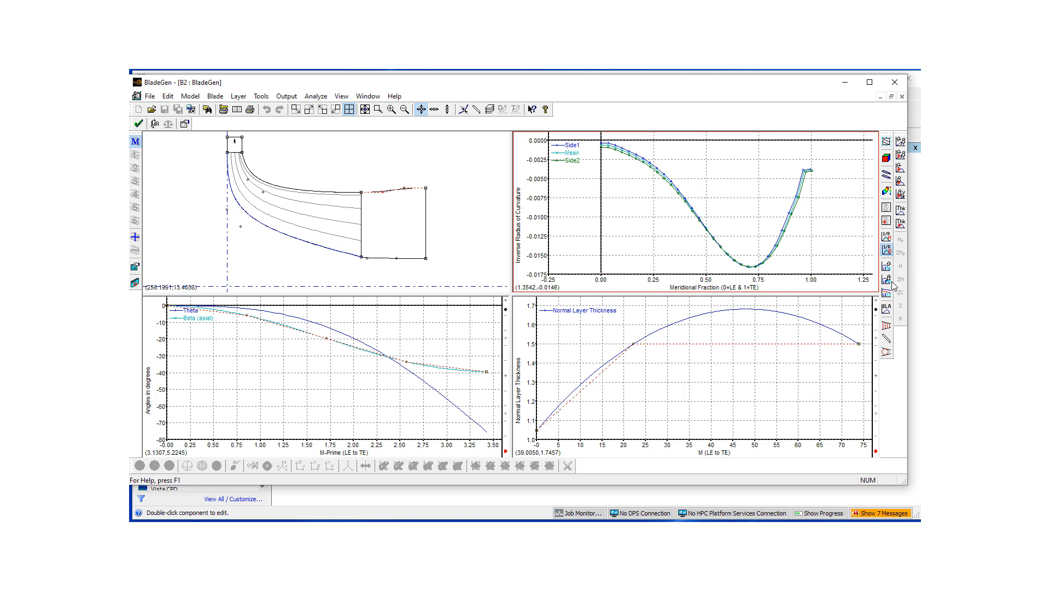
{"action": "left_click", "coordinate": [887, 271]}
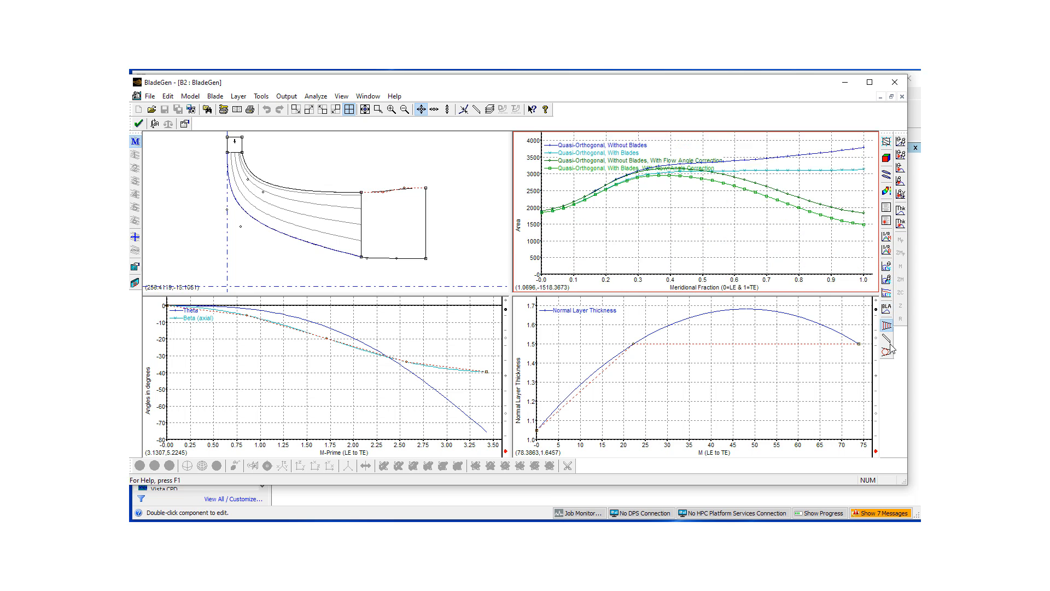
{"action": "left_click", "coordinate": [905, 344]}
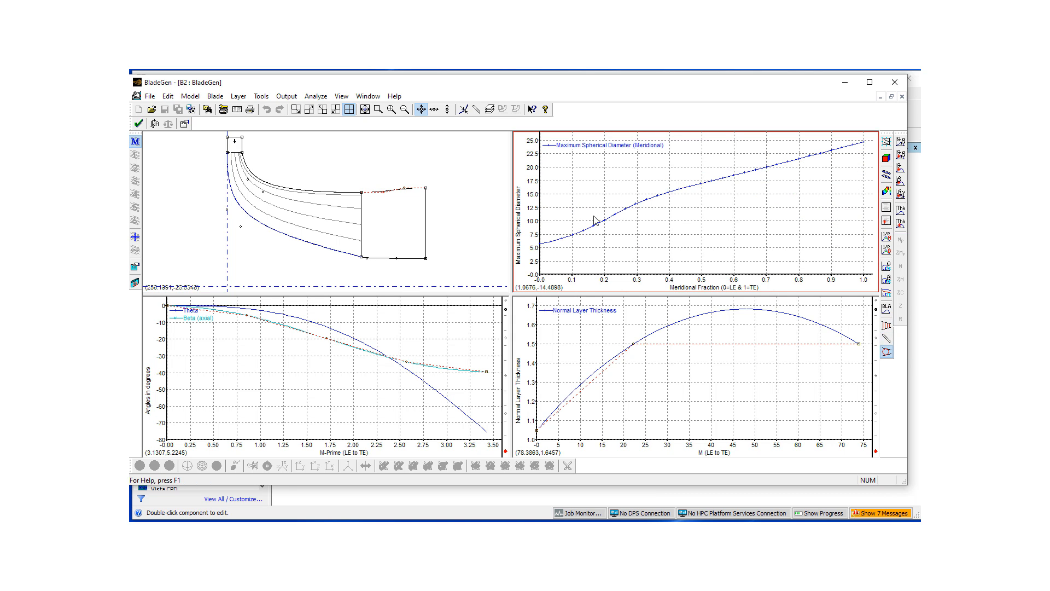
{"action": "mouse_move", "coordinate": [857, 176]}
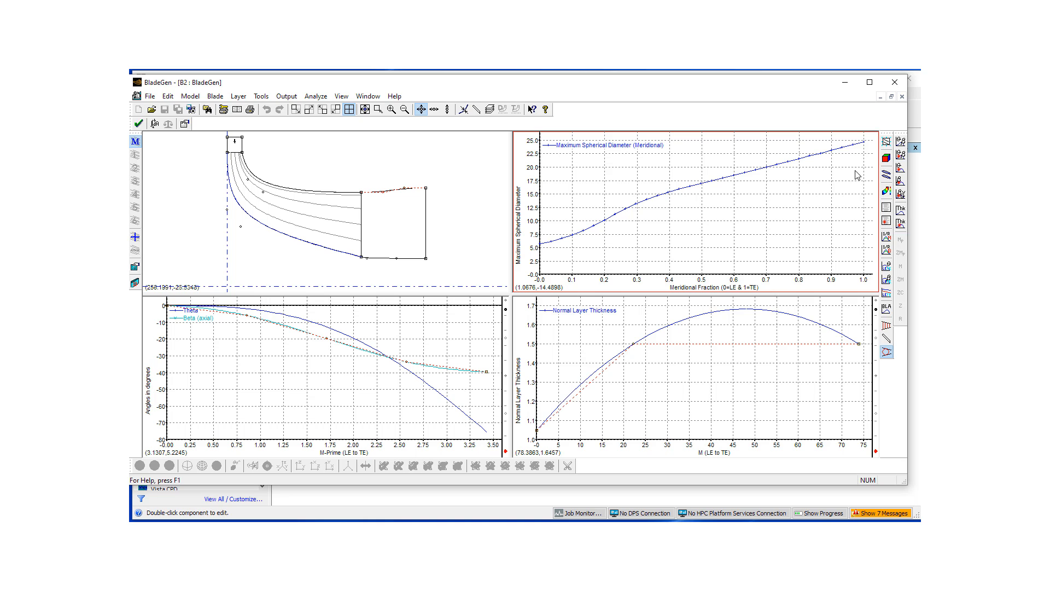
{"action": "mouse_move", "coordinate": [762, 165]}
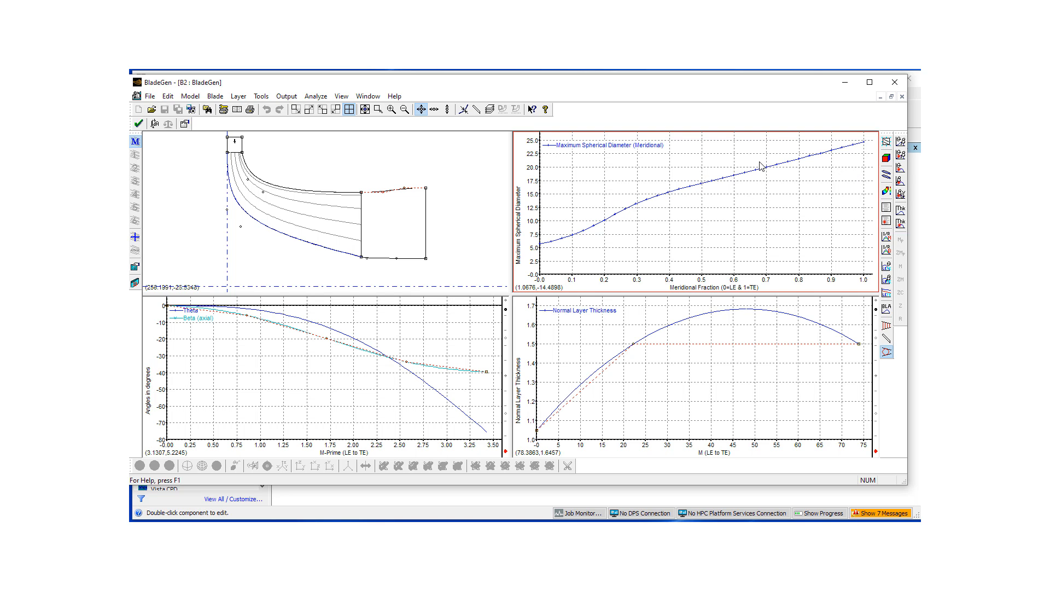
{"action": "mouse_move", "coordinate": [783, 168]}
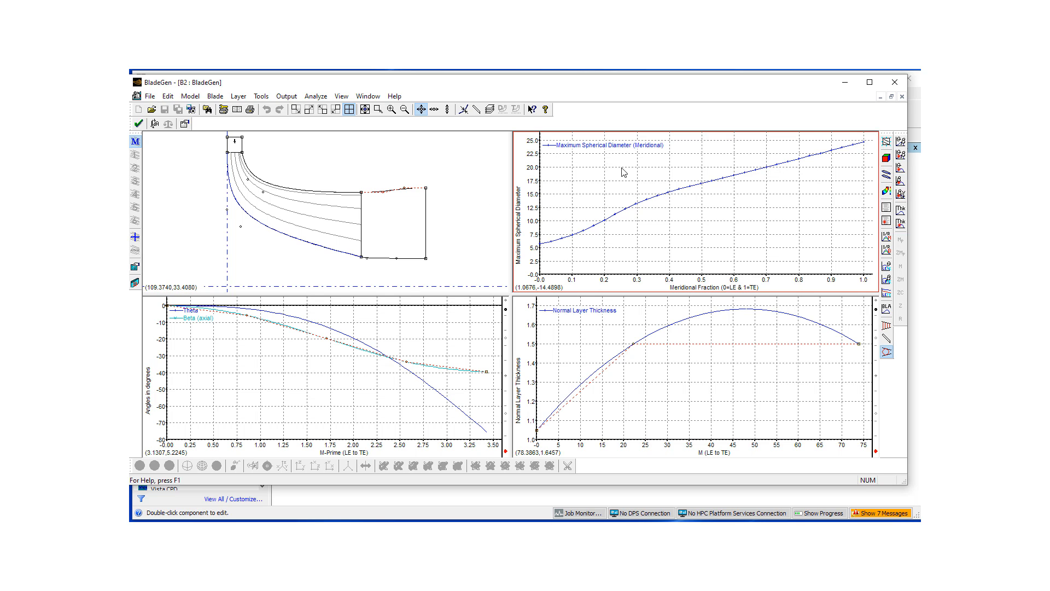
{"action": "mouse_move", "coordinate": [223, 166]}
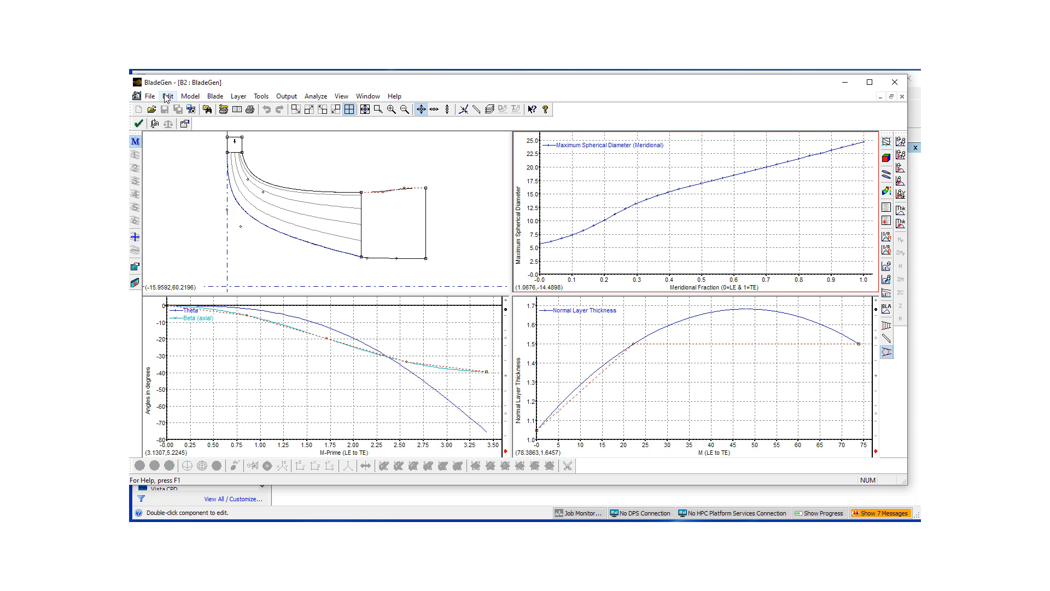
{"action": "left_click", "coordinate": [167, 96]}
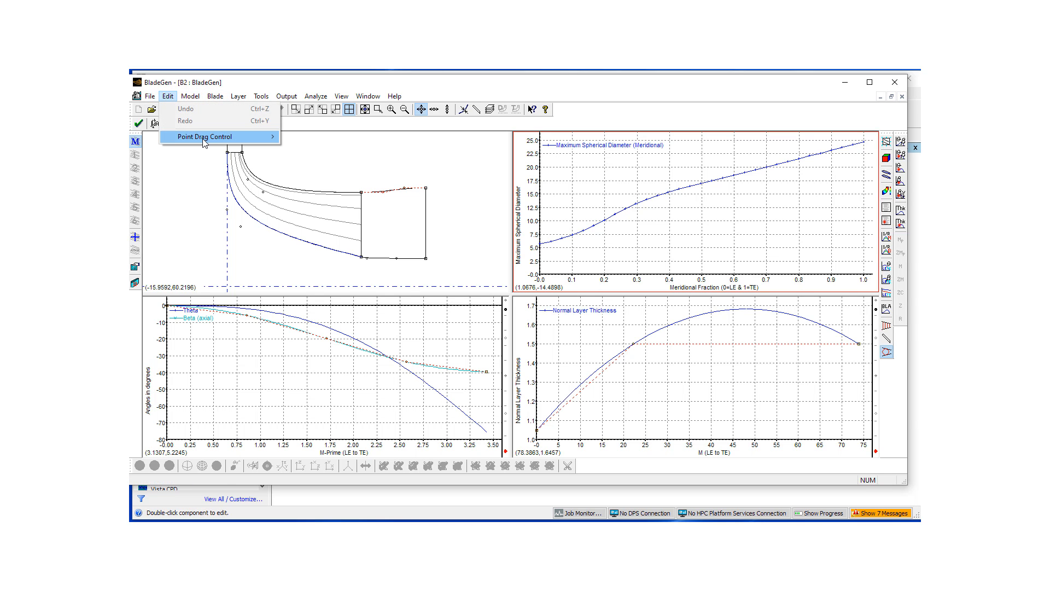
{"action": "left_click", "coordinate": [203, 136]}
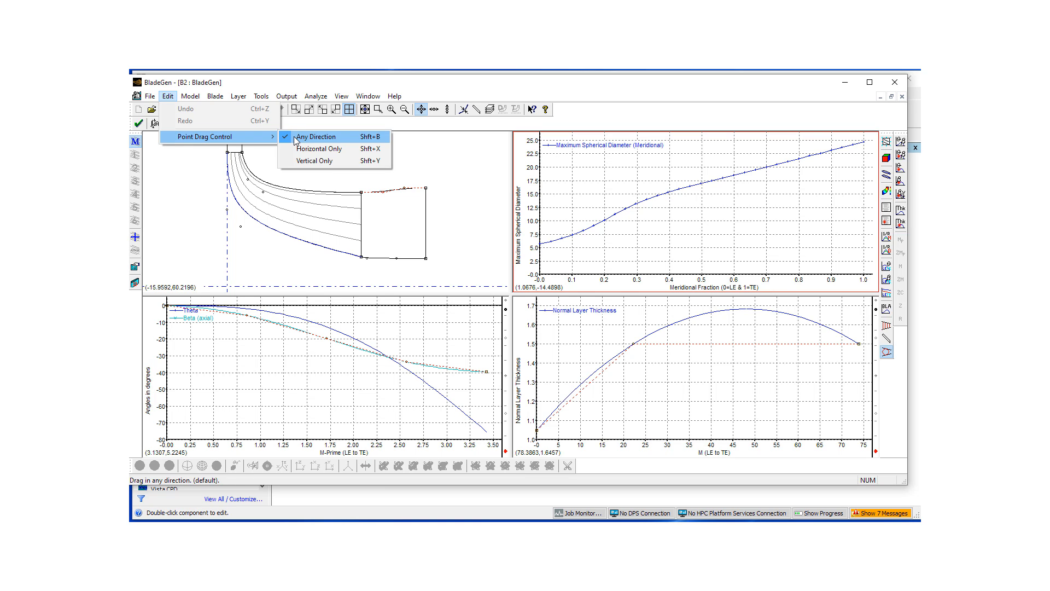
{"action": "mouse_move", "coordinate": [305, 152]}
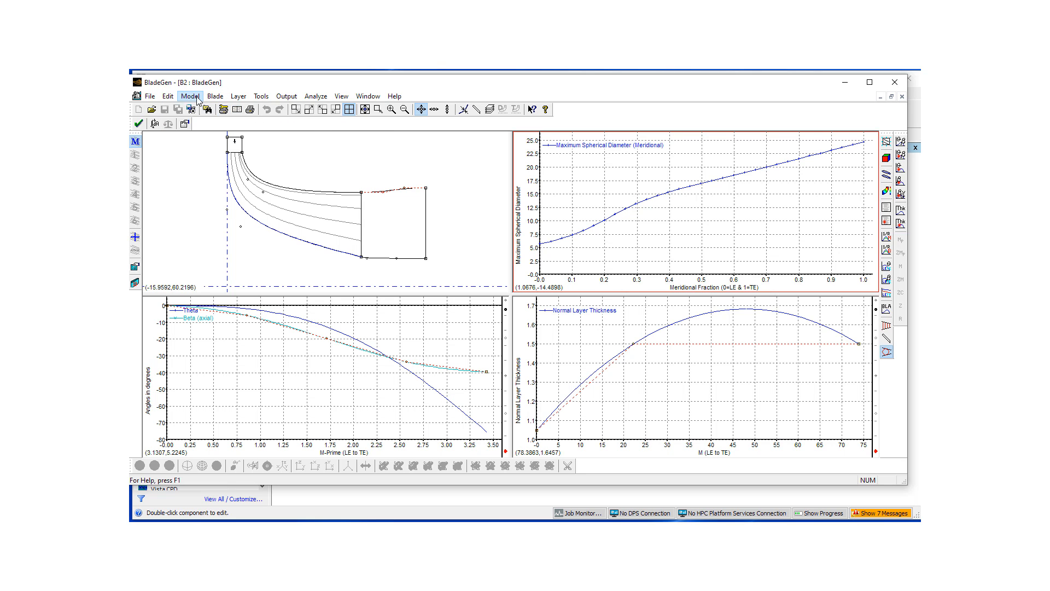
{"action": "left_click", "coordinate": [190, 97]}
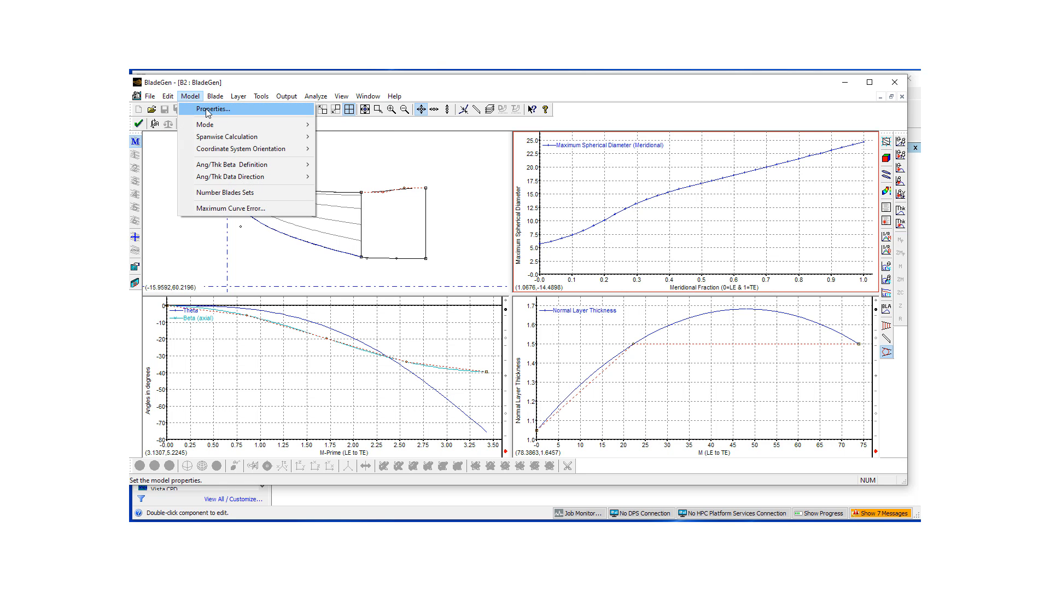
{"action": "left_click", "coordinate": [212, 108]}
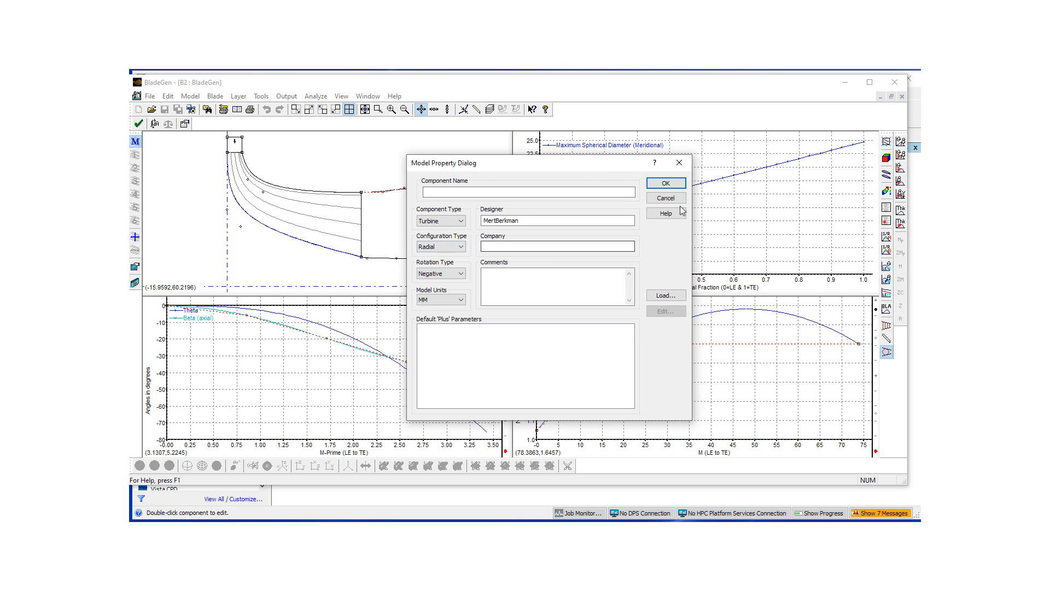
{"action": "left_click", "coordinate": [665, 183]}
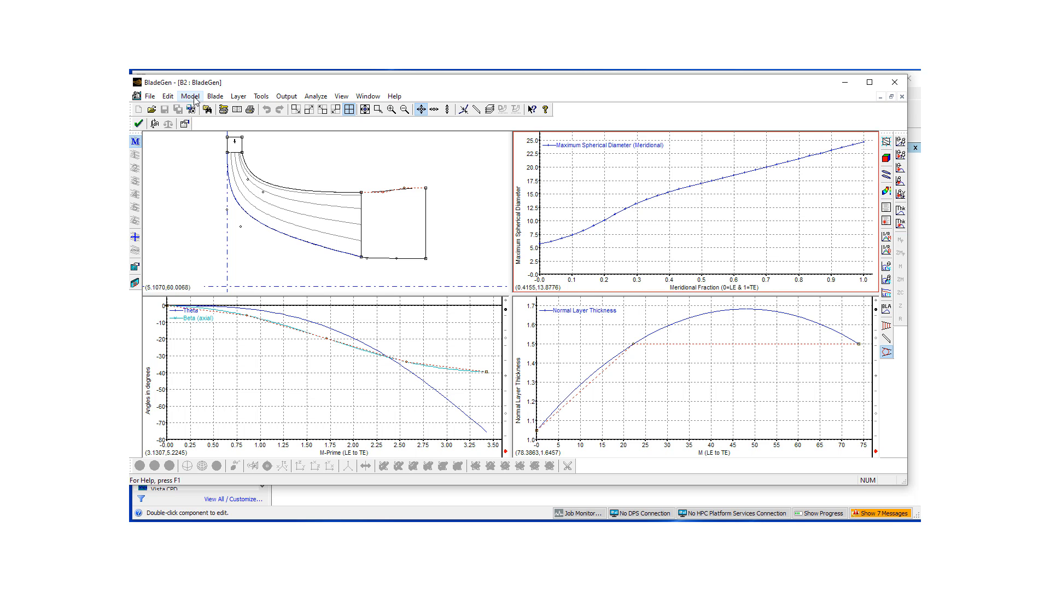
{"action": "left_click", "coordinate": [189, 96]}
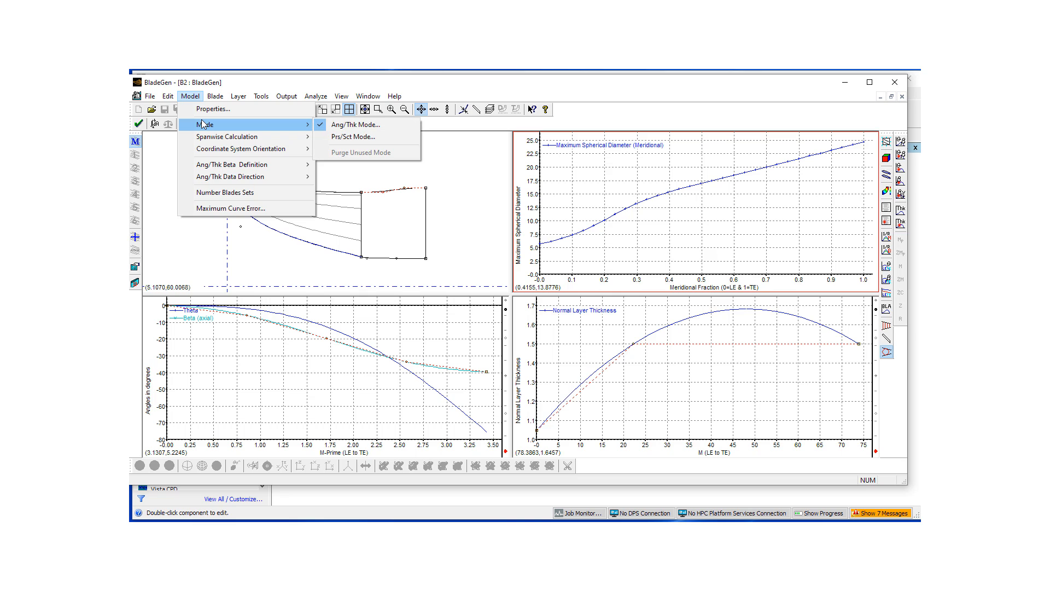
{"action": "mouse_move", "coordinate": [354, 125]}
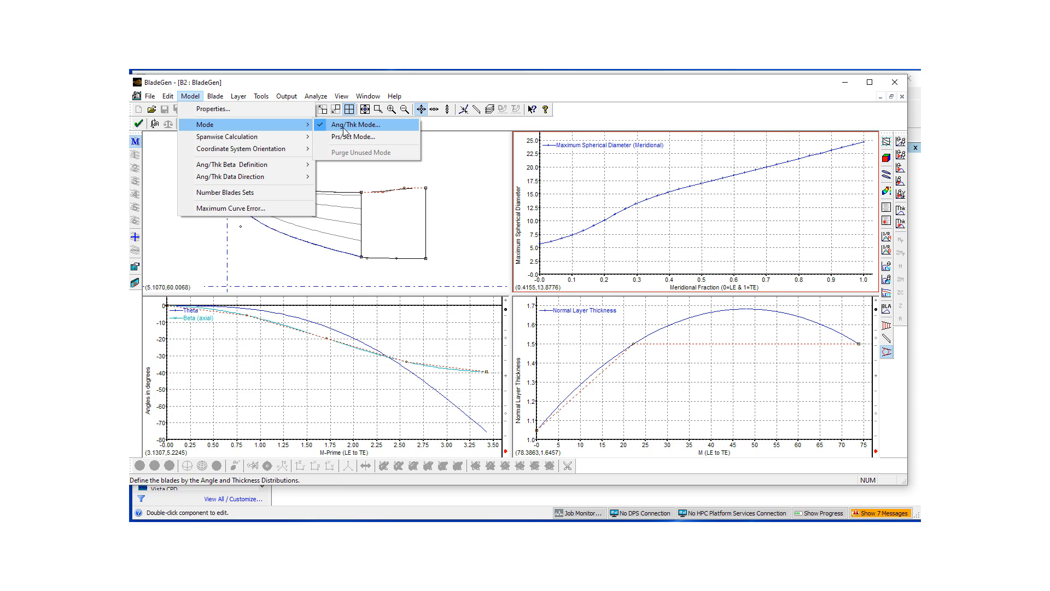
{"action": "mouse_move", "coordinate": [227, 137]}
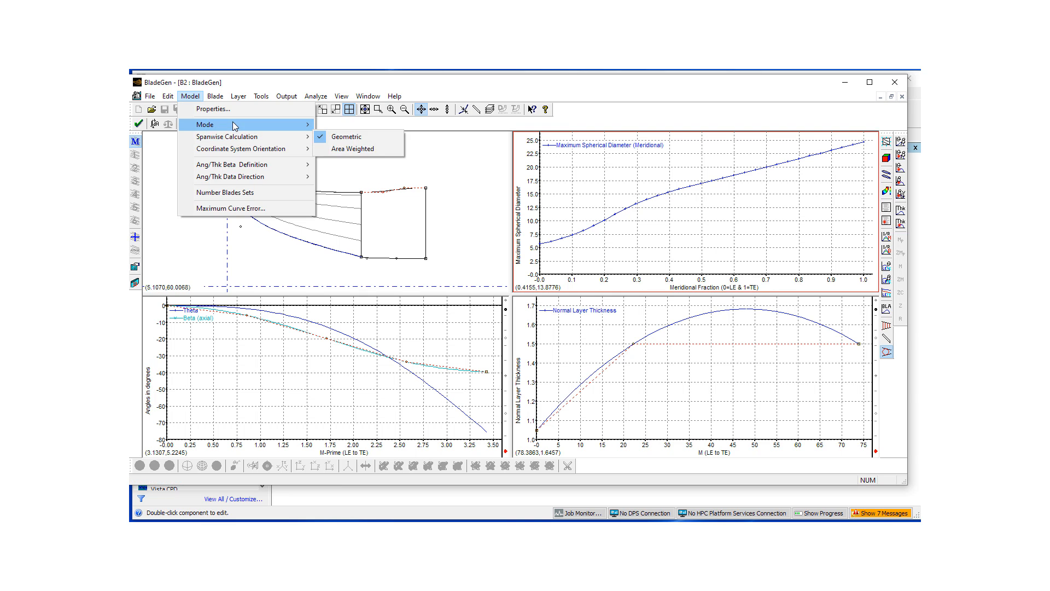
{"action": "mouse_move", "coordinate": [272, 127]}
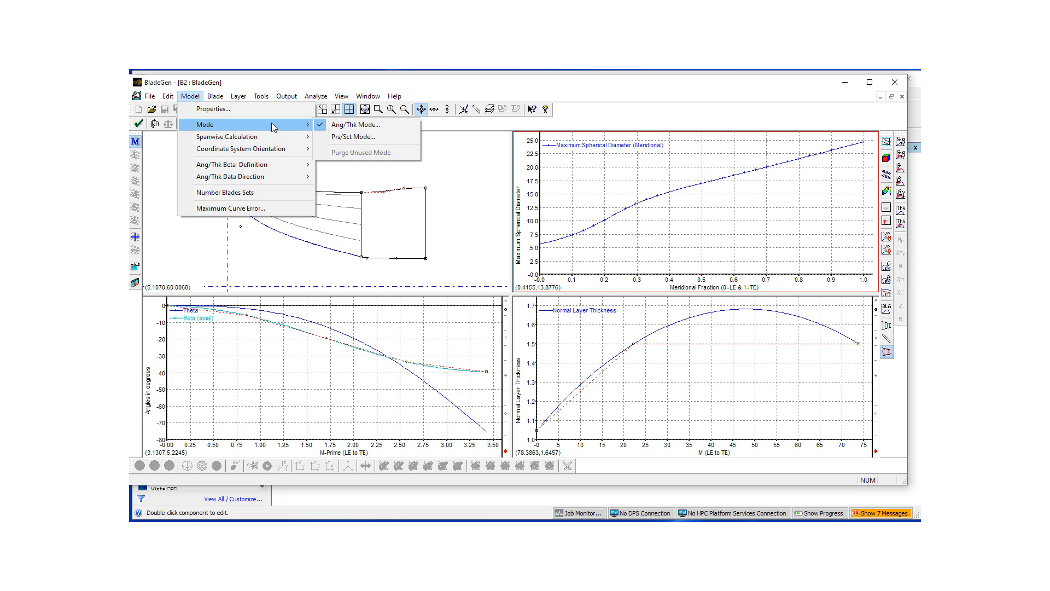
{"action": "mouse_move", "coordinate": [227, 137]}
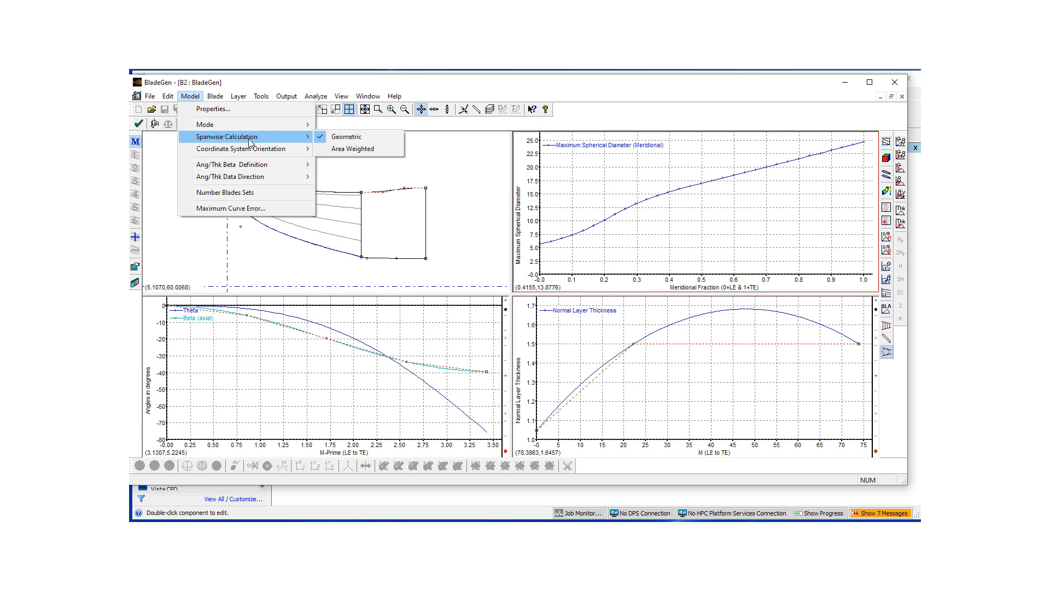
{"action": "mouse_move", "coordinate": [241, 164]}
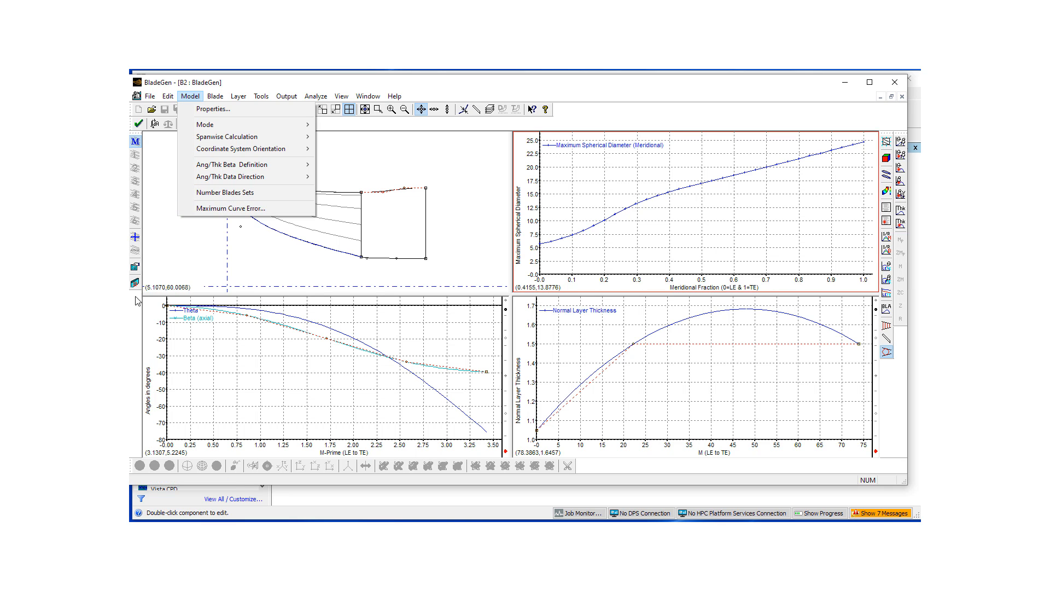
{"action": "left_click", "coordinate": [211, 108]}
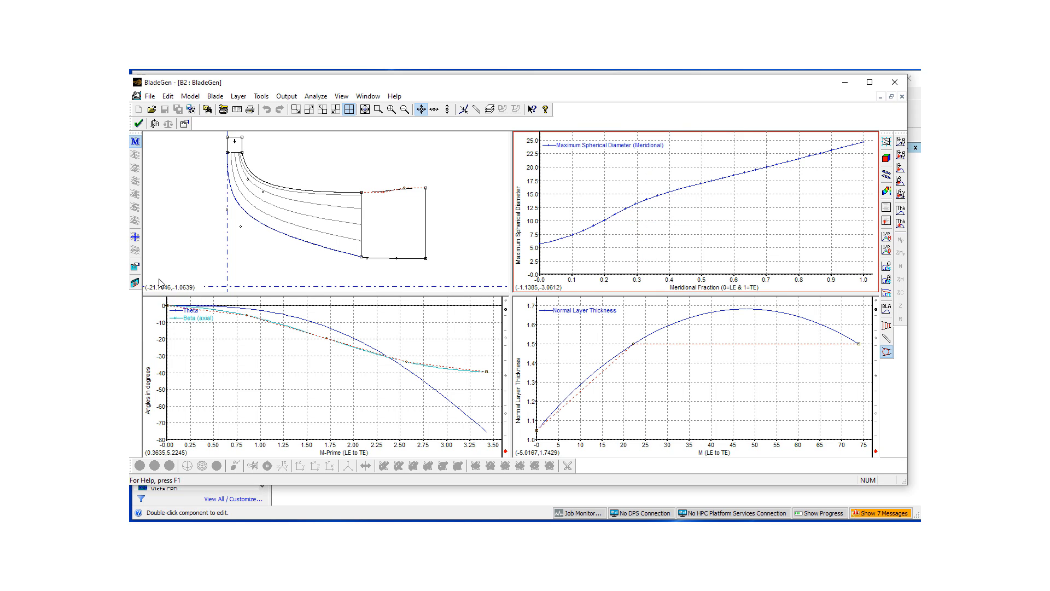
Browse the Blade and Model menus, keeping Main Blade as the edited blade.
{"action": "left_click", "coordinate": [214, 96]}
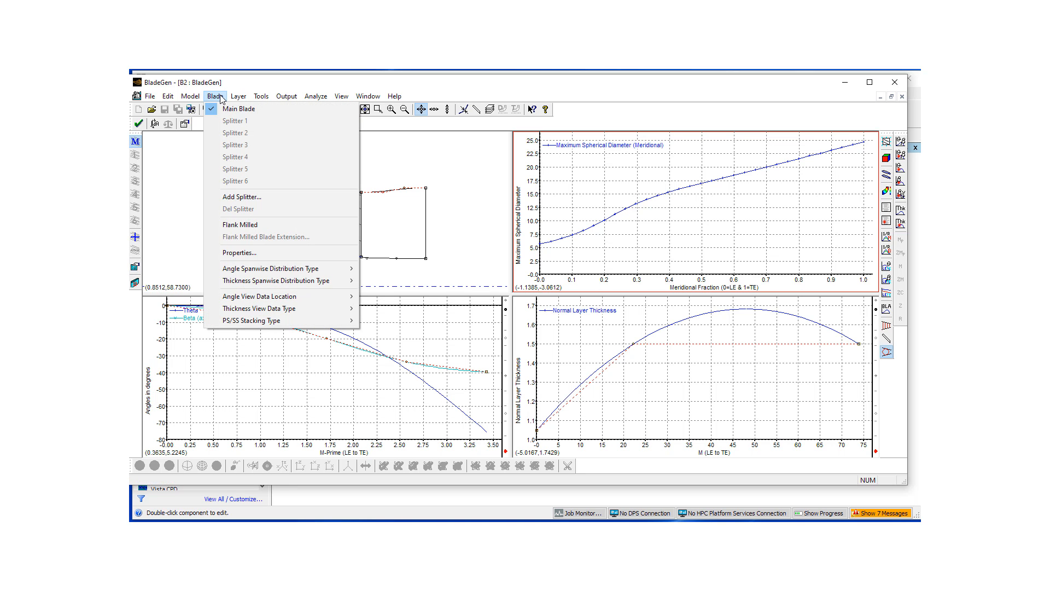
{"action": "left_click", "coordinate": [190, 96]}
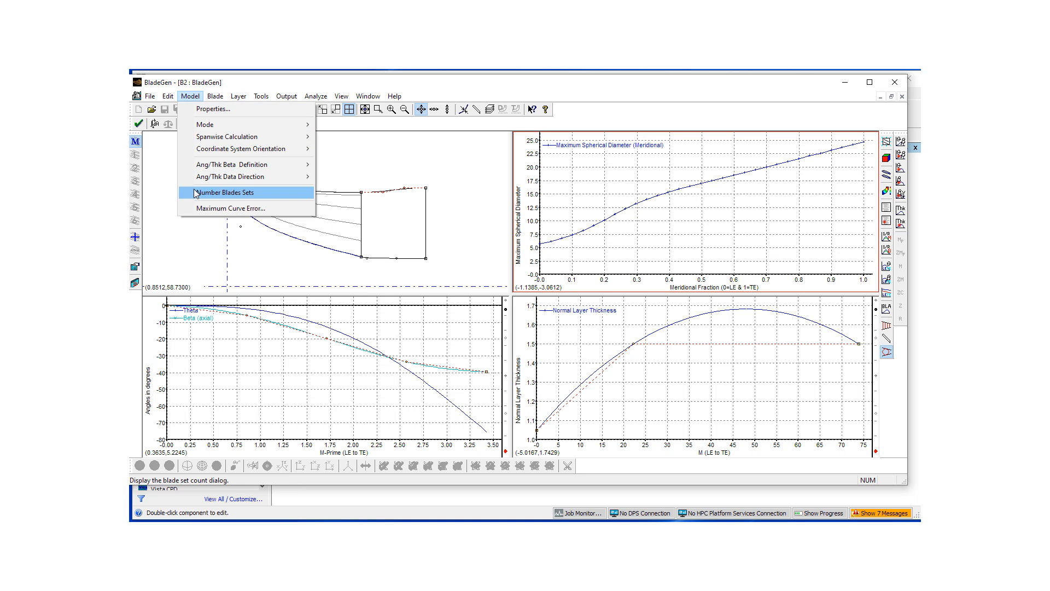
{"action": "left_click", "coordinate": [214, 96]}
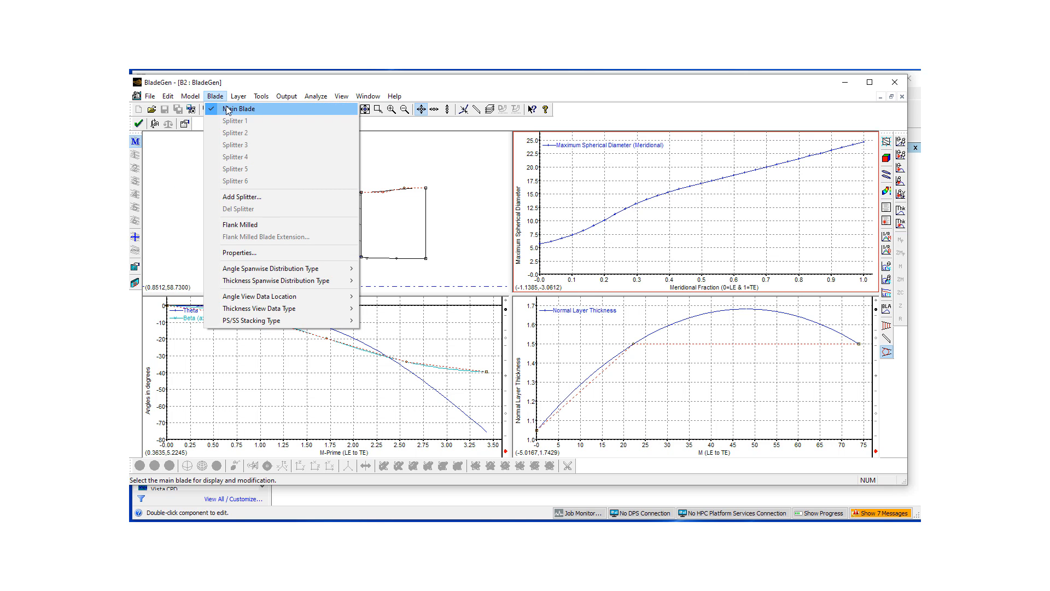
{"action": "left_click", "coordinate": [239, 108]}
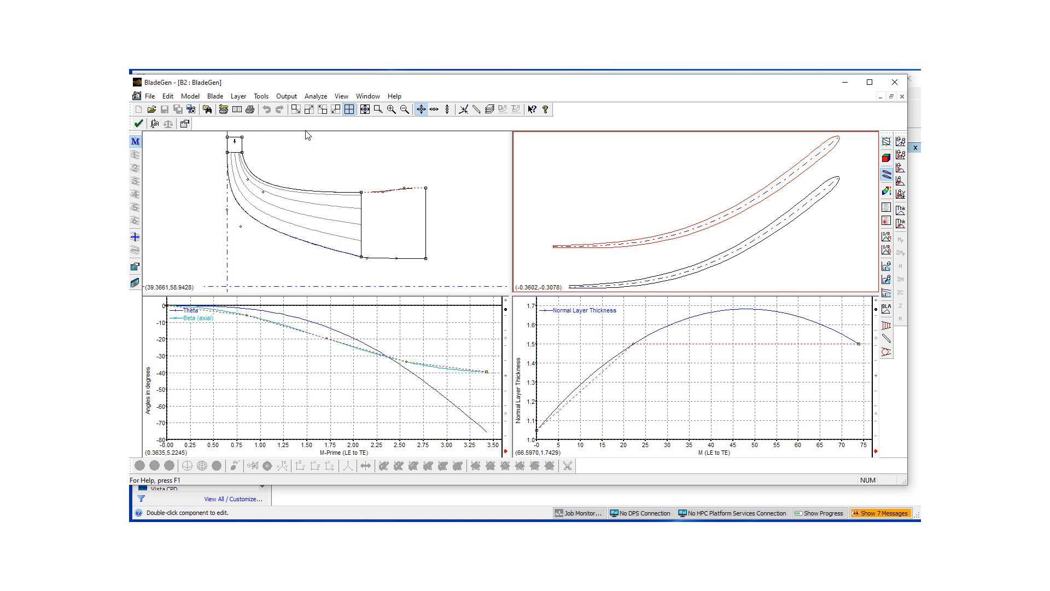
{"action": "left_click", "coordinate": [214, 96]}
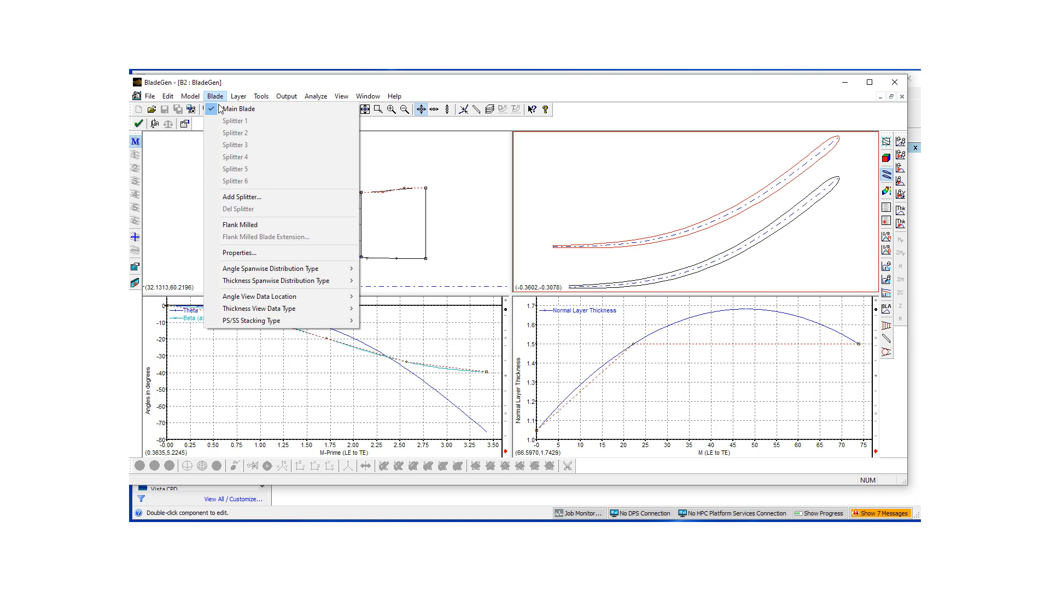
{"action": "left_click", "coordinate": [241, 197]}
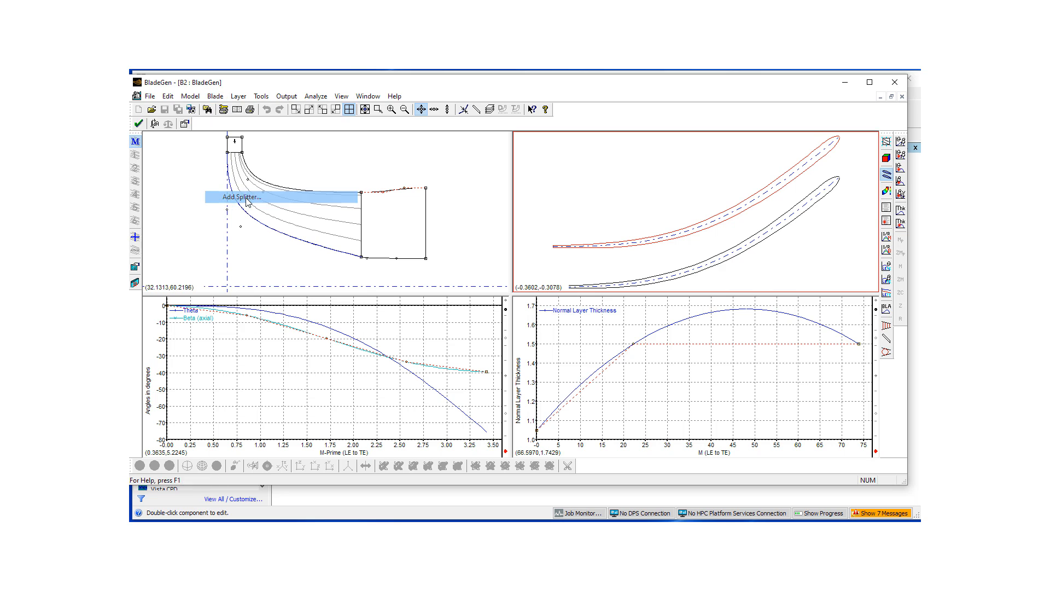
{"action": "left_click", "coordinate": [240, 197]}
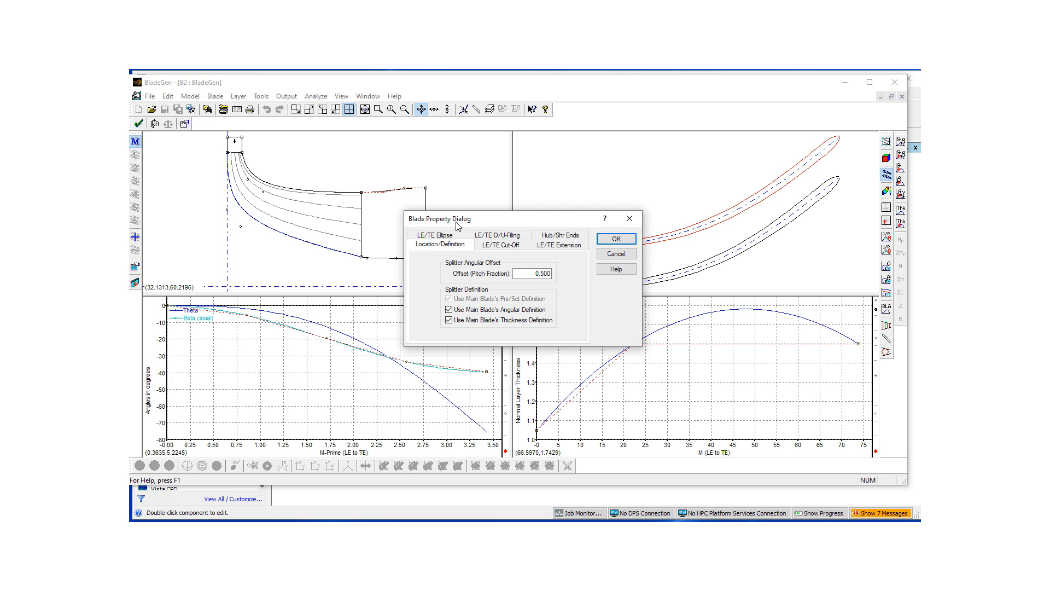
{"action": "mouse_move", "coordinate": [139, 288]}
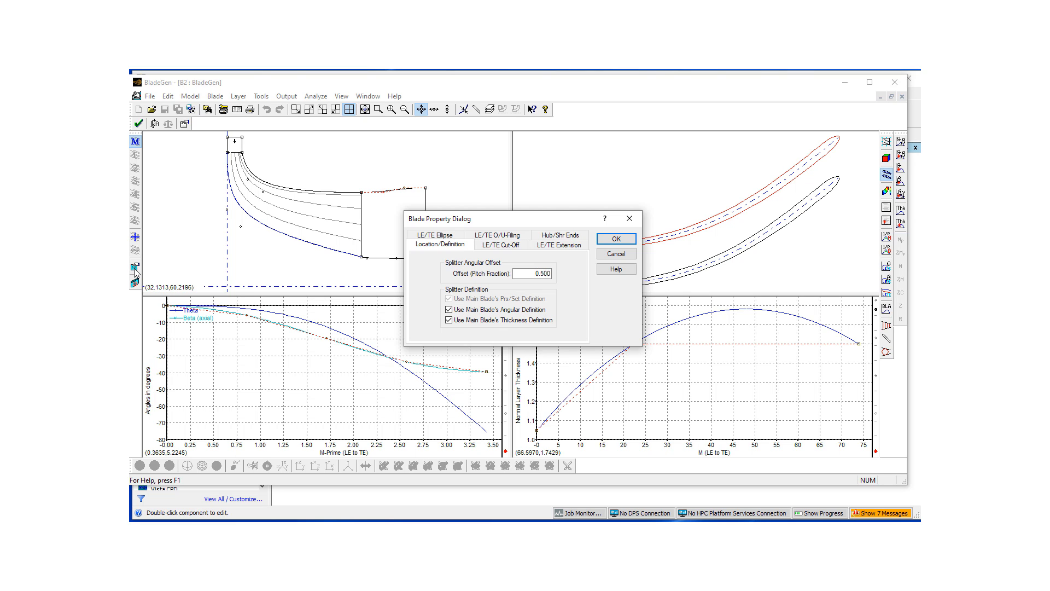
{"action": "mouse_move", "coordinate": [507, 281]}
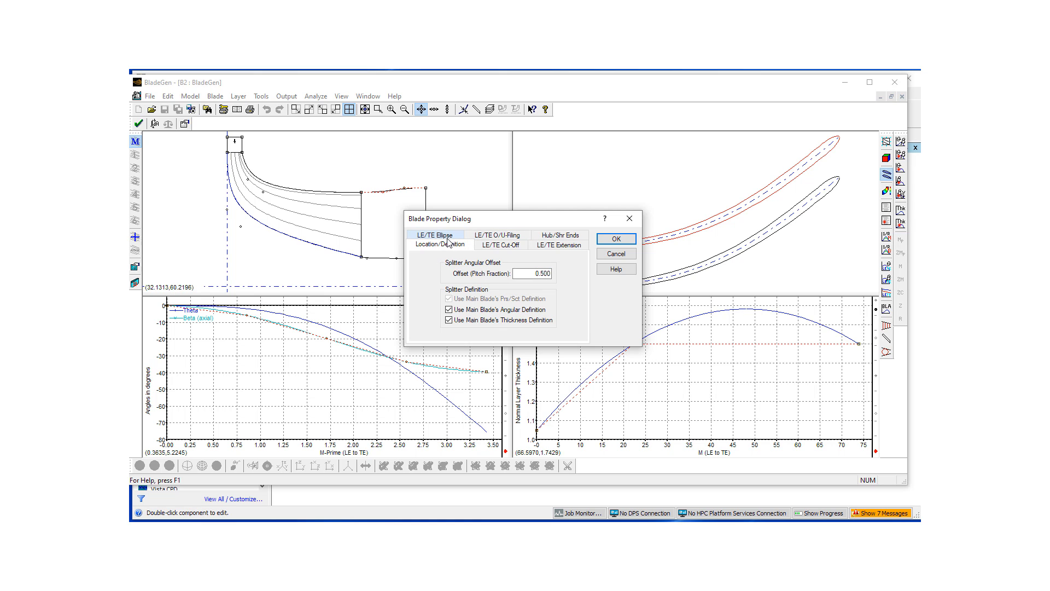
{"action": "left_click", "coordinate": [434, 234]}
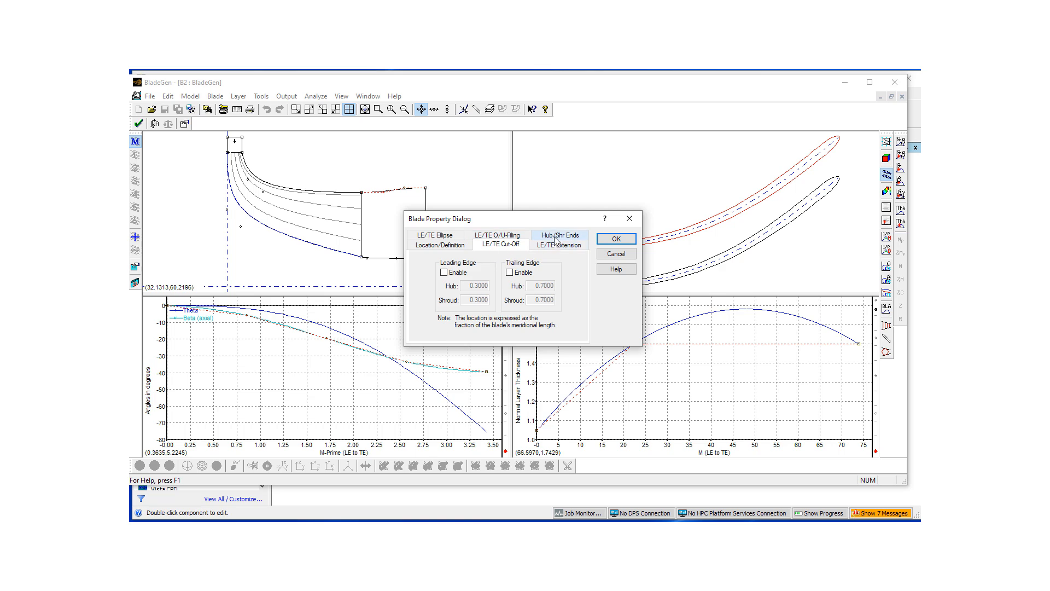
{"action": "left_click", "coordinate": [559, 236]}
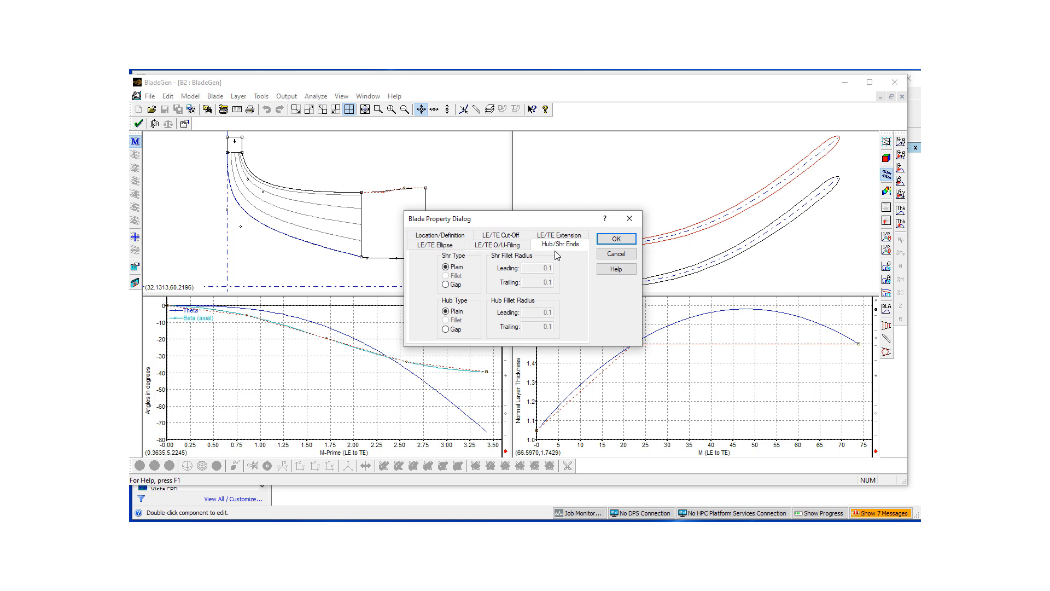
{"action": "mouse_move", "coordinate": [615, 253]}
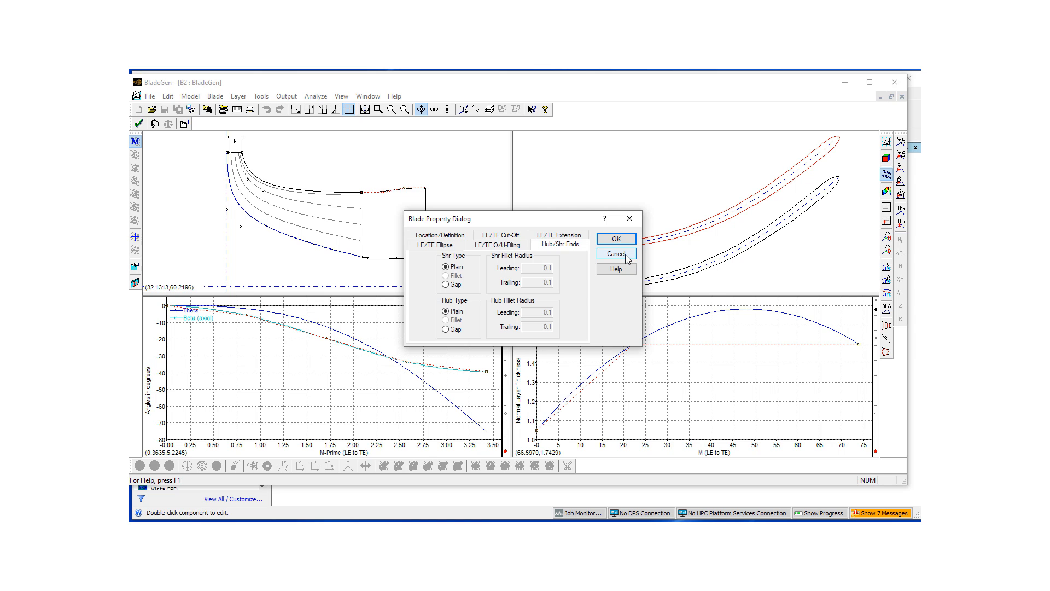
{"action": "left_click", "coordinate": [614, 252]}
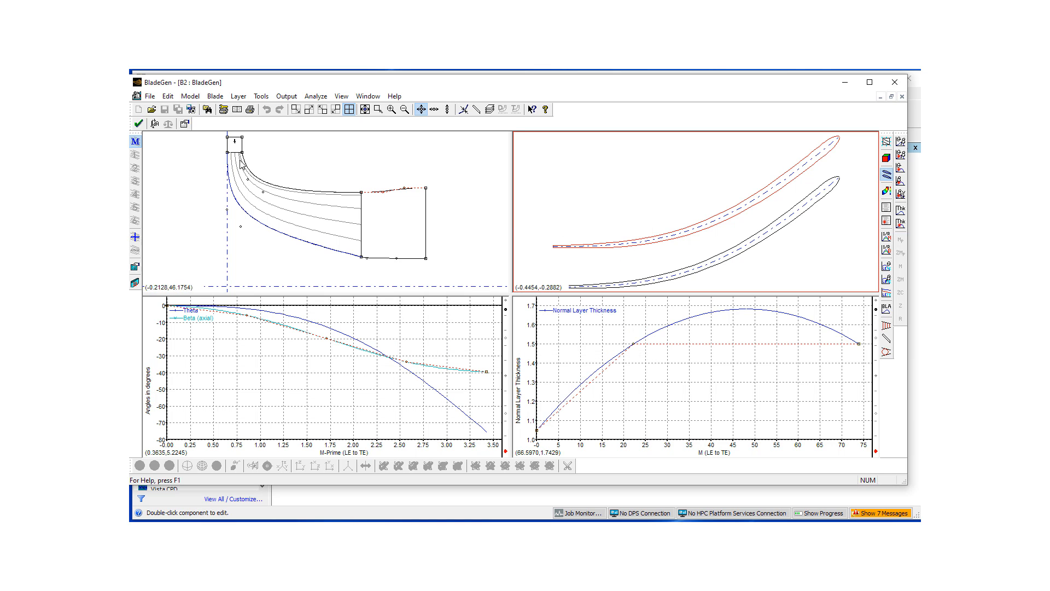
{"action": "left_click", "coordinate": [216, 96]}
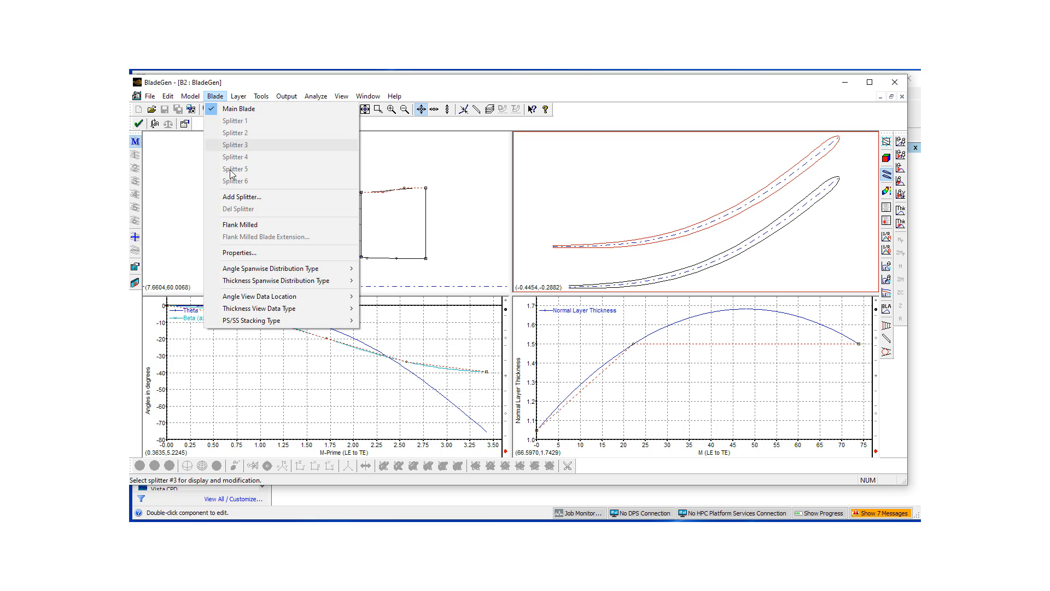
{"action": "mouse_move", "coordinate": [247, 225]}
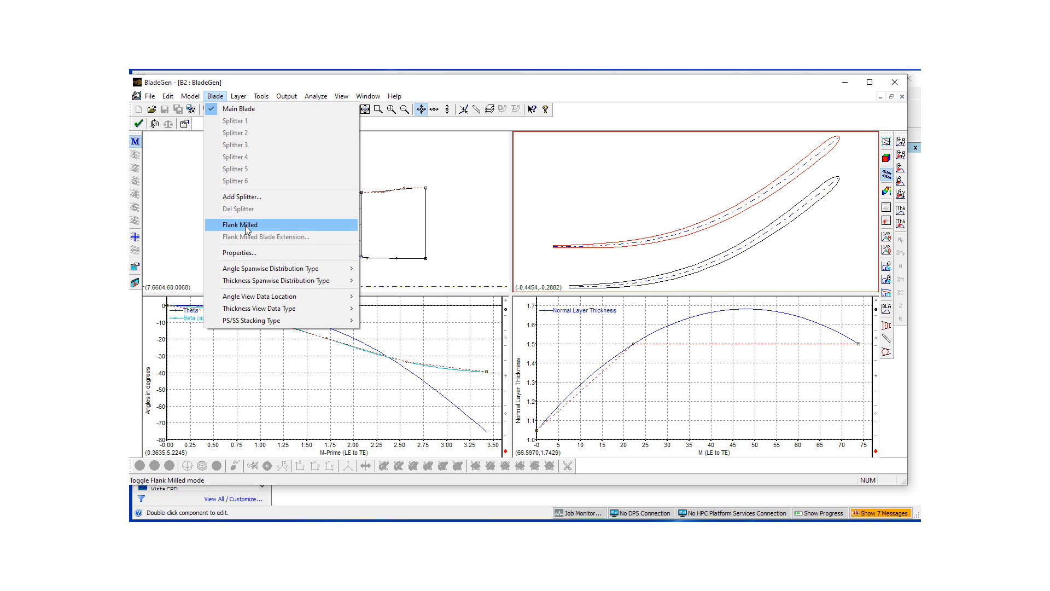
{"action": "left_click", "coordinate": [240, 253]}
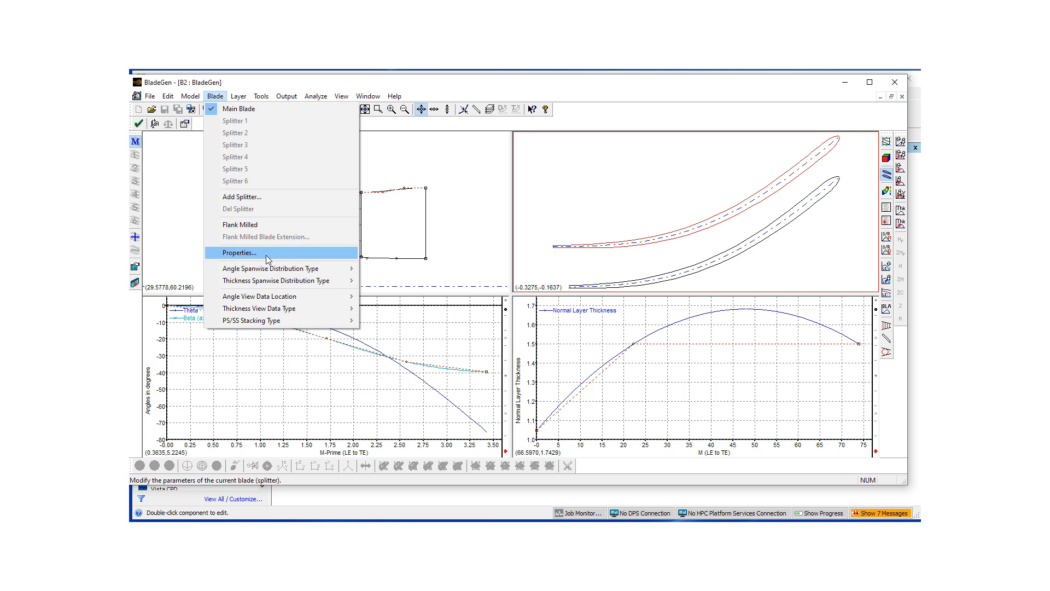
{"action": "mouse_move", "coordinate": [271, 268]}
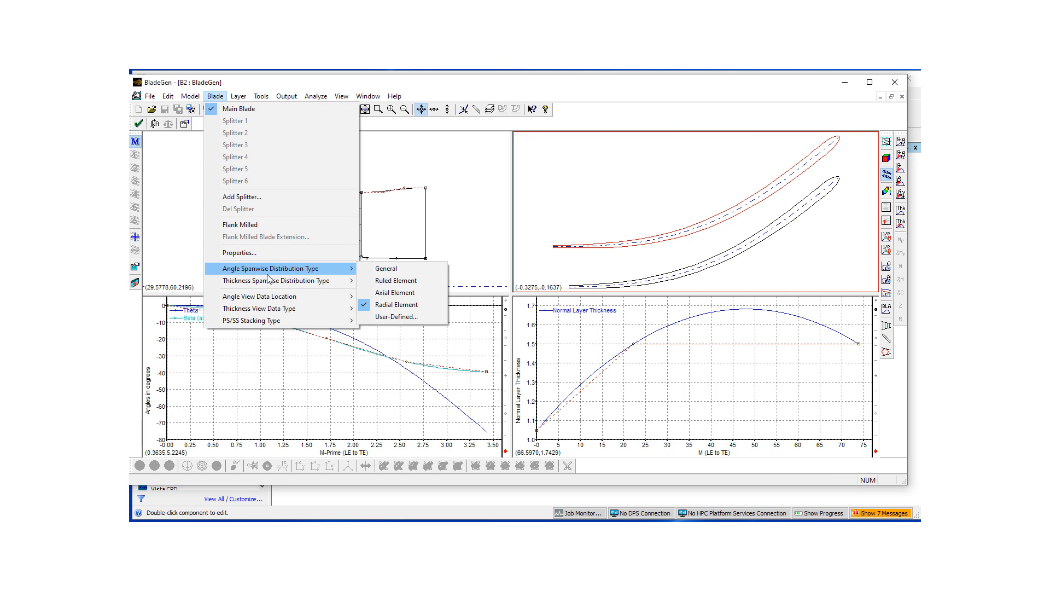
{"action": "mouse_move", "coordinate": [275, 280]}
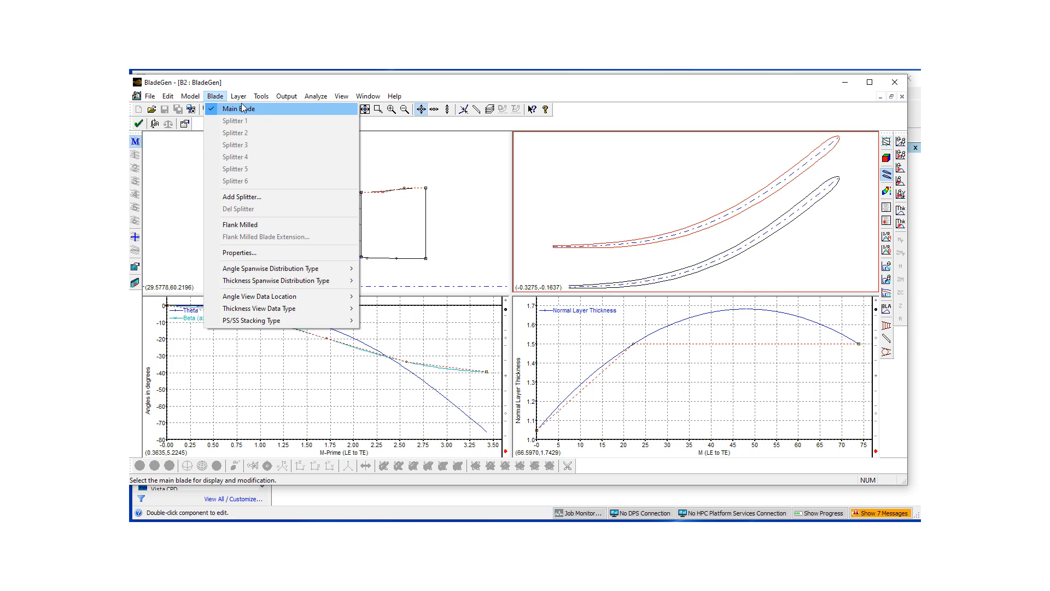
{"action": "left_click", "coordinate": [237, 96]}
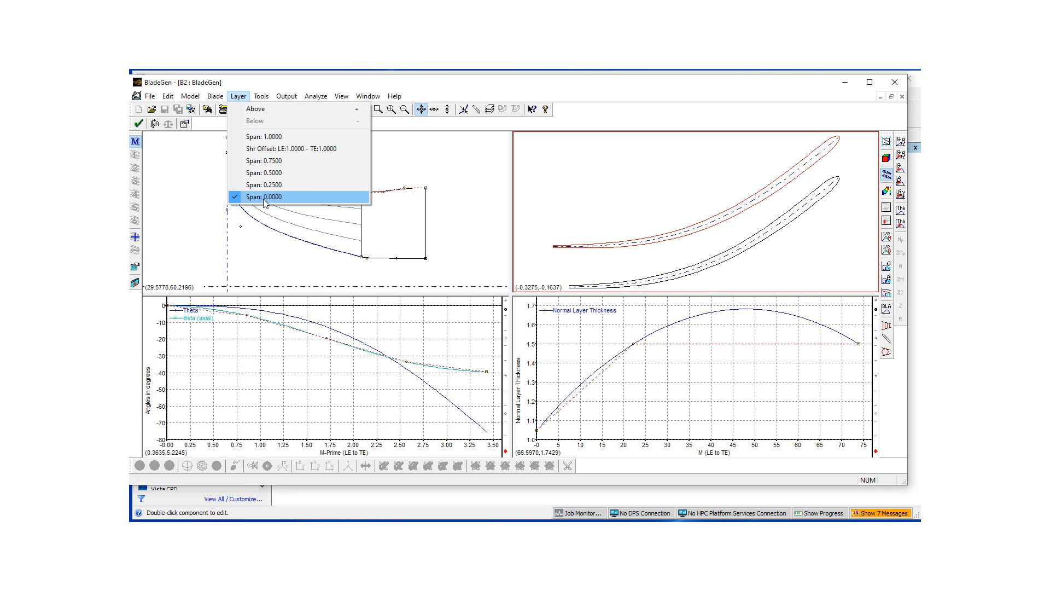
Switch the edited layer from span 0.0000 to span 0.25, then choose another span layer.
{"action": "left_click", "coordinate": [271, 196]}
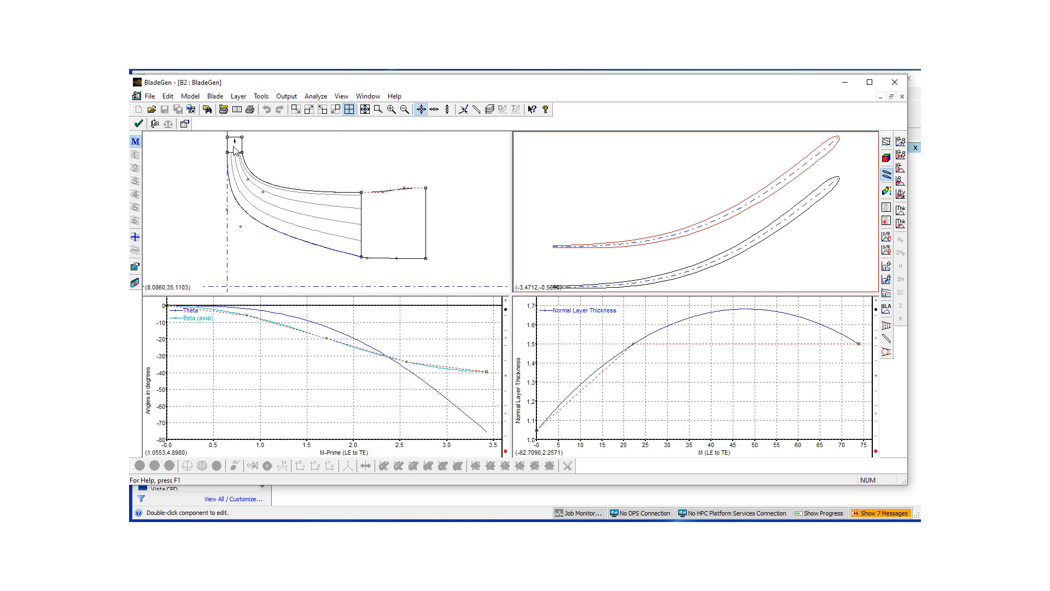
{"action": "left_click", "coordinate": [237, 97]}
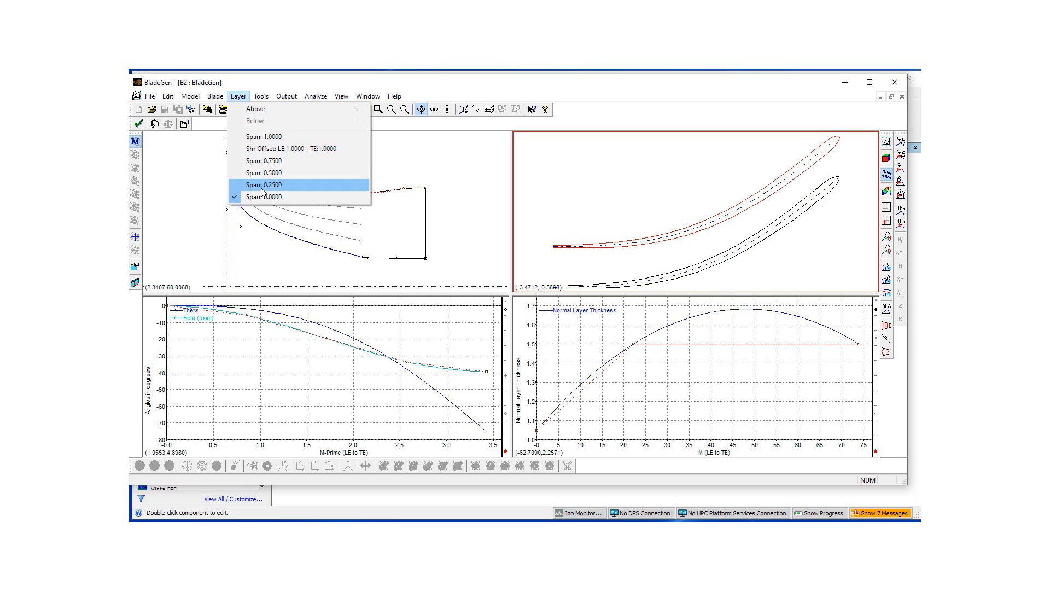
{"action": "left_click", "coordinate": [264, 196]}
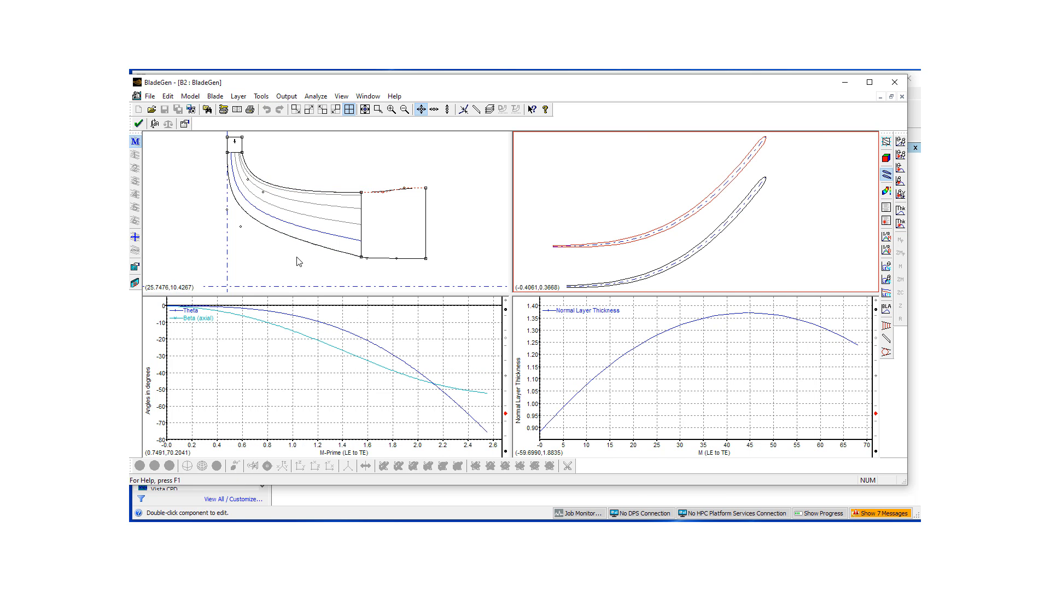
{"action": "mouse_move", "coordinate": [240, 177]}
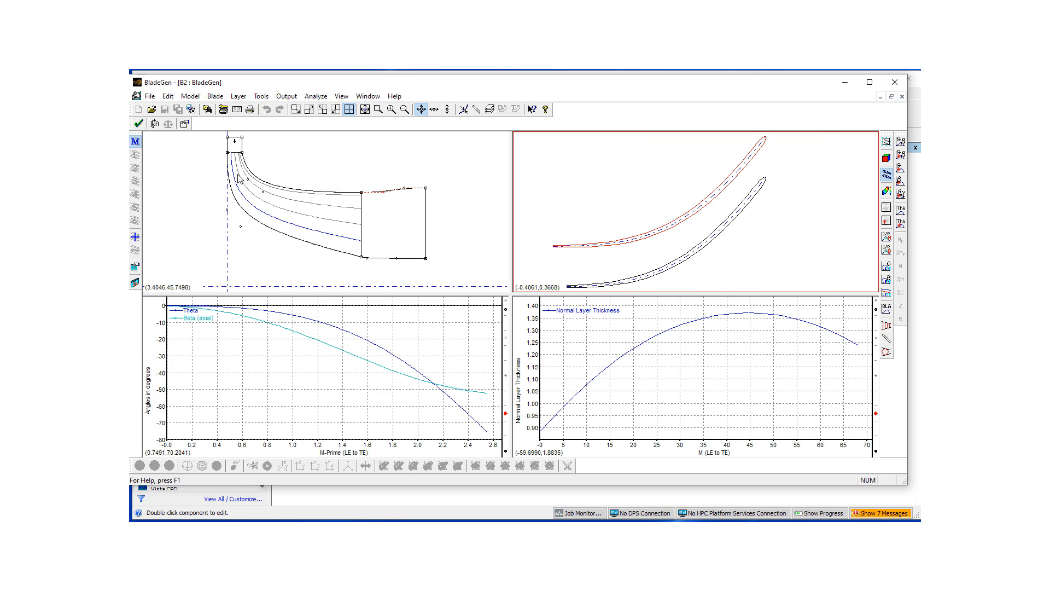
{"action": "mouse_move", "coordinate": [285, 221]}
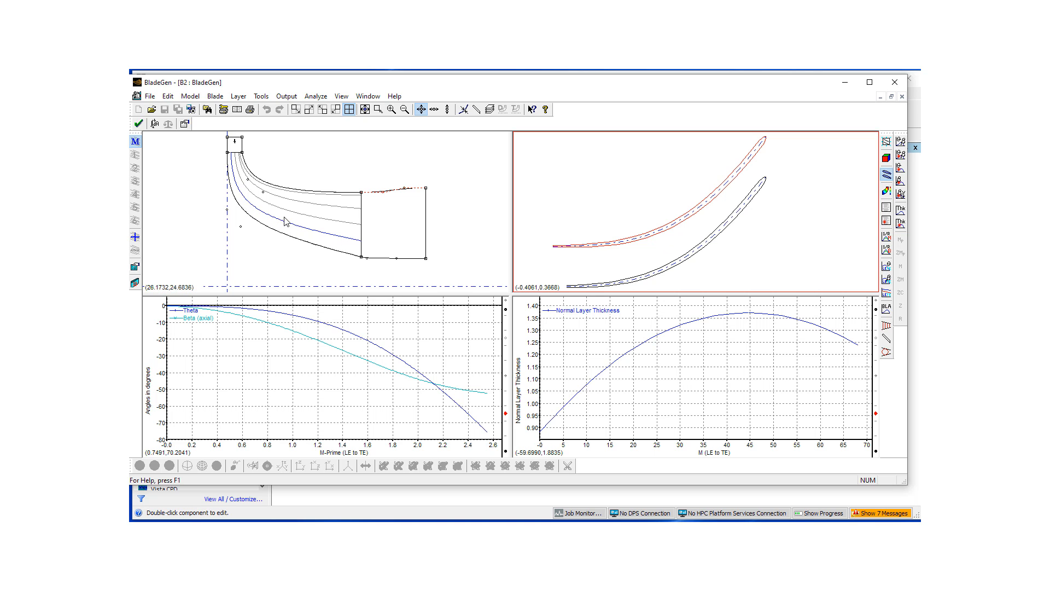
{"action": "mouse_move", "coordinate": [322, 236]}
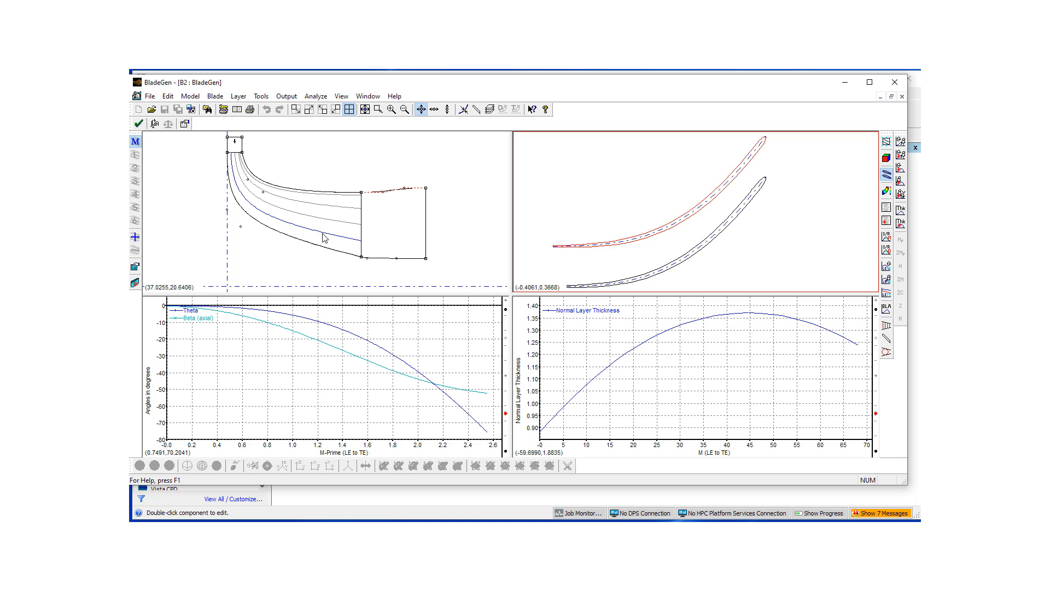
{"action": "mouse_move", "coordinate": [588, 289]}
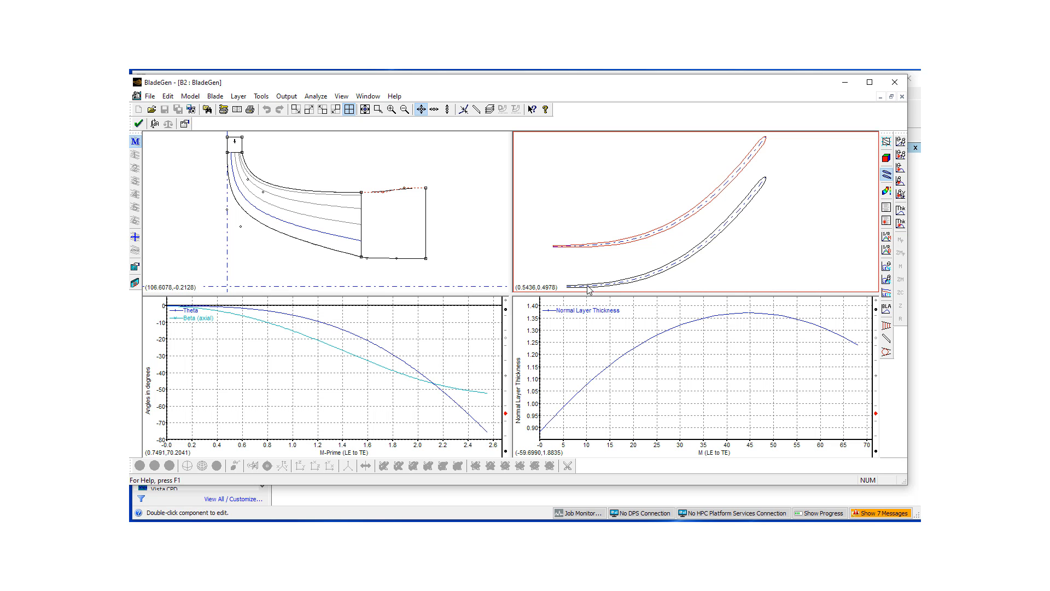
{"action": "mouse_move", "coordinate": [653, 248]}
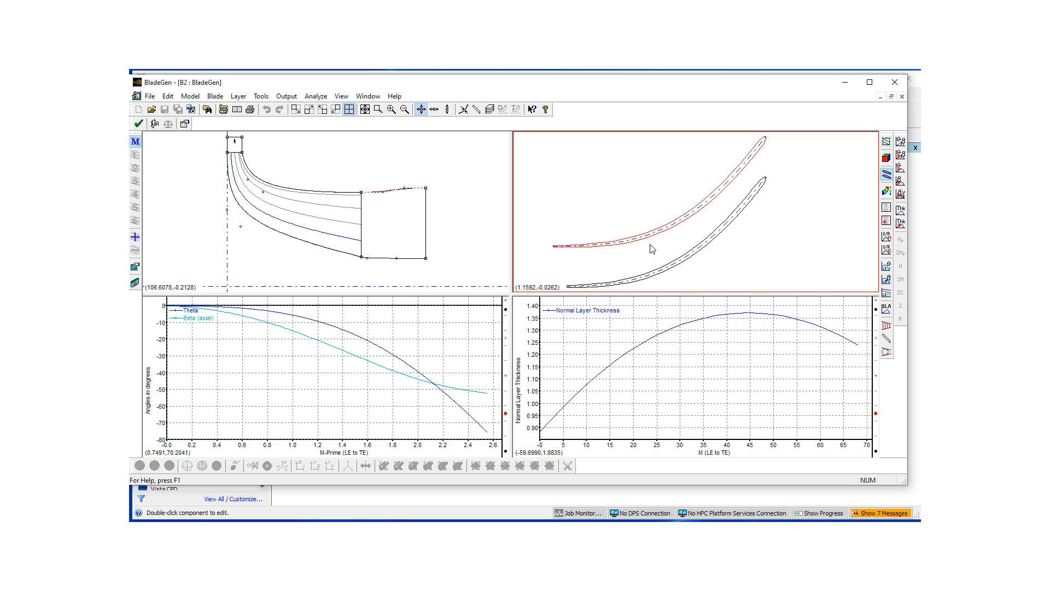
{"action": "mouse_move", "coordinate": [451, 179]}
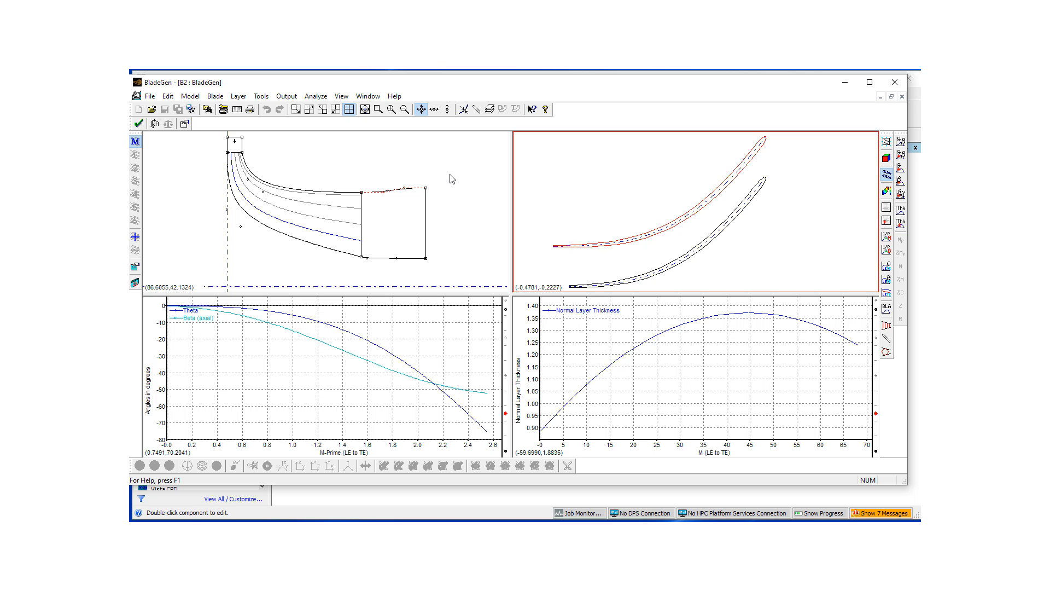
{"action": "left_click", "coordinate": [238, 96]}
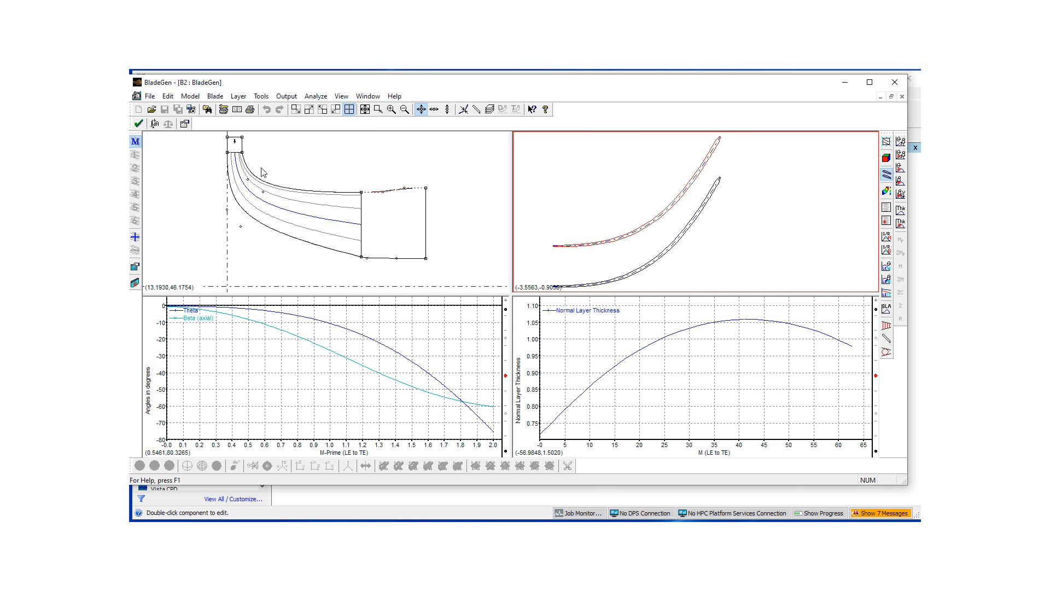
{"action": "mouse_move", "coordinate": [352, 214]}
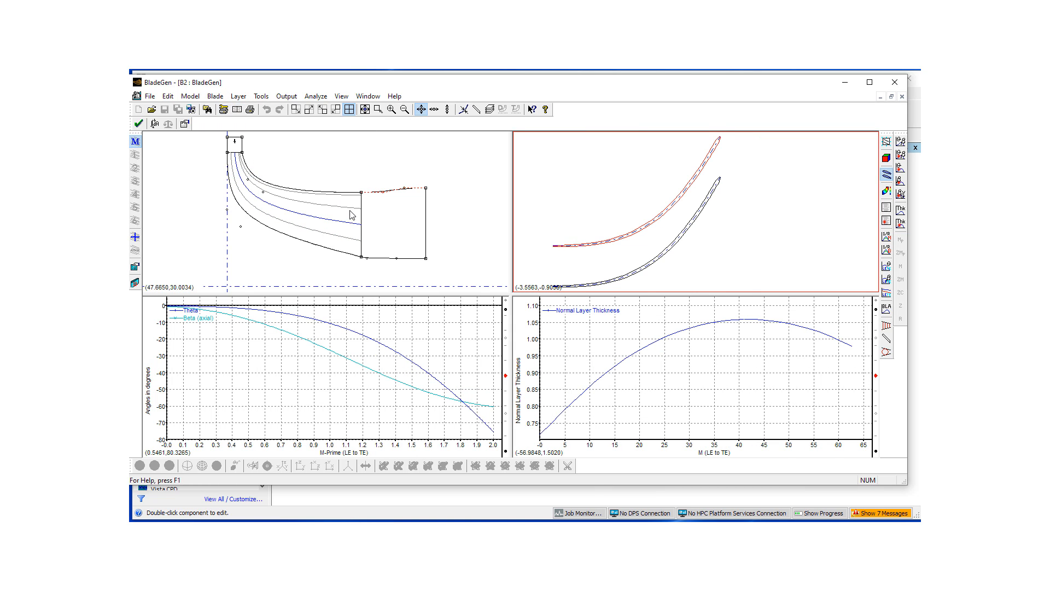
{"action": "mouse_move", "coordinate": [870, 374]}
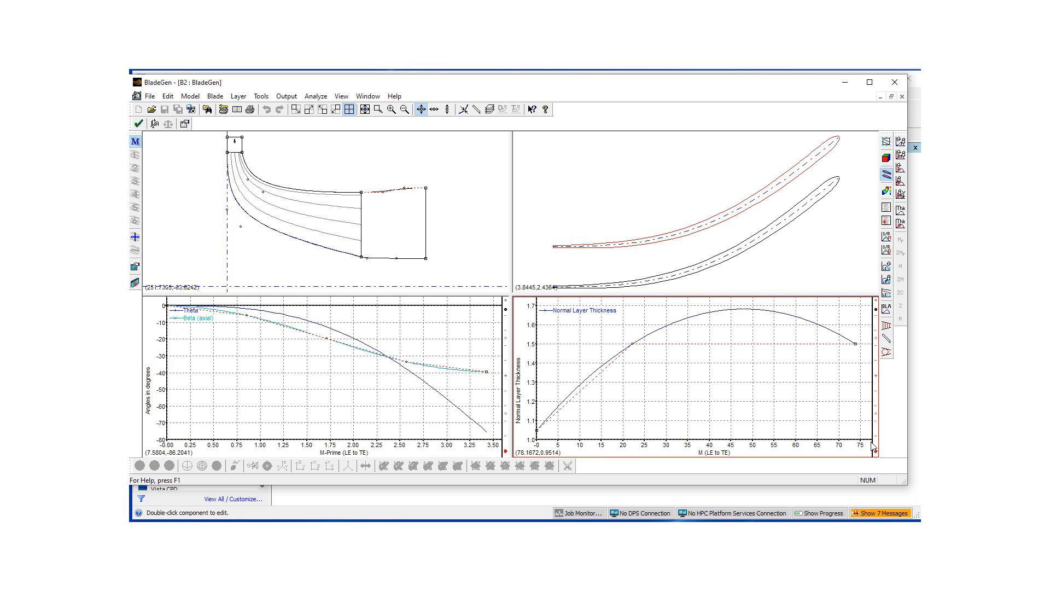
{"action": "left_click", "coordinate": [238, 96]}
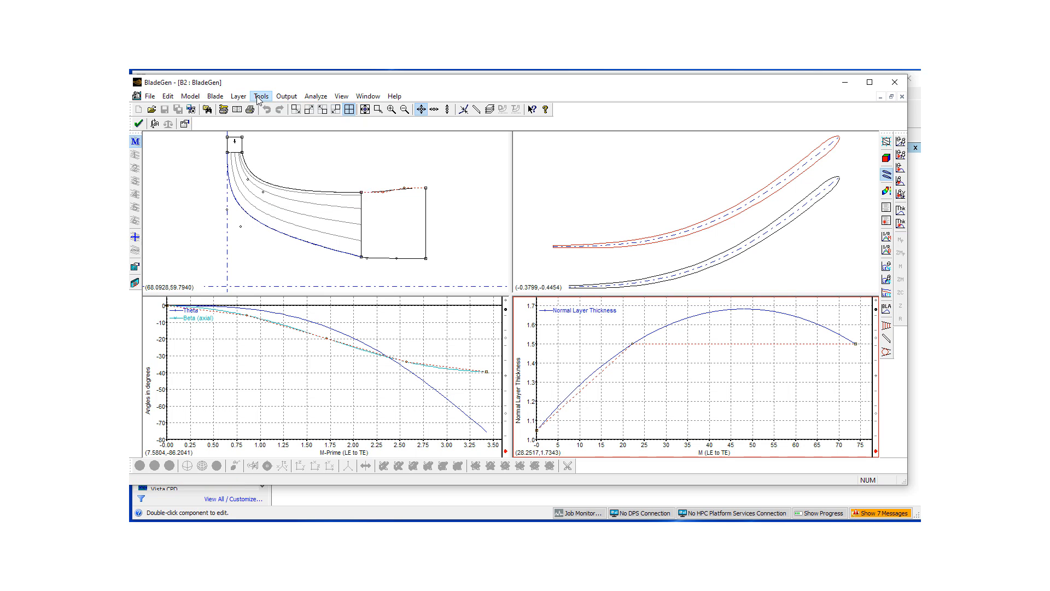
{"action": "left_click", "coordinate": [260, 97]}
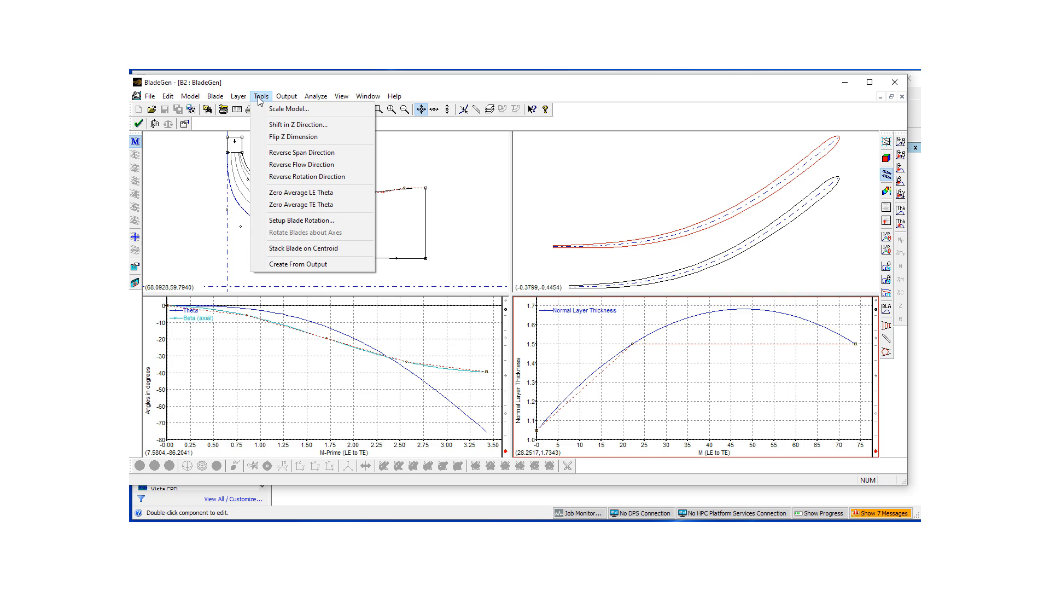
{"action": "mouse_move", "coordinate": [293, 137]}
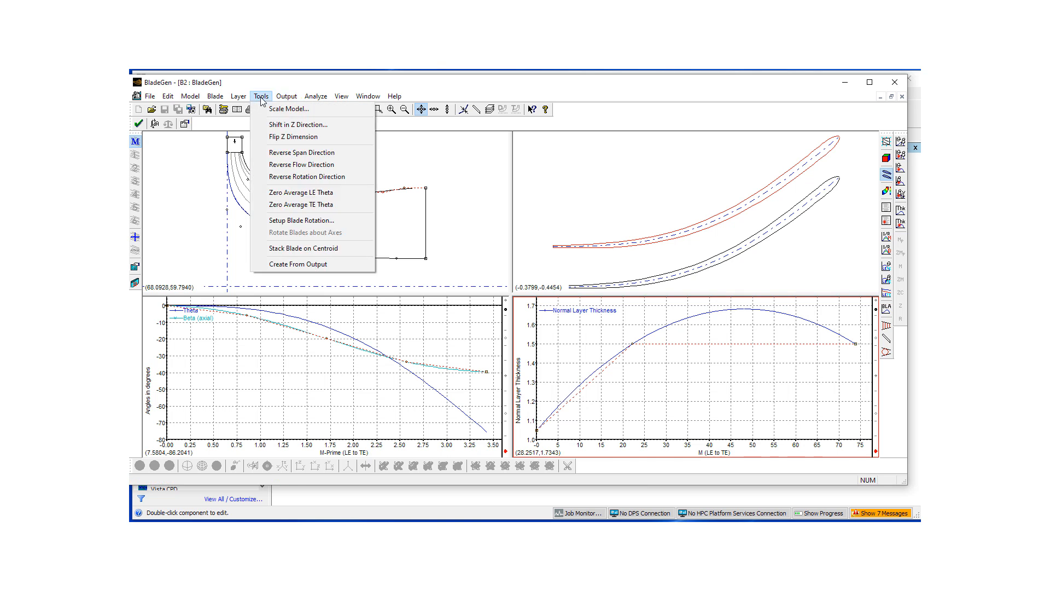
{"action": "left_click", "coordinate": [285, 96]}
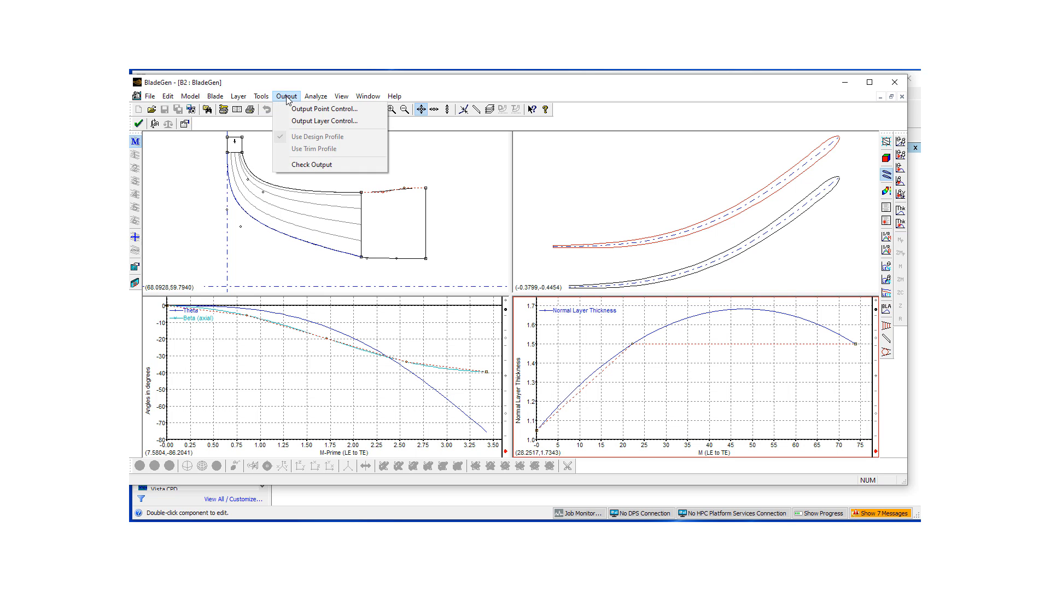
{"action": "left_click", "coordinate": [341, 96]}
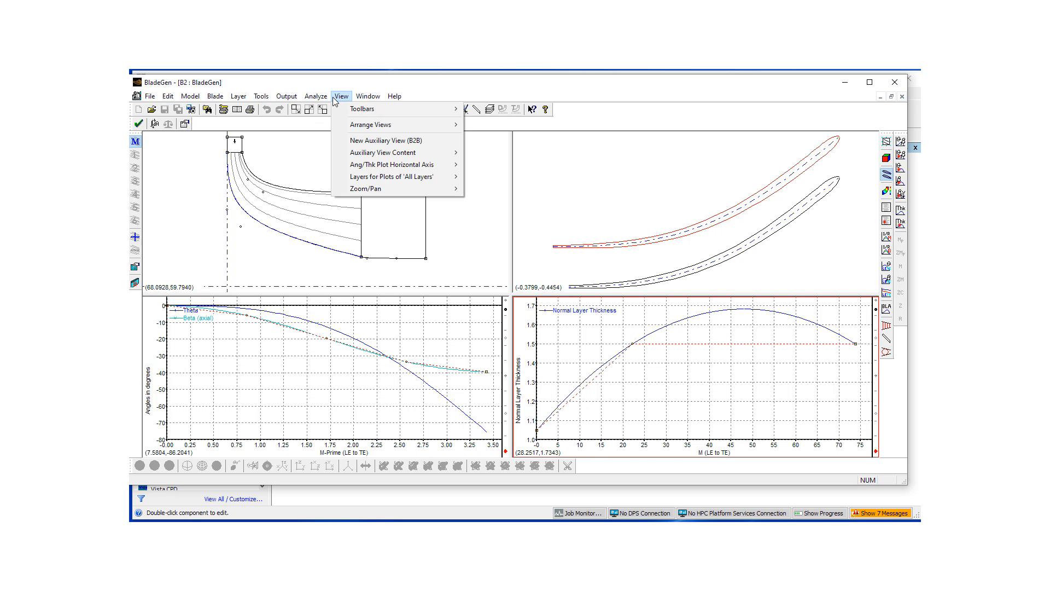
{"action": "left_click", "coordinate": [394, 96]}
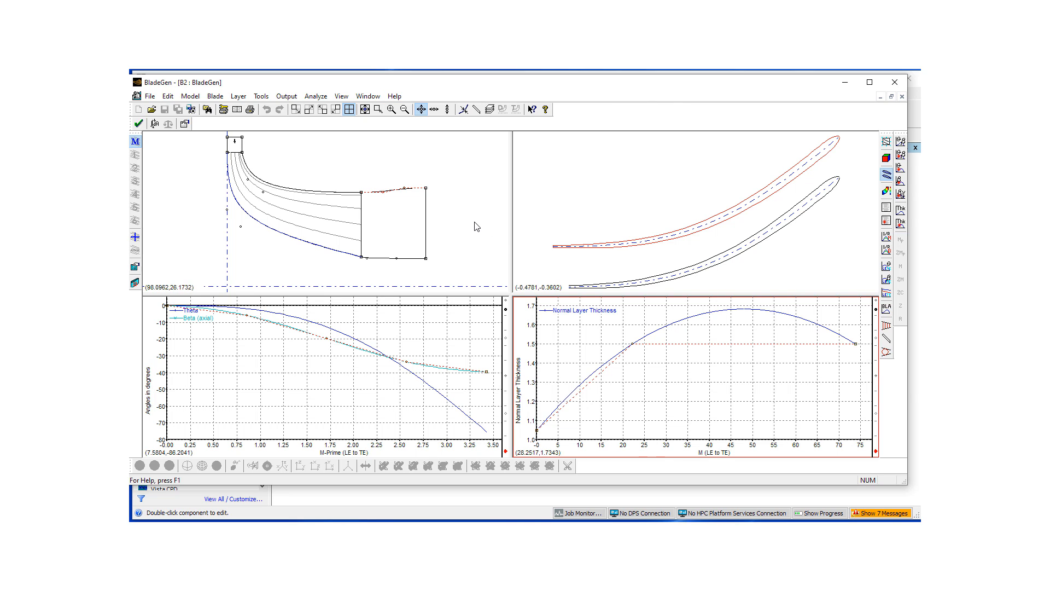
{"action": "mouse_move", "coordinate": [464, 198]}
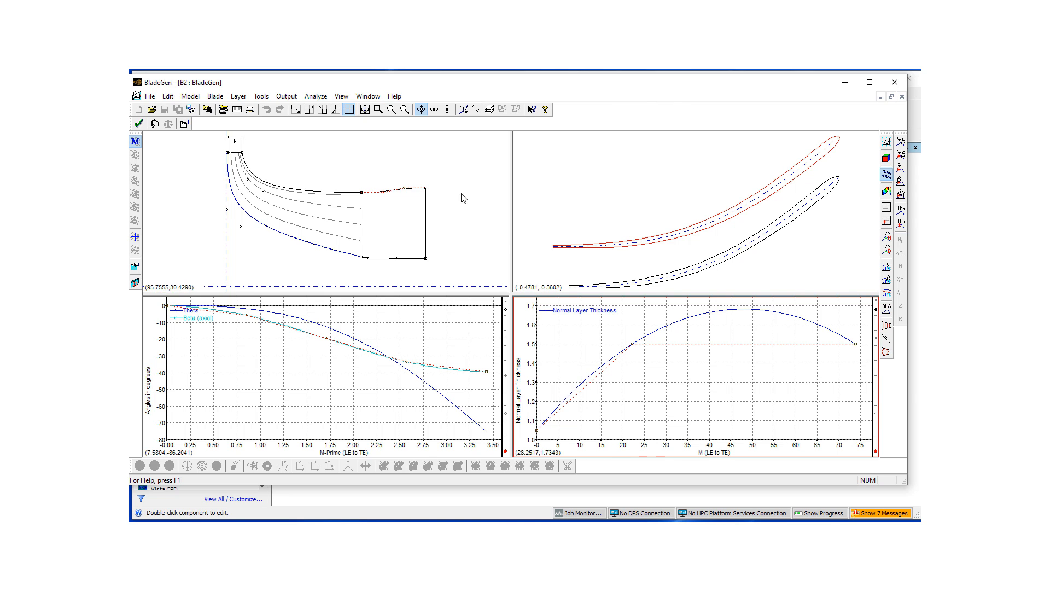
{"action": "mouse_move", "coordinate": [282, 170]}
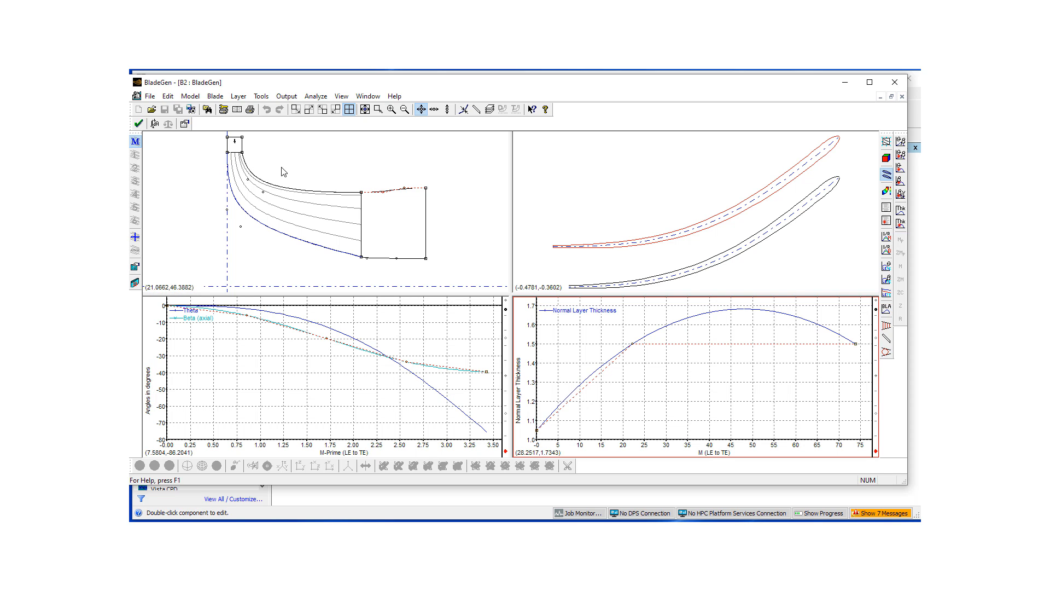
{"action": "mouse_move", "coordinate": [284, 178]}
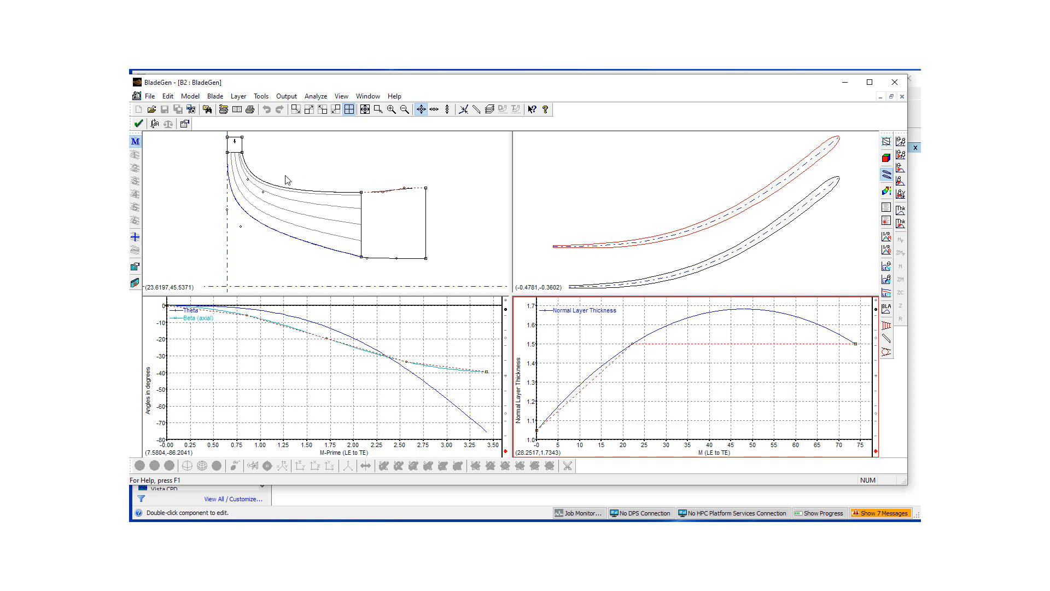
{"action": "mouse_move", "coordinate": [319, 235]}
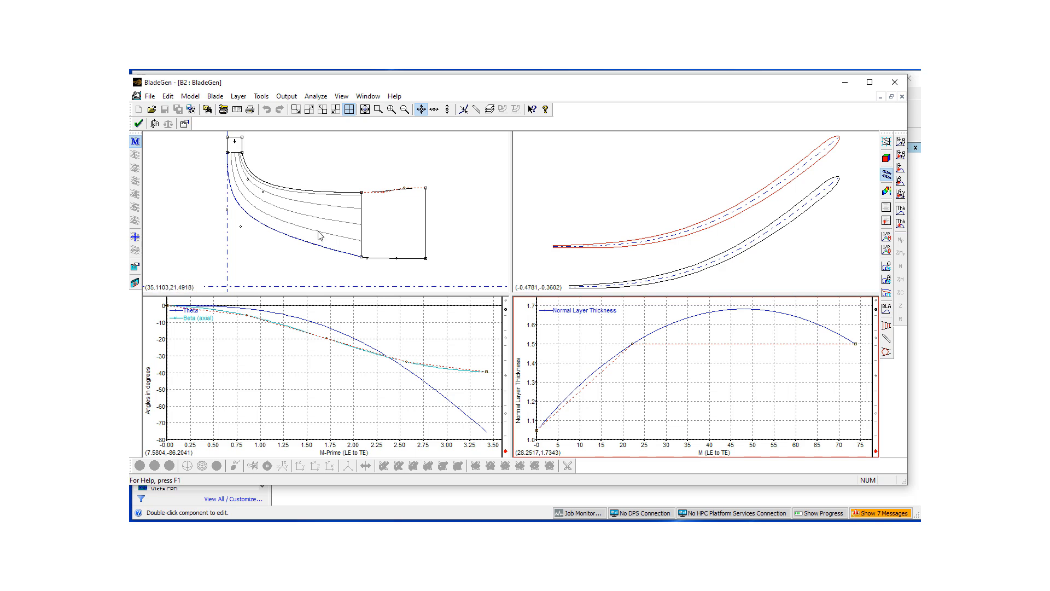
{"action": "mouse_move", "coordinate": [260, 230]}
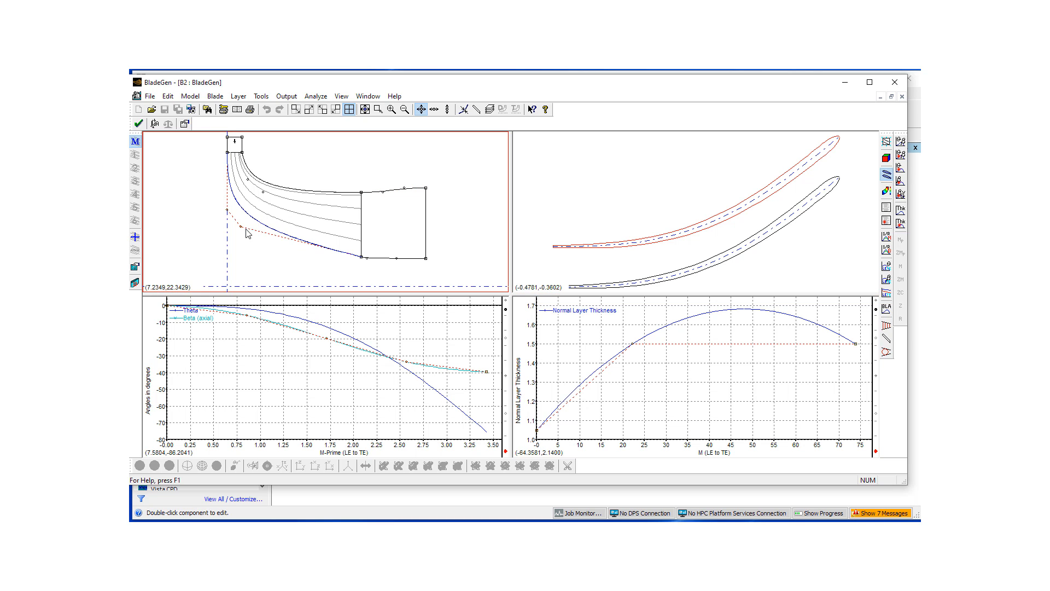
{"action": "mouse_move", "coordinate": [256, 237]}
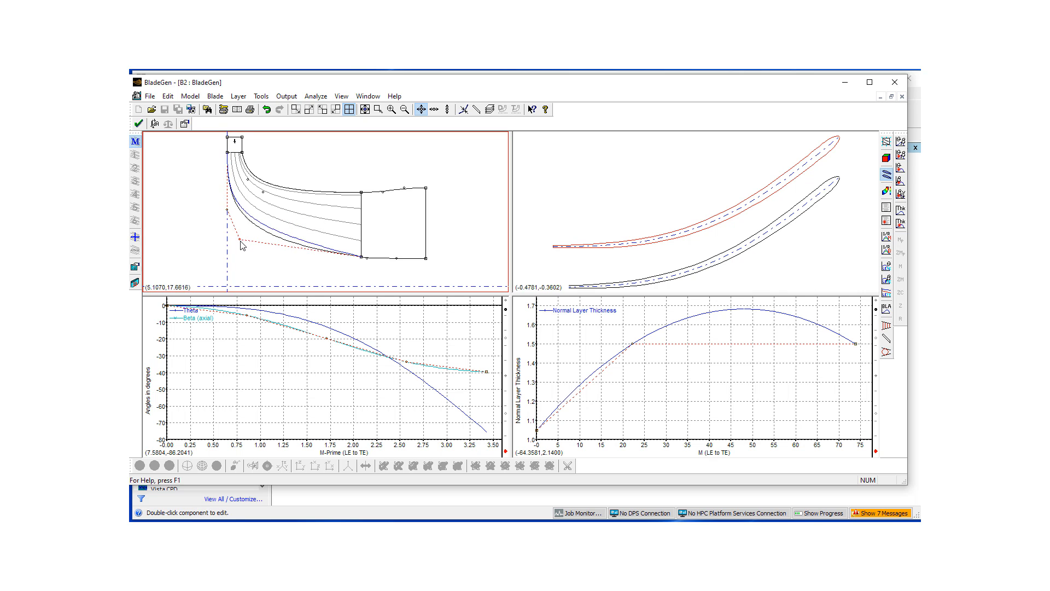
Reshape the meridional contour near the inlet, lengthening the blade path to about 4.0 M-Prime.
{"action": "left_click_drag", "start_coordinate": [241, 245], "coordinate": [251, 258]}
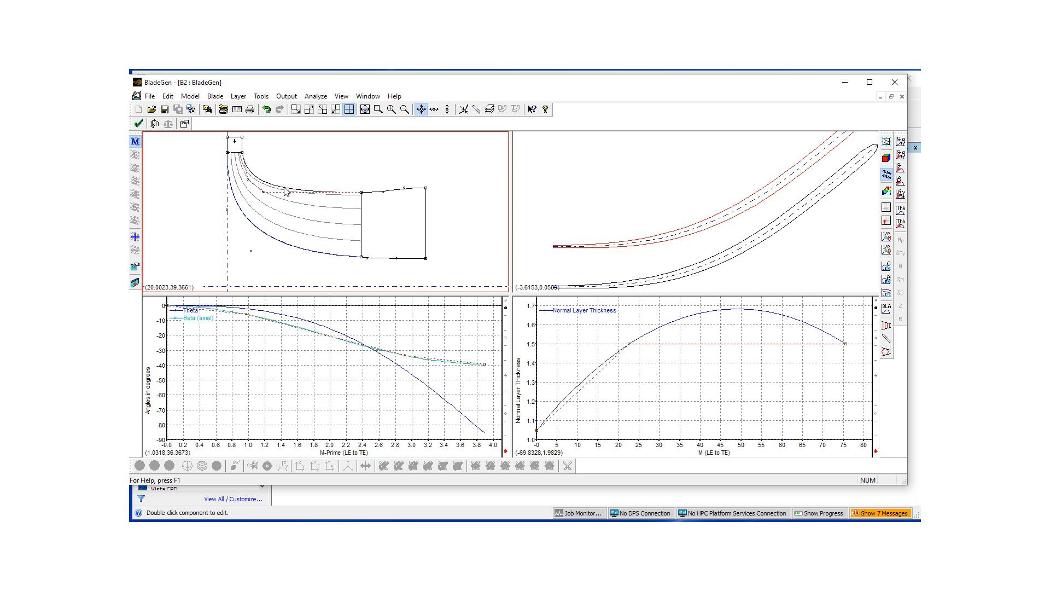
{"action": "mouse_move", "coordinate": [285, 193]}
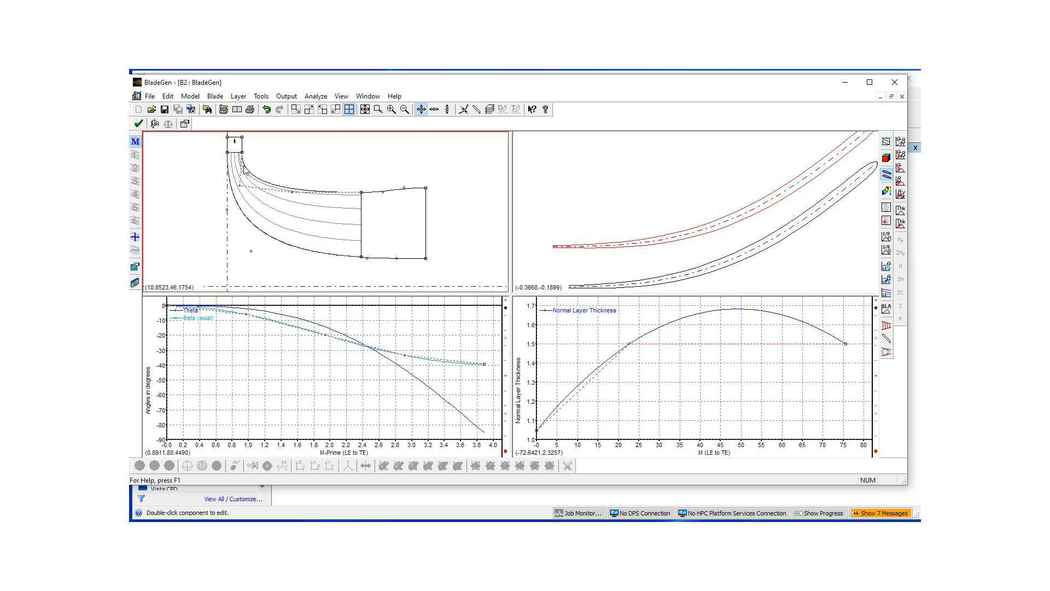
{"action": "mouse_move", "coordinate": [228, 205]}
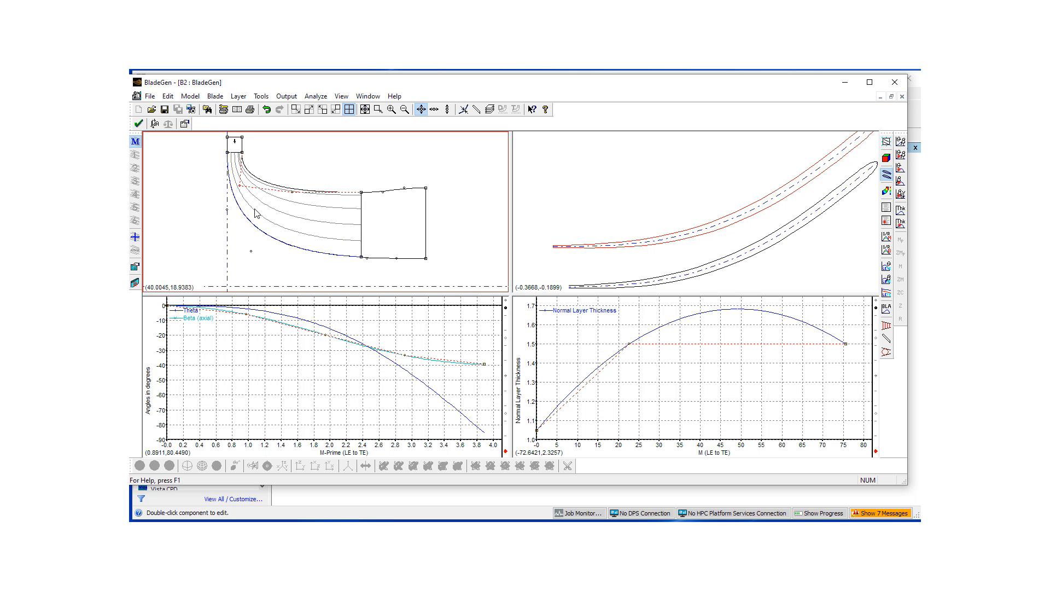
{"action": "mouse_move", "coordinate": [236, 142]}
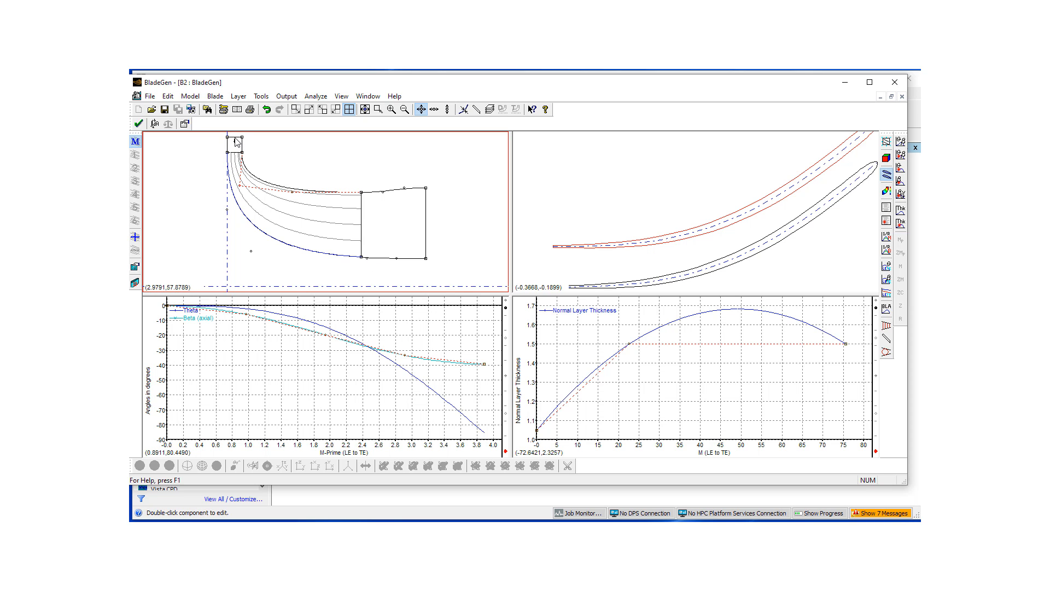
{"action": "mouse_move", "coordinate": [474, 235]}
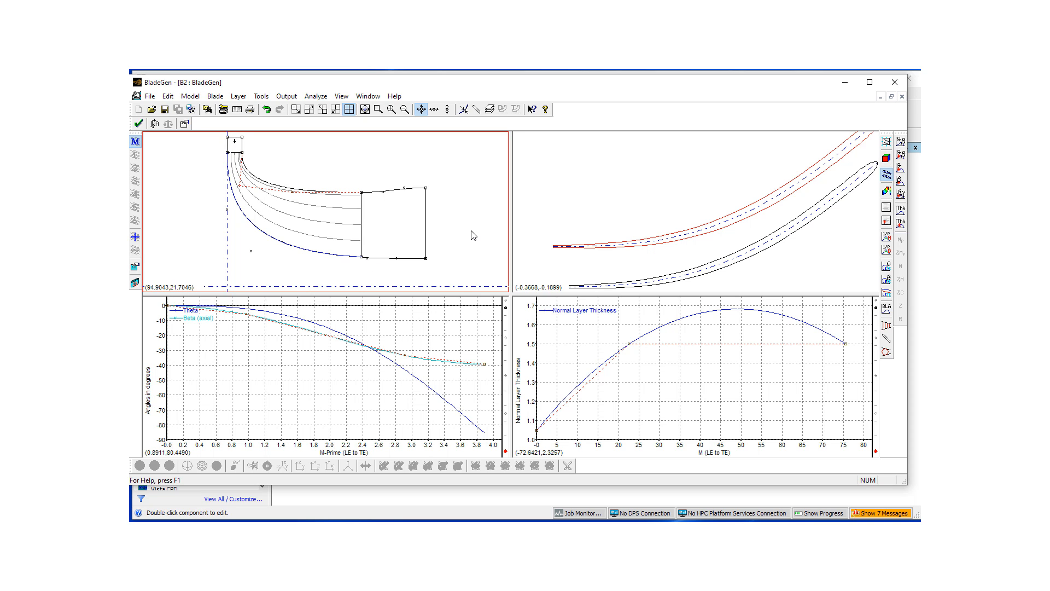
{"action": "mouse_move", "coordinate": [398, 199]}
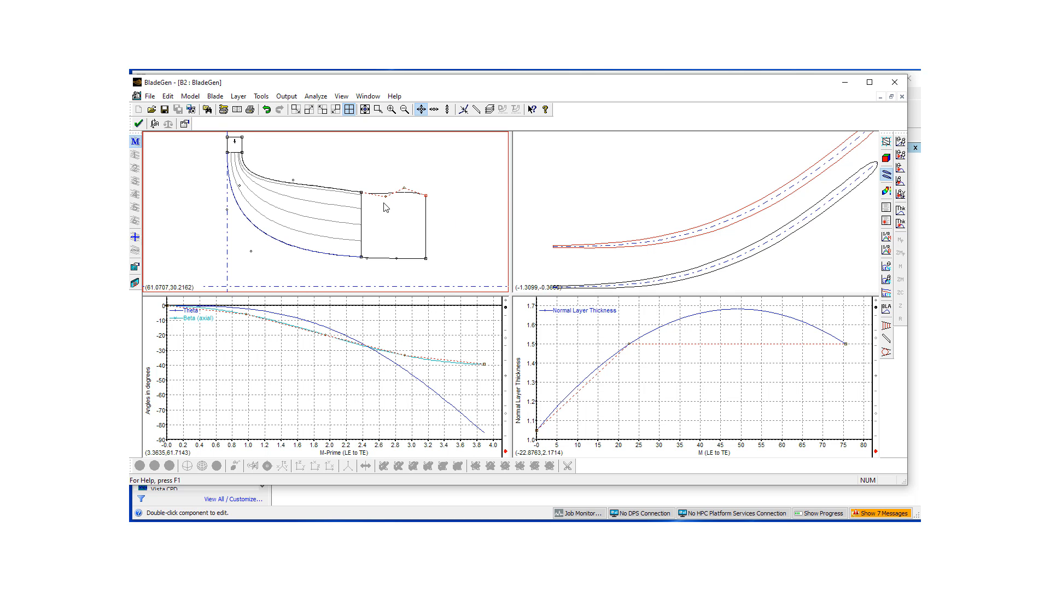
{"action": "mouse_move", "coordinate": [401, 198]}
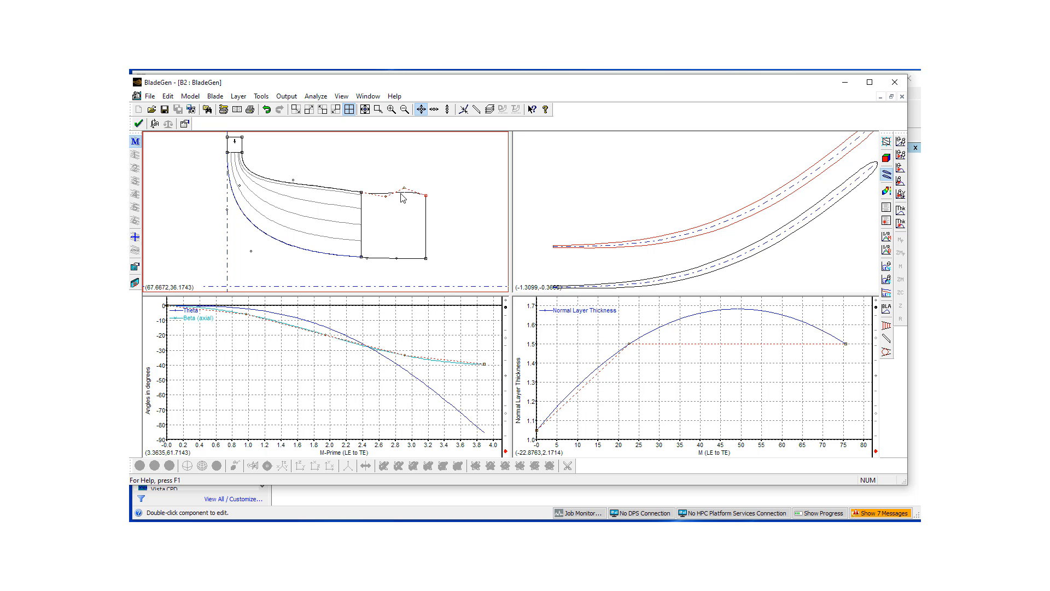
{"action": "mouse_move", "coordinate": [392, 195]}
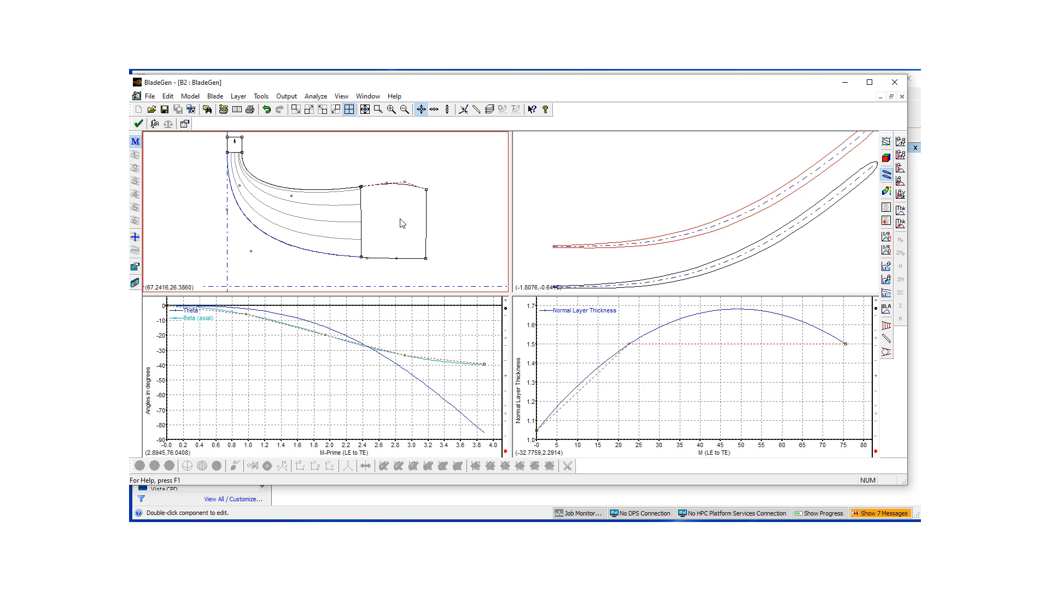
{"action": "mouse_move", "coordinate": [392, 212]}
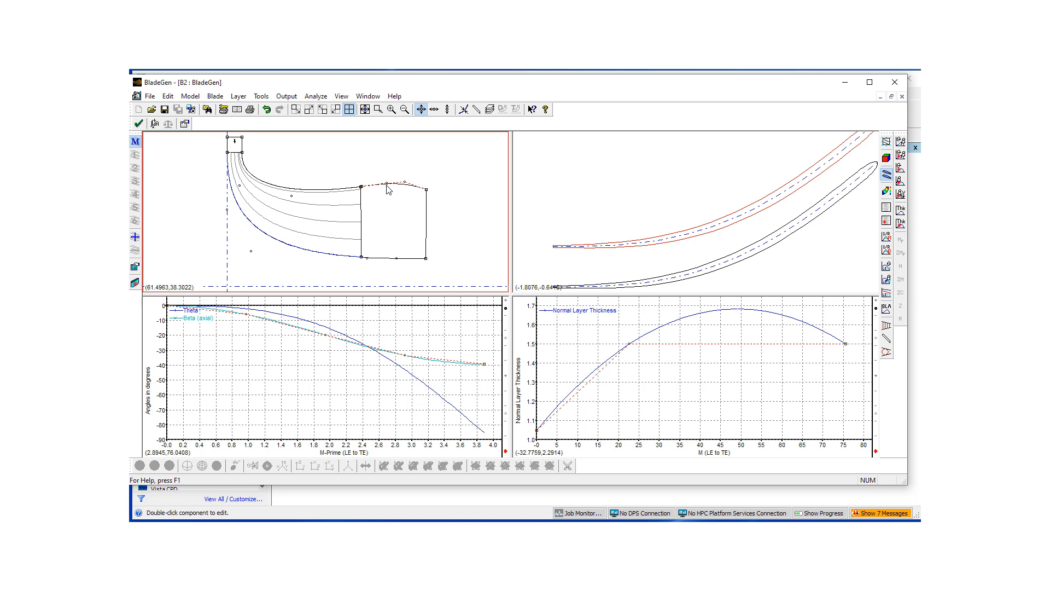
{"action": "mouse_move", "coordinate": [392, 193]}
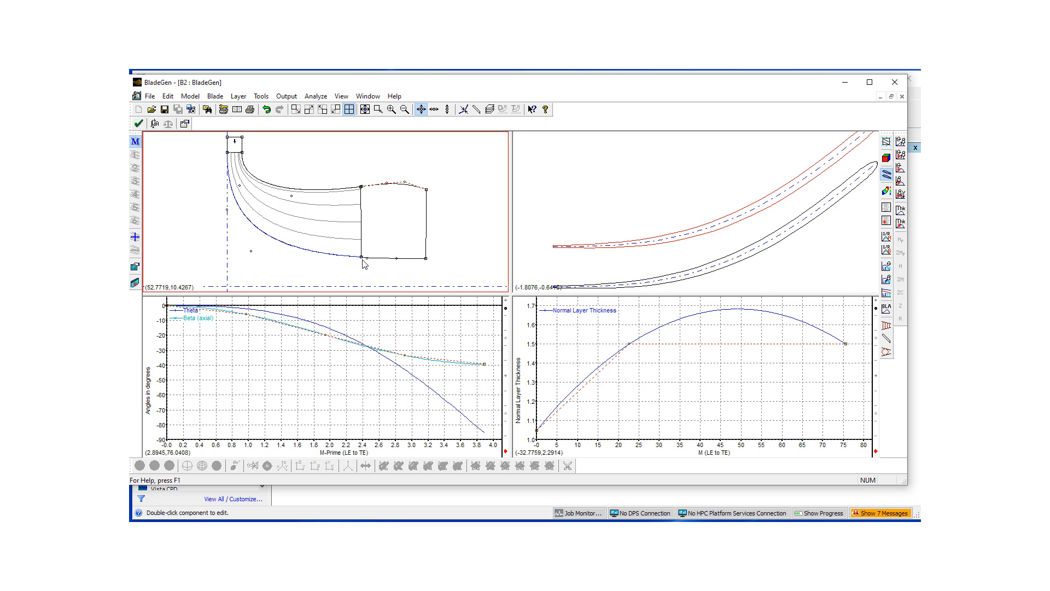
{"action": "mouse_move", "coordinate": [239, 159]}
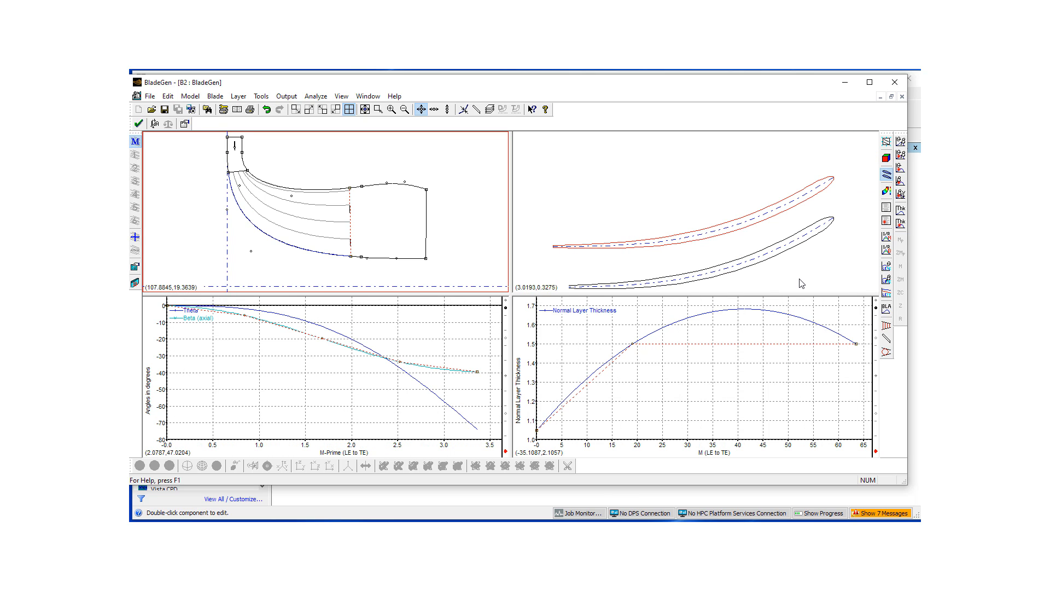
{"action": "mouse_move", "coordinate": [730, 204]}
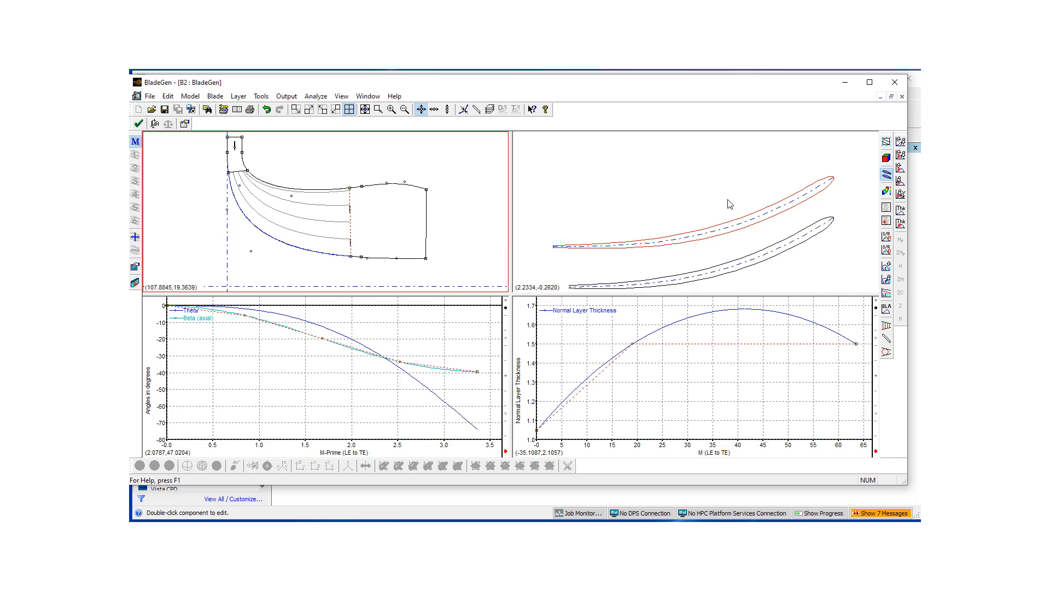
{"action": "mouse_move", "coordinate": [591, 253]}
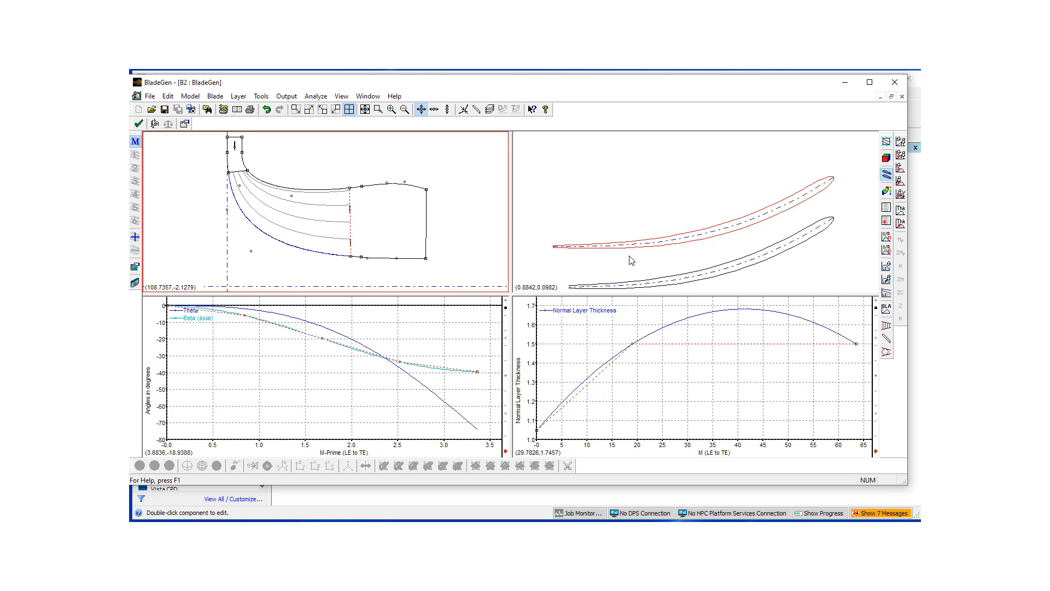
{"action": "mouse_move", "coordinate": [599, 253]}
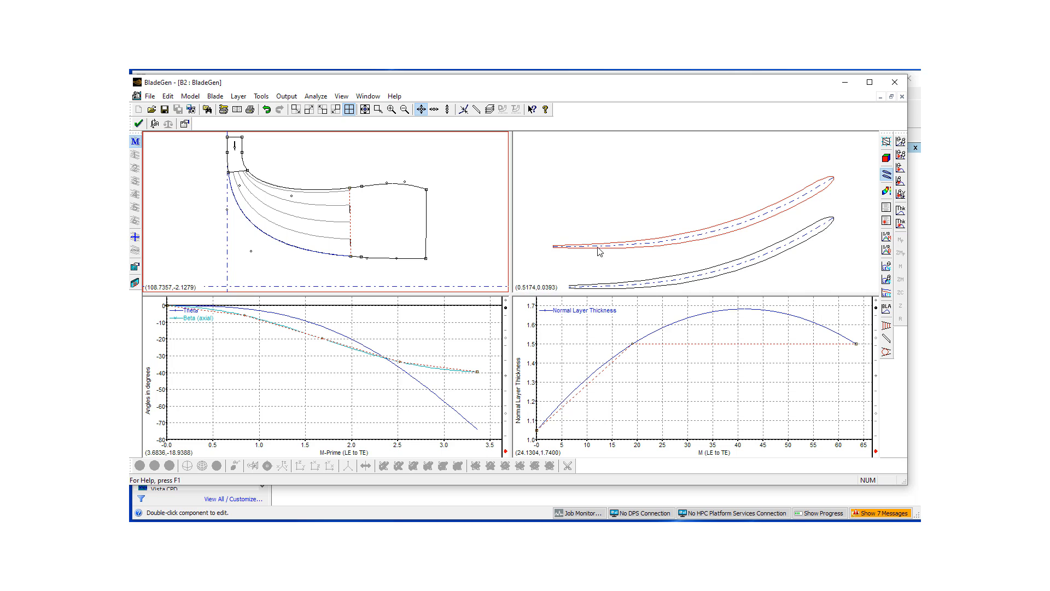
{"action": "mouse_move", "coordinate": [682, 390]}
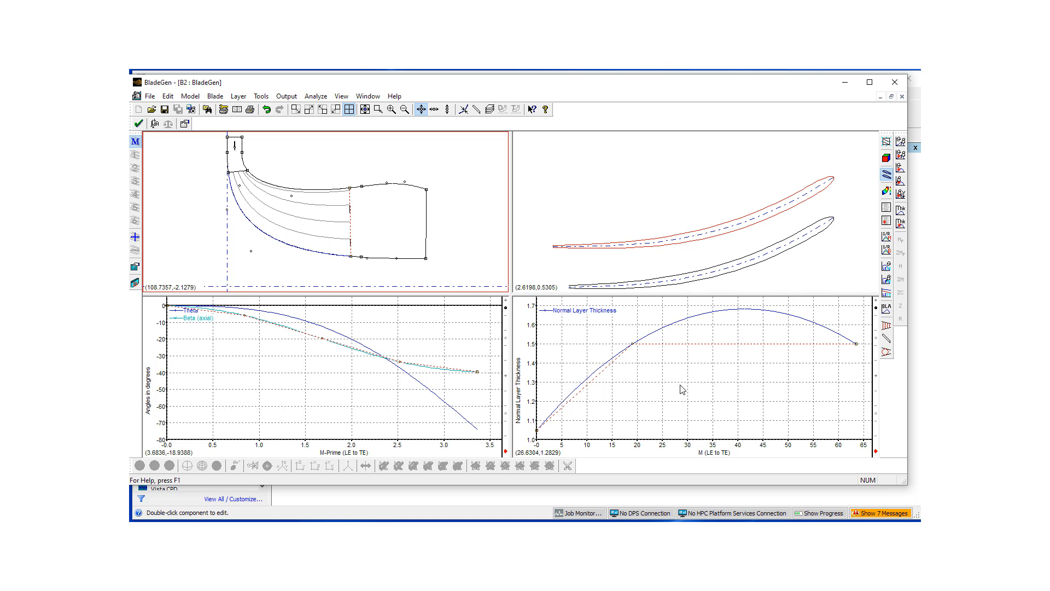
{"action": "mouse_move", "coordinate": [635, 348]}
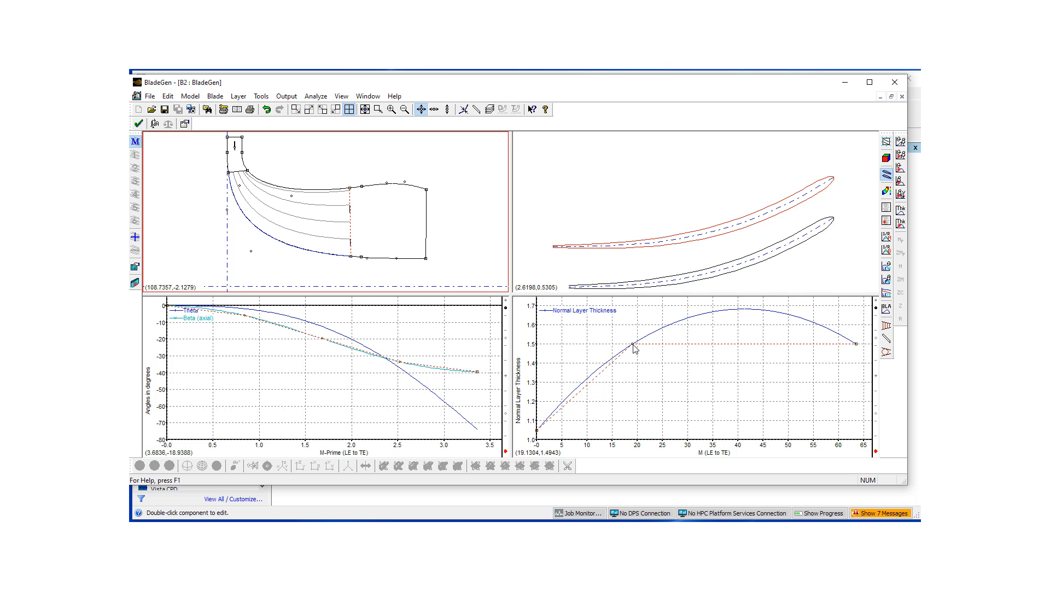
{"action": "mouse_move", "coordinate": [622, 251]}
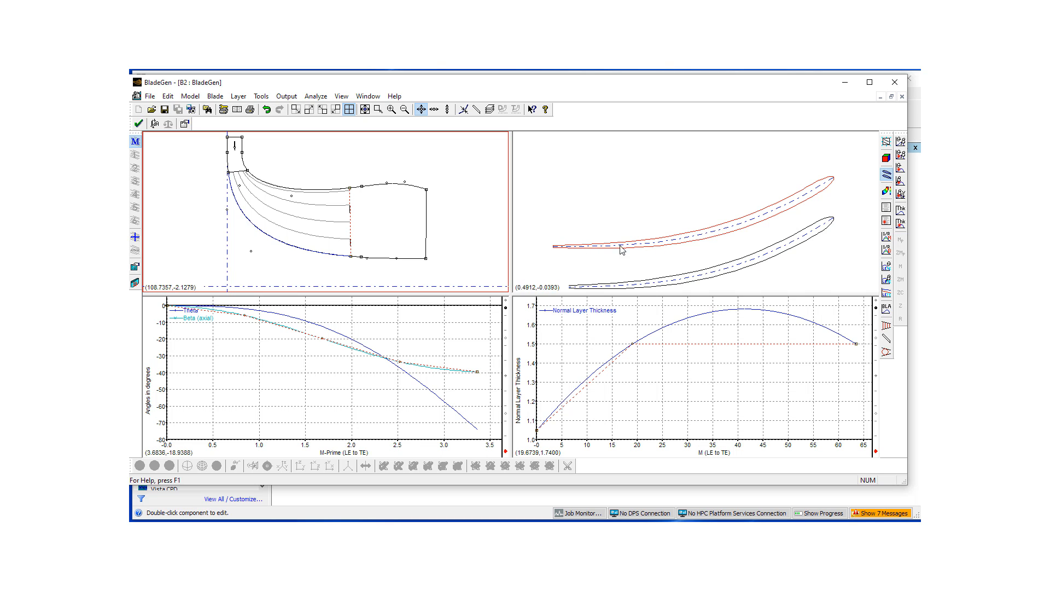
{"action": "mouse_move", "coordinate": [686, 260]}
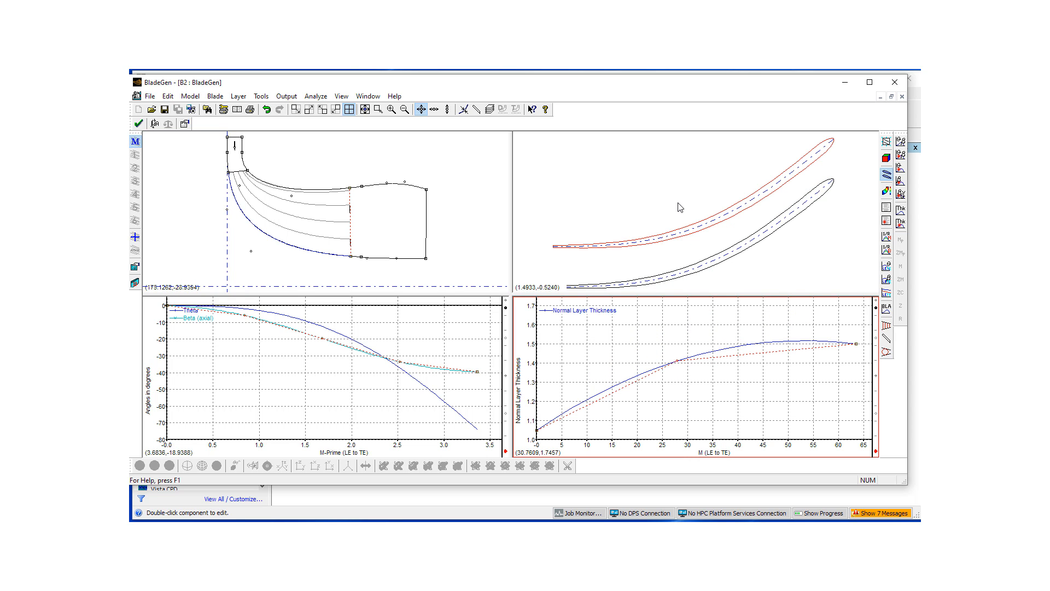
{"action": "mouse_move", "coordinate": [649, 400]}
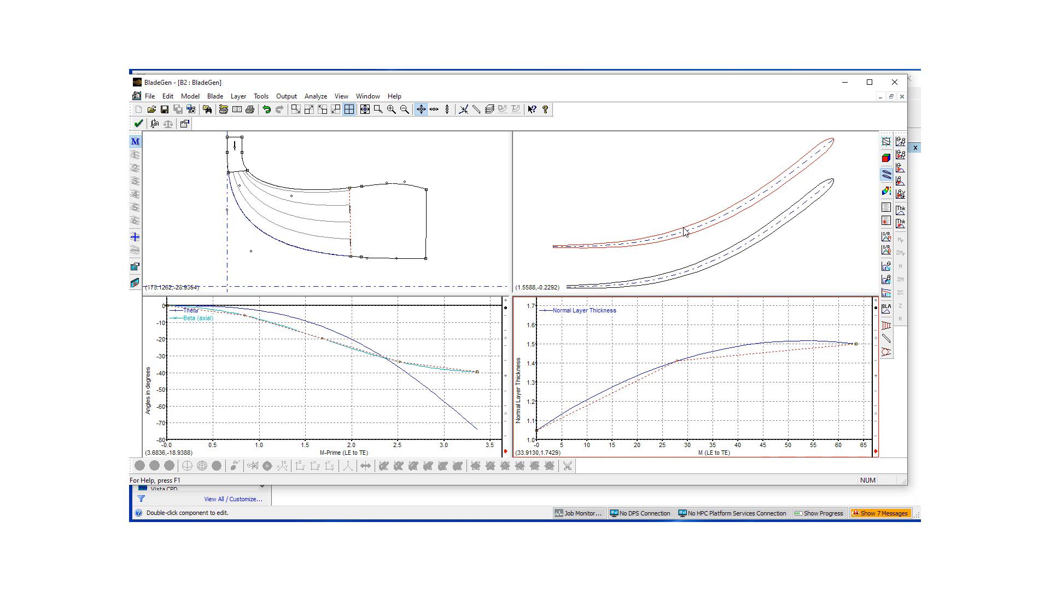
{"action": "mouse_move", "coordinate": [579, 348]}
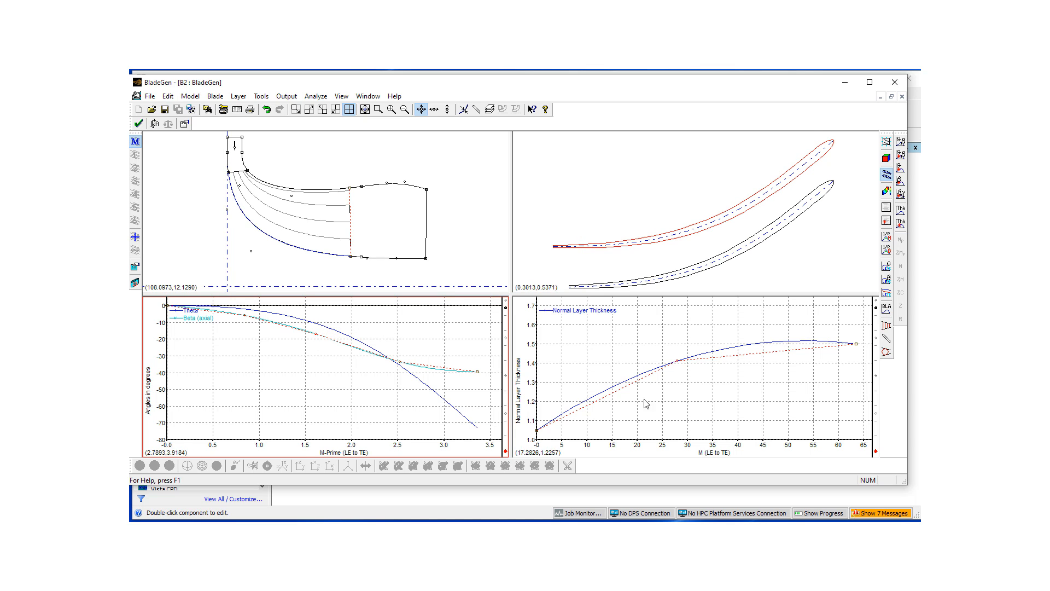
{"action": "mouse_move", "coordinate": [879, 379]}
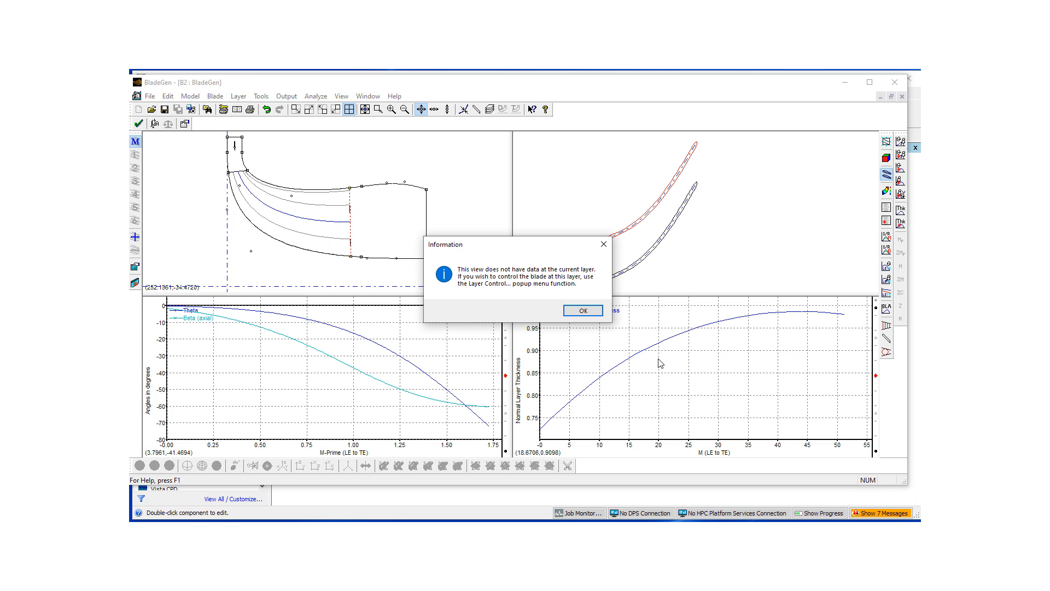
Dismiss the notice that this view lacks layer data.
{"action": "left_click", "coordinate": [581, 309]}
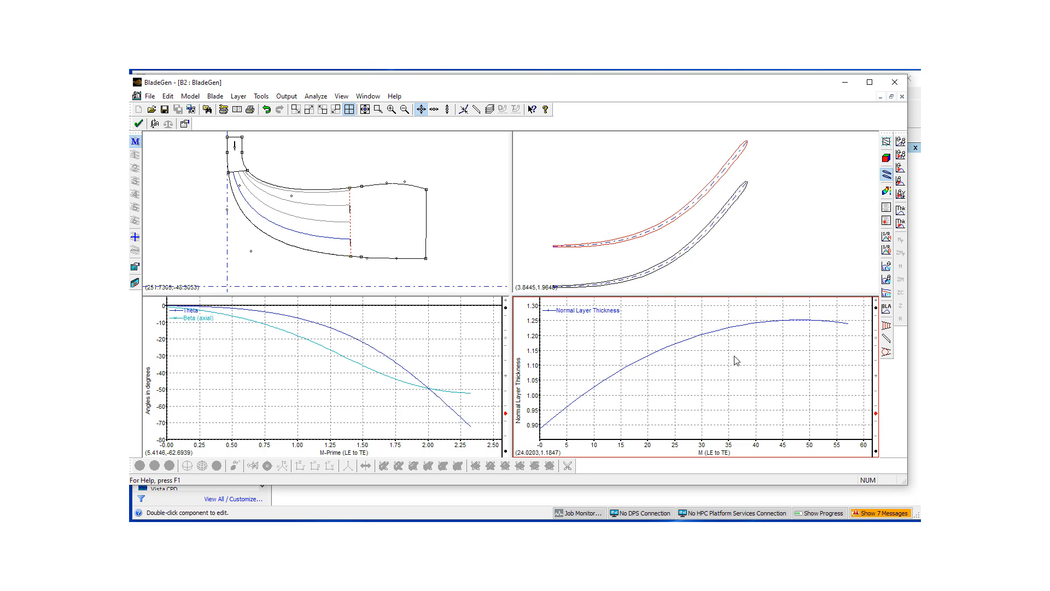
{"action": "mouse_move", "coordinate": [878, 456]}
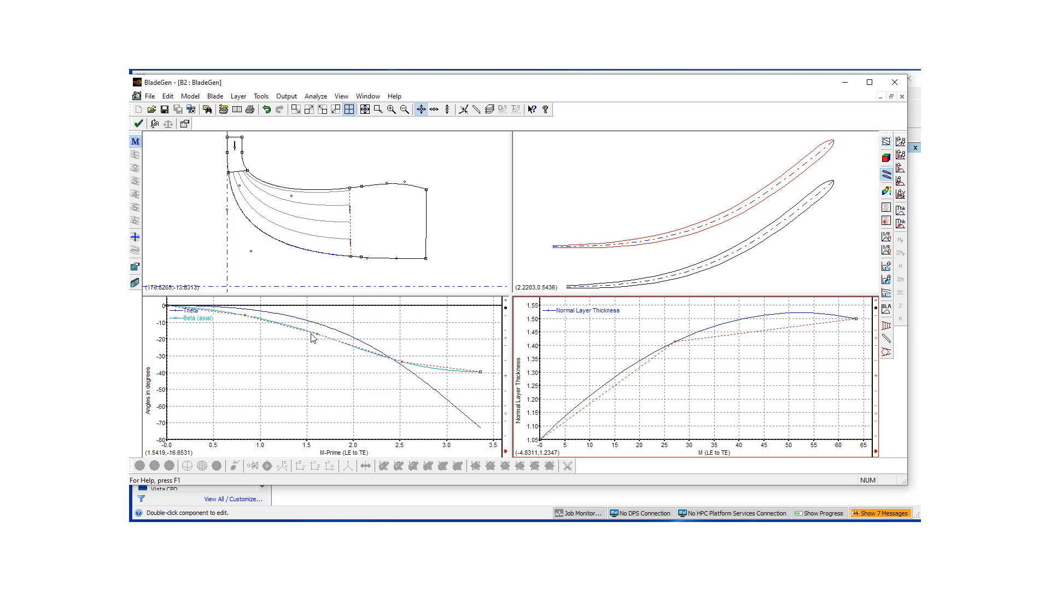
{"action": "mouse_move", "coordinate": [315, 338]}
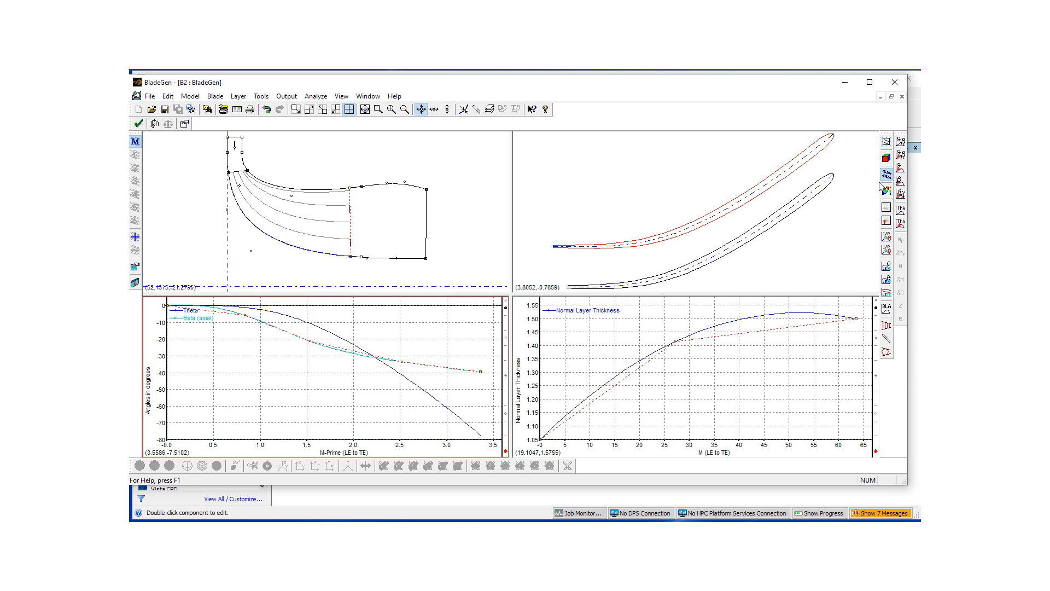
{"action": "mouse_move", "coordinate": [886, 156]}
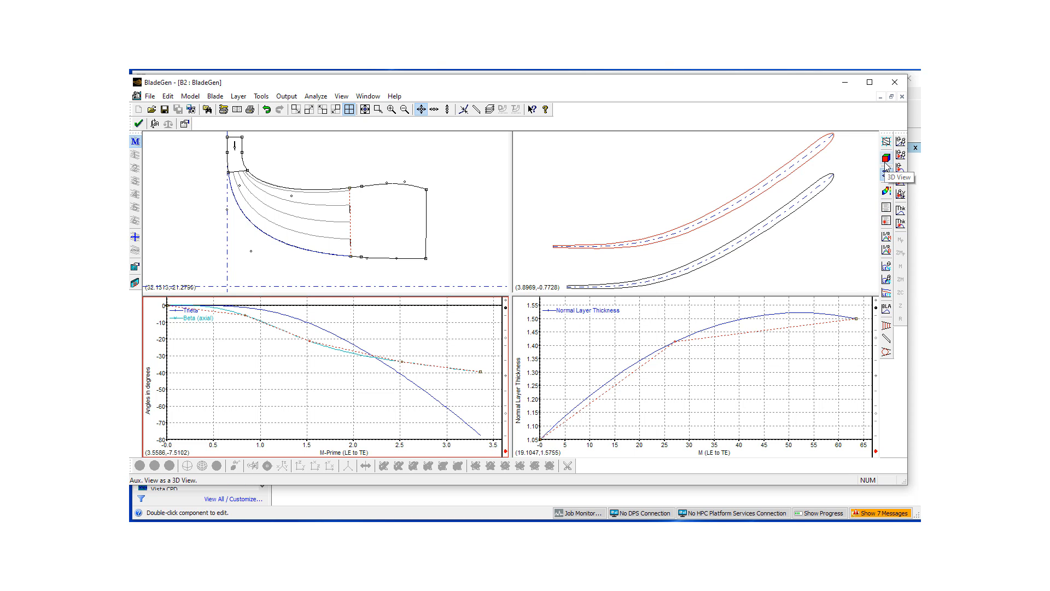
{"action": "left_click", "coordinate": [885, 157]}
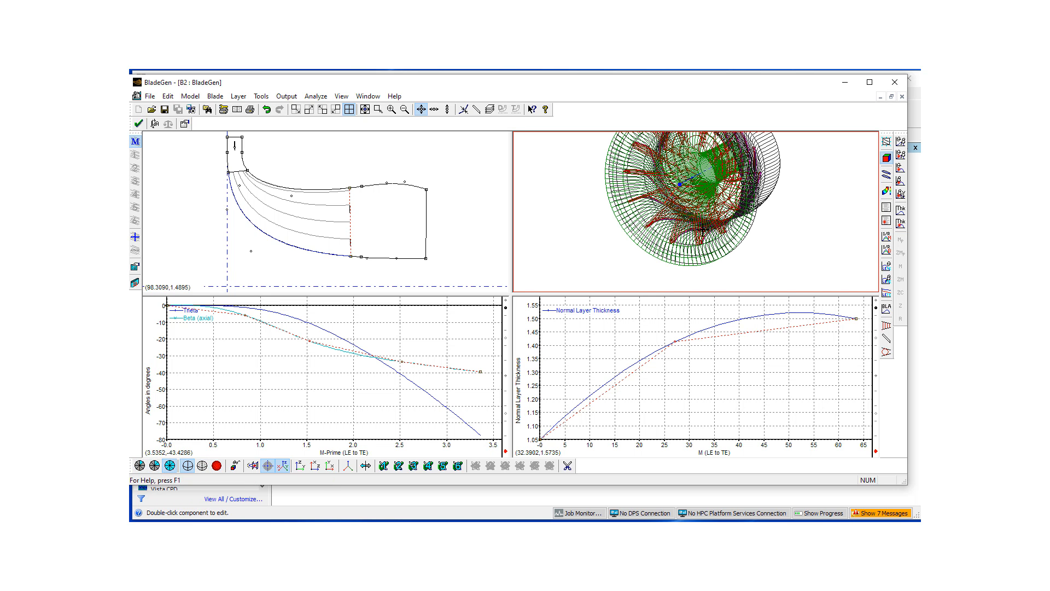
{"action": "left_click_drag", "start_coordinate": [691, 195], "coordinate": [549, 224]}
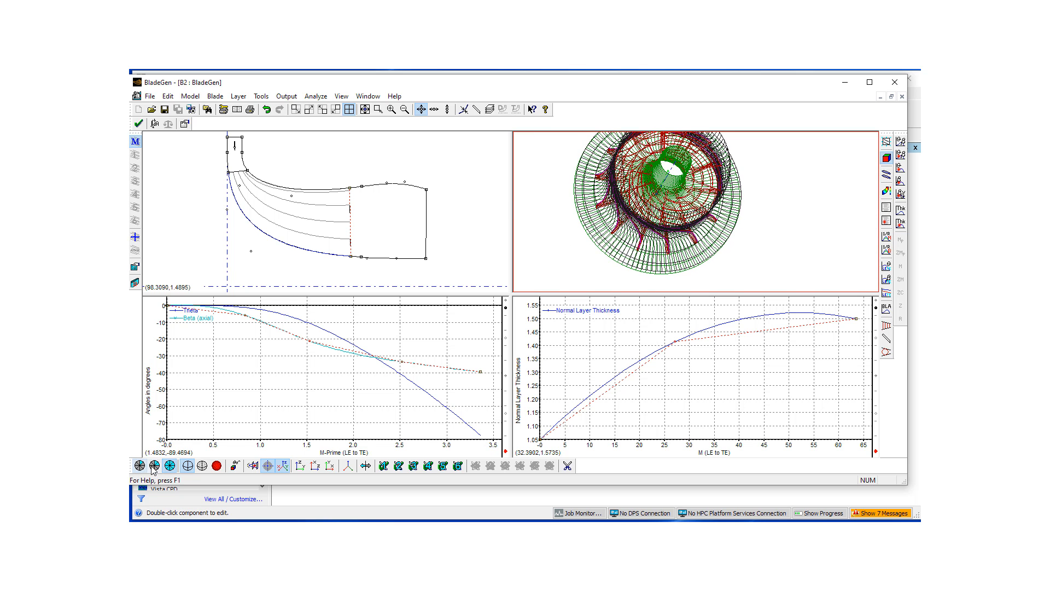
{"action": "left_click", "coordinate": [200, 466]}
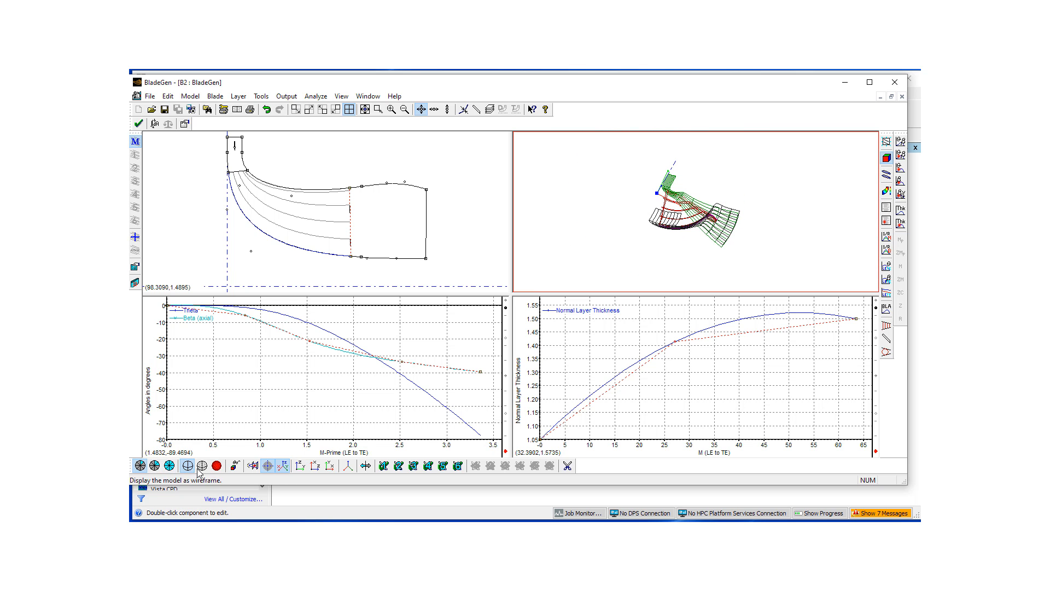
{"action": "left_click", "coordinate": [187, 466]}
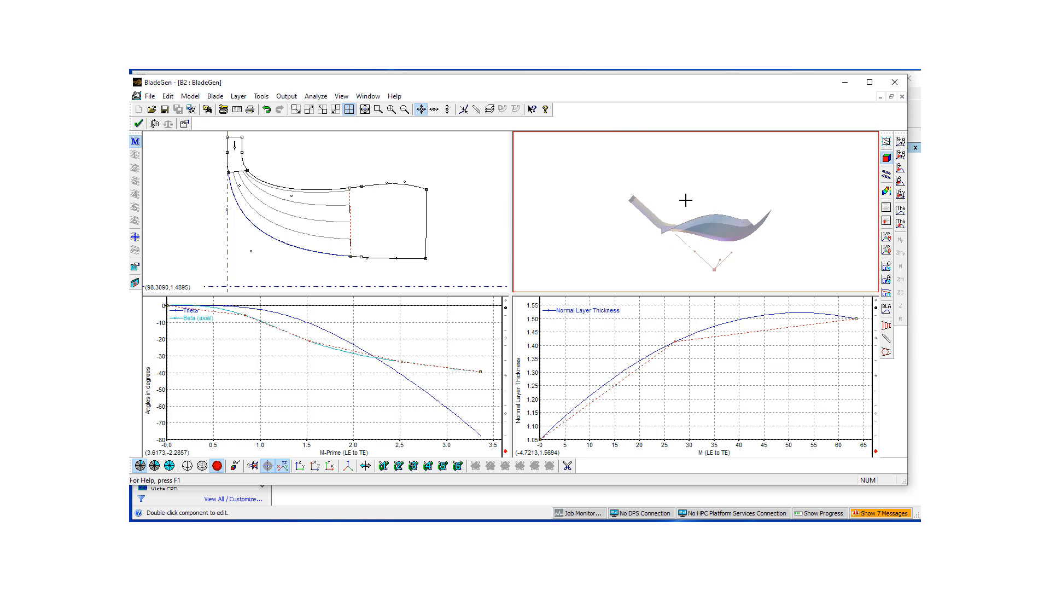
{"action": "left_click_drag", "start_coordinate": [685, 200], "coordinate": [685, 214]}
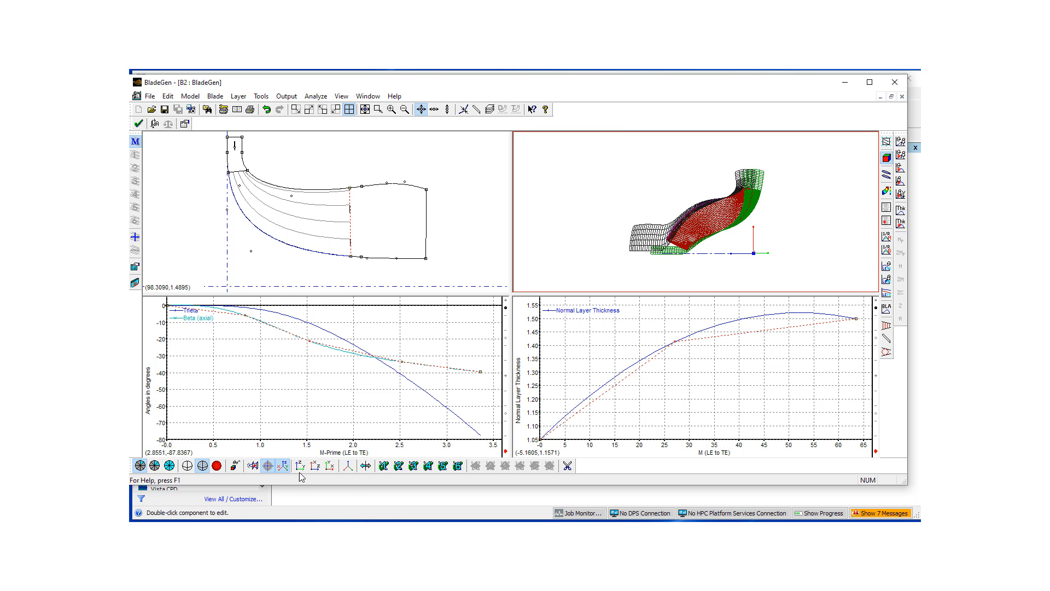
{"action": "left_click", "coordinate": [330, 466]}
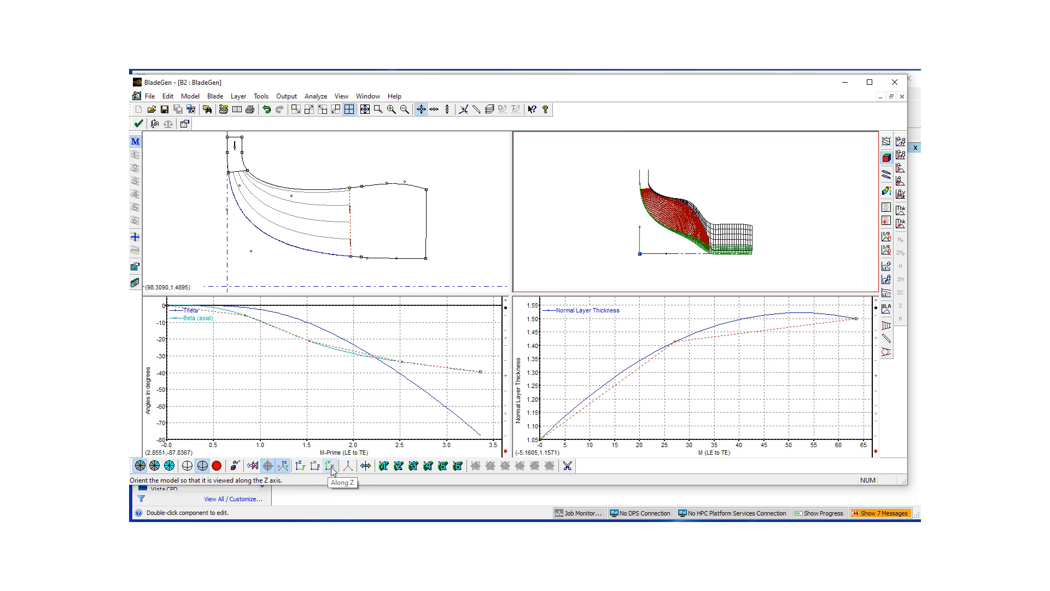
{"action": "left_click", "coordinate": [297, 466]}
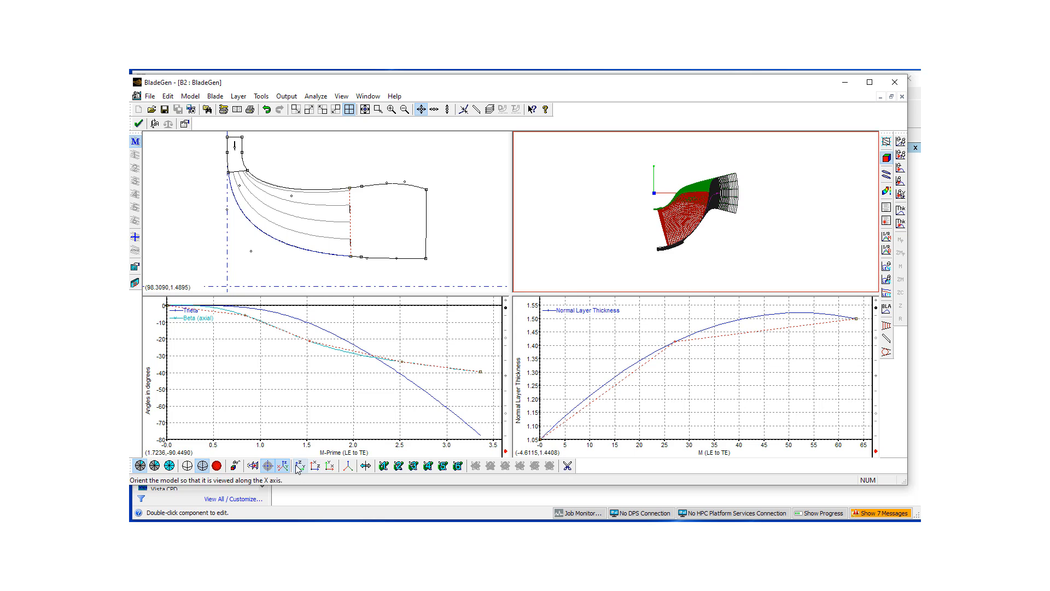
{"action": "left_click", "coordinate": [281, 467]}
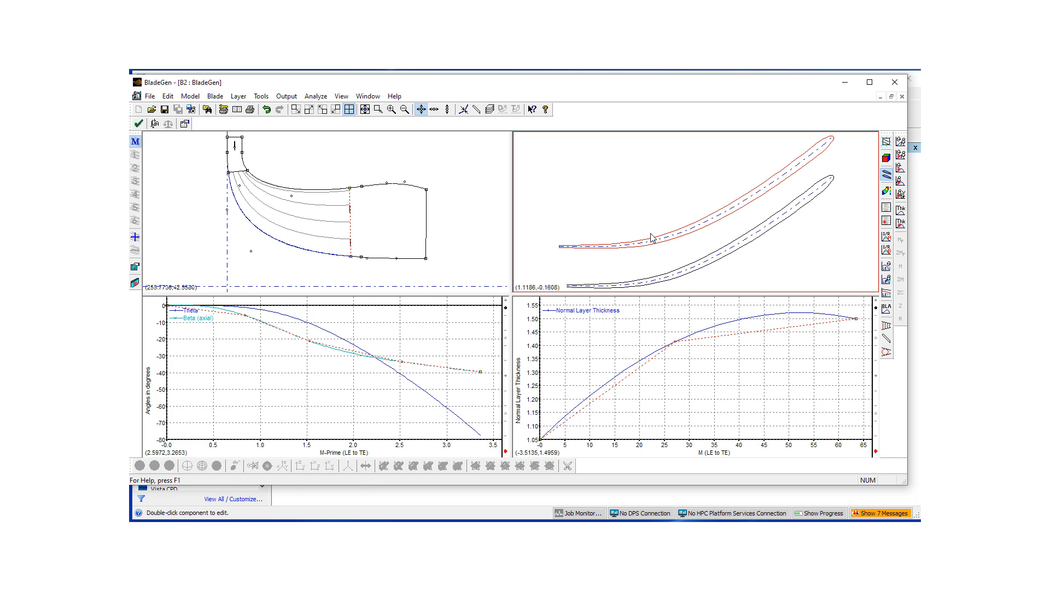
{"action": "mouse_move", "coordinate": [602, 279]}
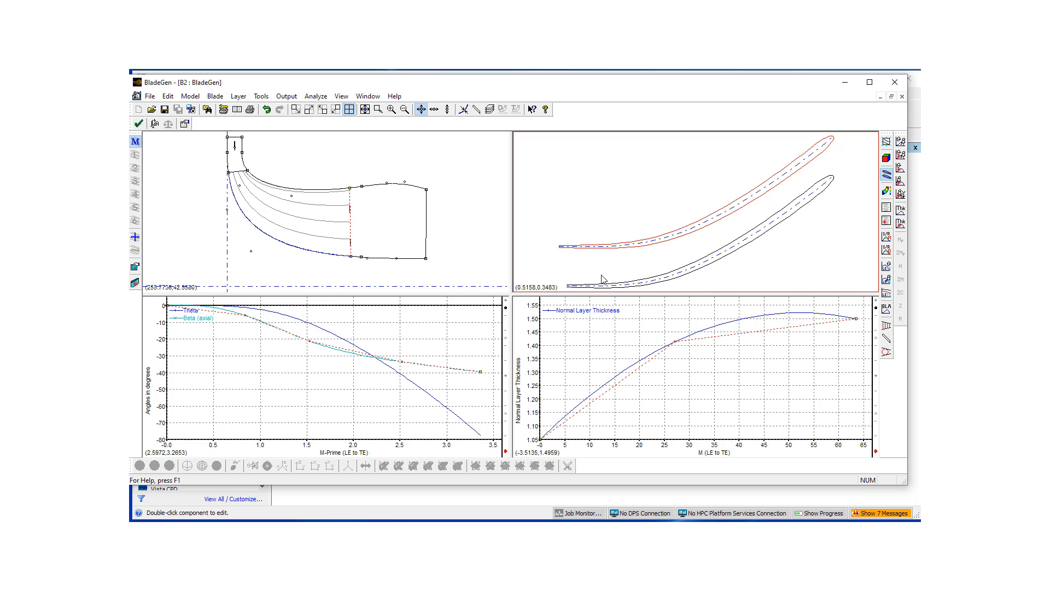
{"action": "mouse_move", "coordinate": [602, 252]}
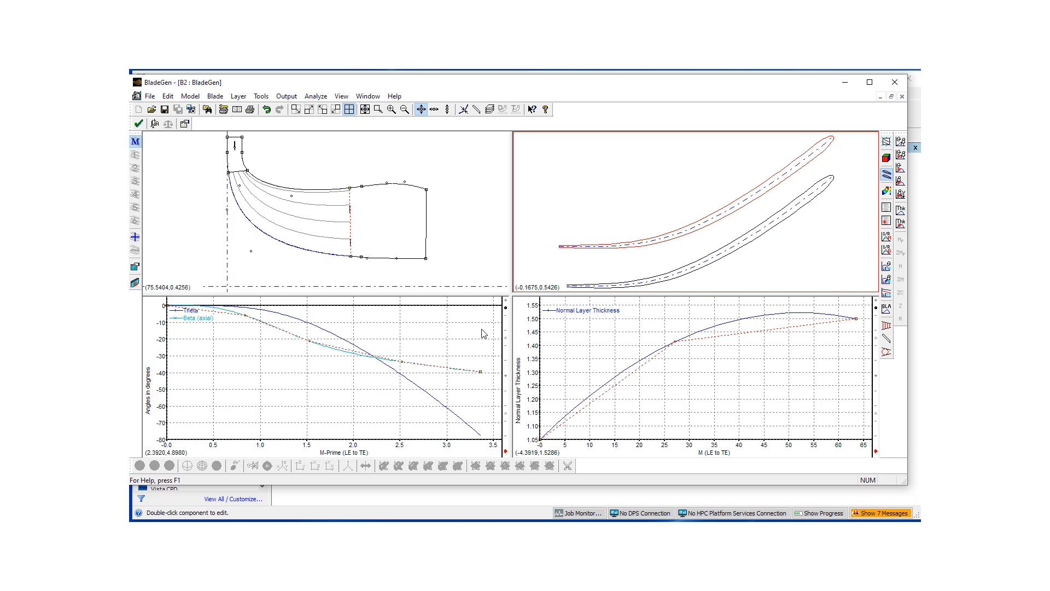
Bring up the Layer Control dialog's Output tab with all six layers checked and move it aside.
{"action": "left_click", "coordinate": [238, 96]}
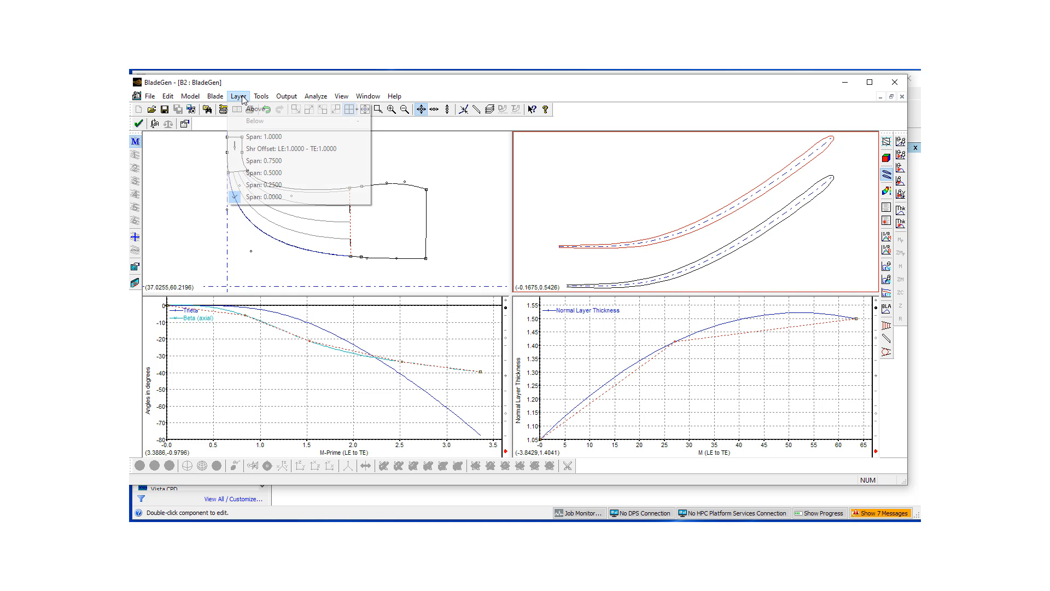
{"action": "left_click", "coordinate": [262, 97]}
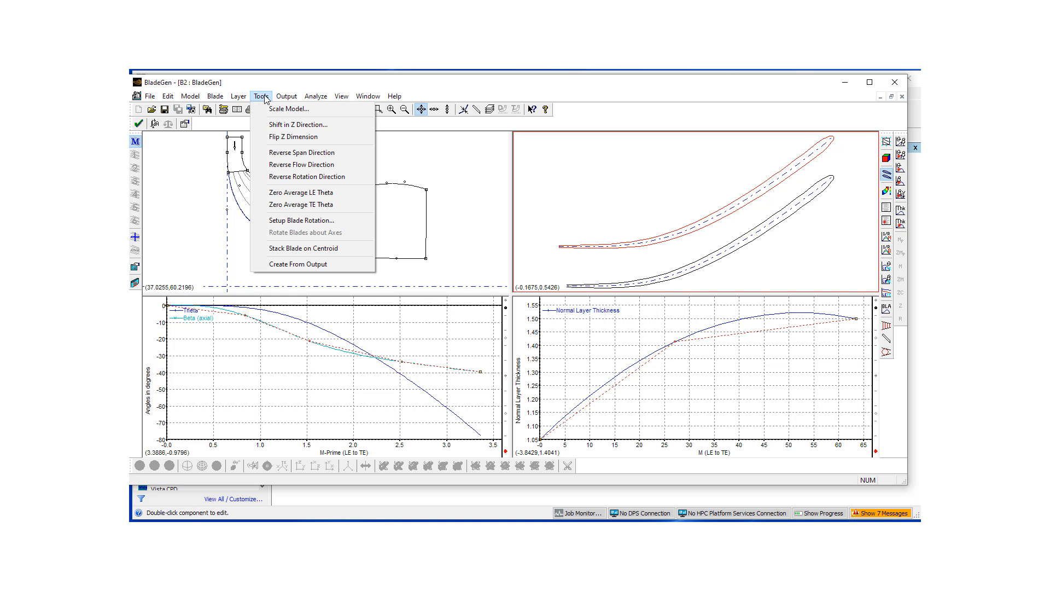
{"action": "left_click", "coordinate": [286, 97]}
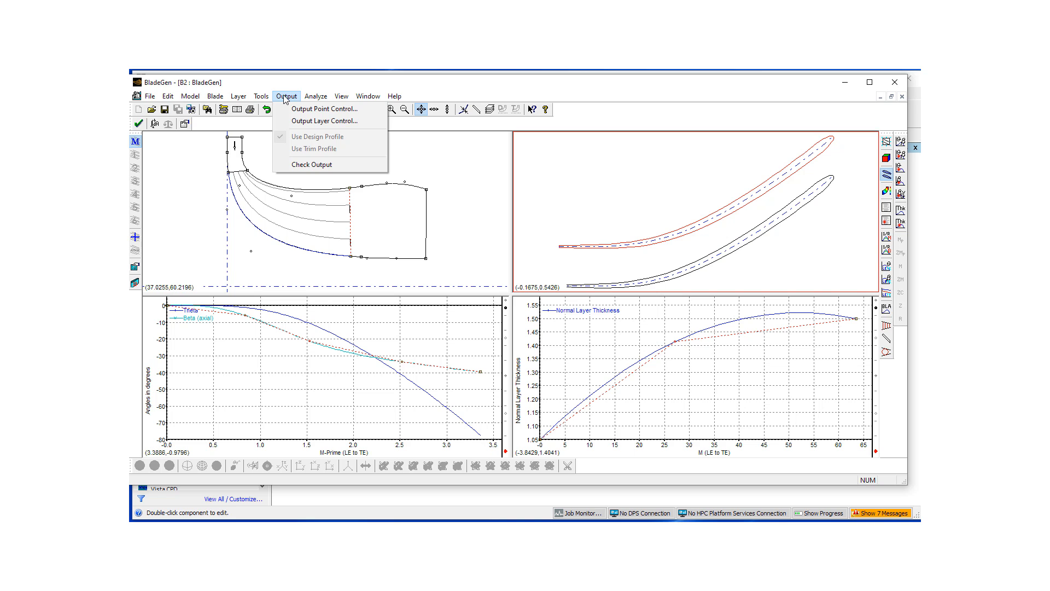
{"action": "mouse_move", "coordinate": [325, 109]}
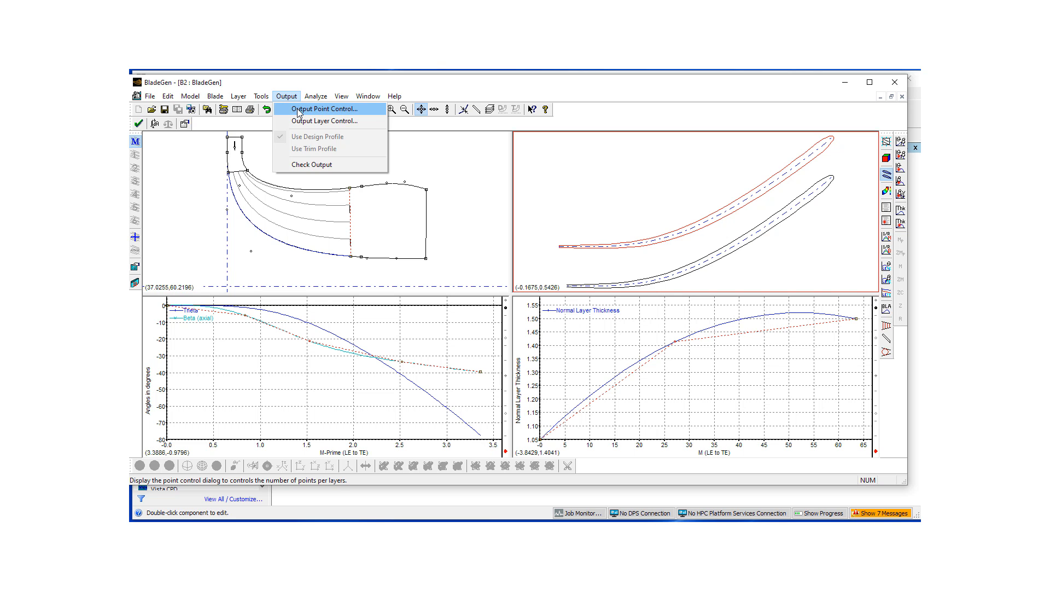
{"action": "left_click", "coordinate": [325, 120]}
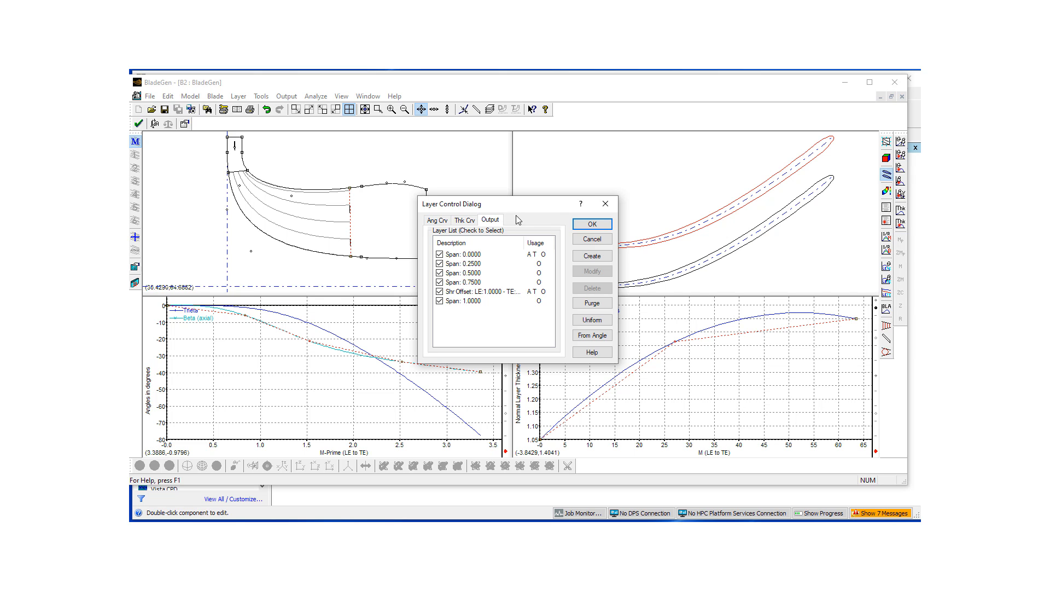
{"action": "left_click_drag", "start_coordinate": [453, 204], "coordinate": [335, 170]}
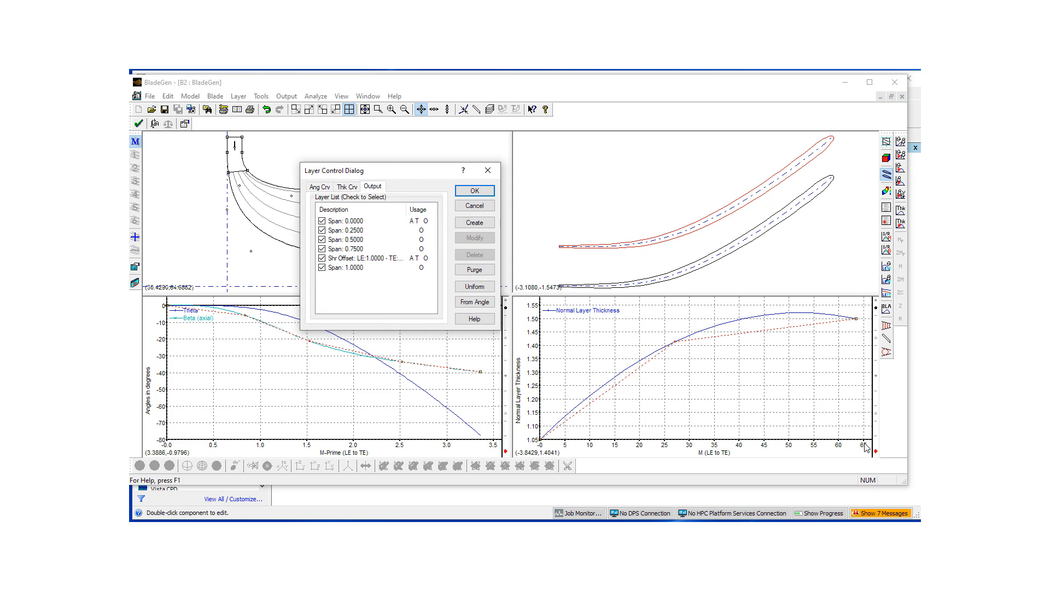
{"action": "mouse_move", "coordinate": [893, 425]}
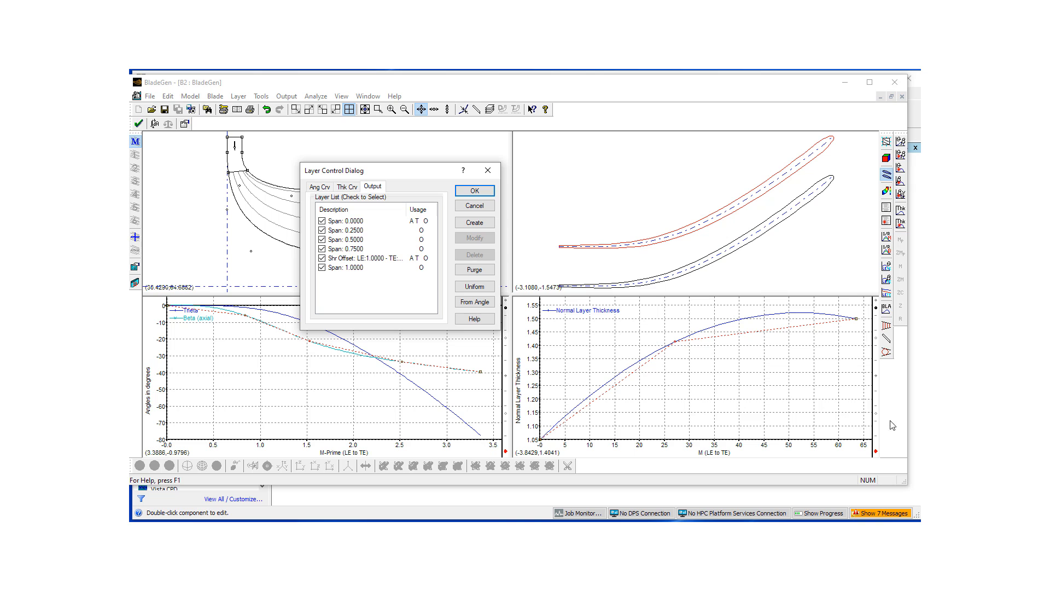
{"action": "mouse_move", "coordinate": [478, 303]}
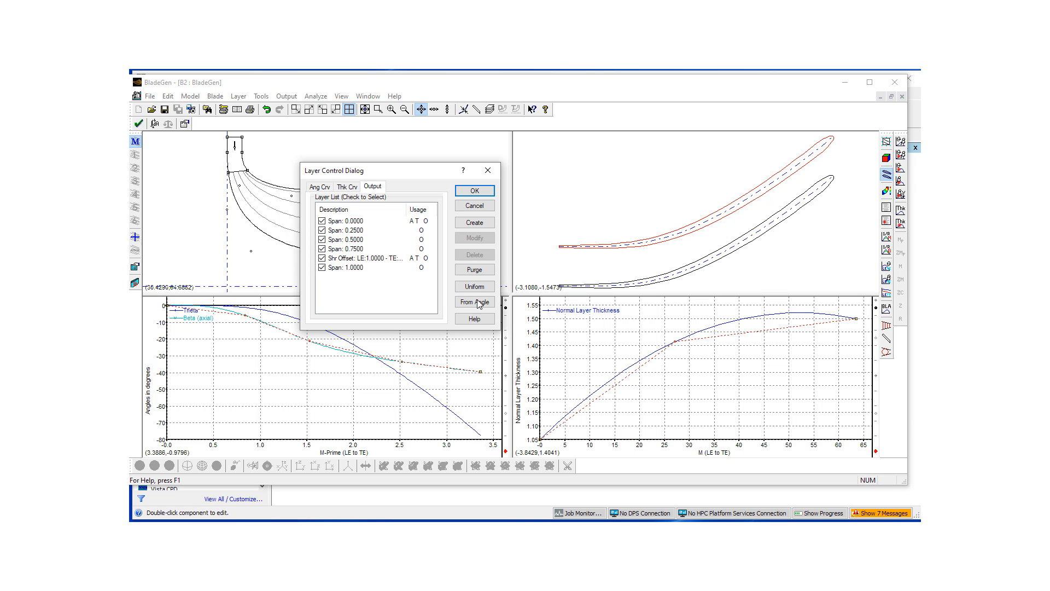
Reopen Layer Control and check Span 0.2500 on the Thk Crv tab, confirming the selection.
{"action": "left_click", "coordinate": [474, 190]}
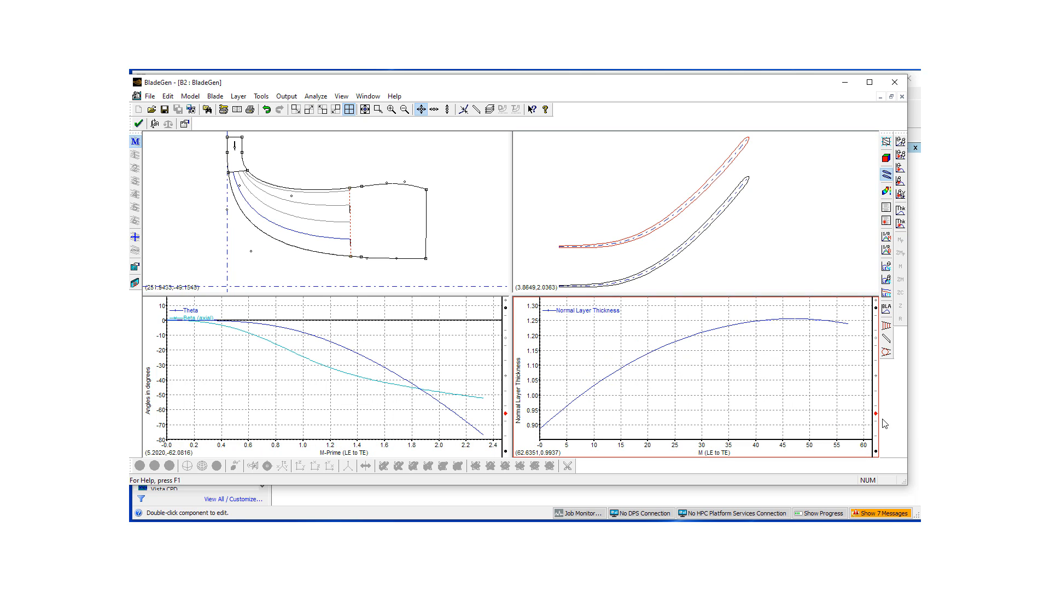
{"action": "left_click", "coordinate": [315, 97]}
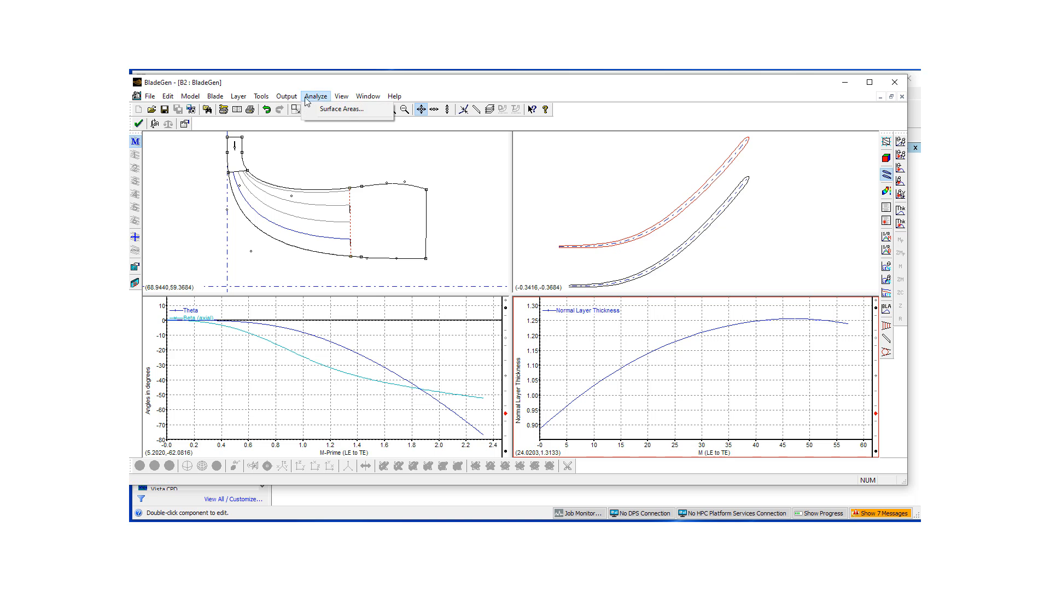
{"action": "left_click", "coordinate": [324, 120]}
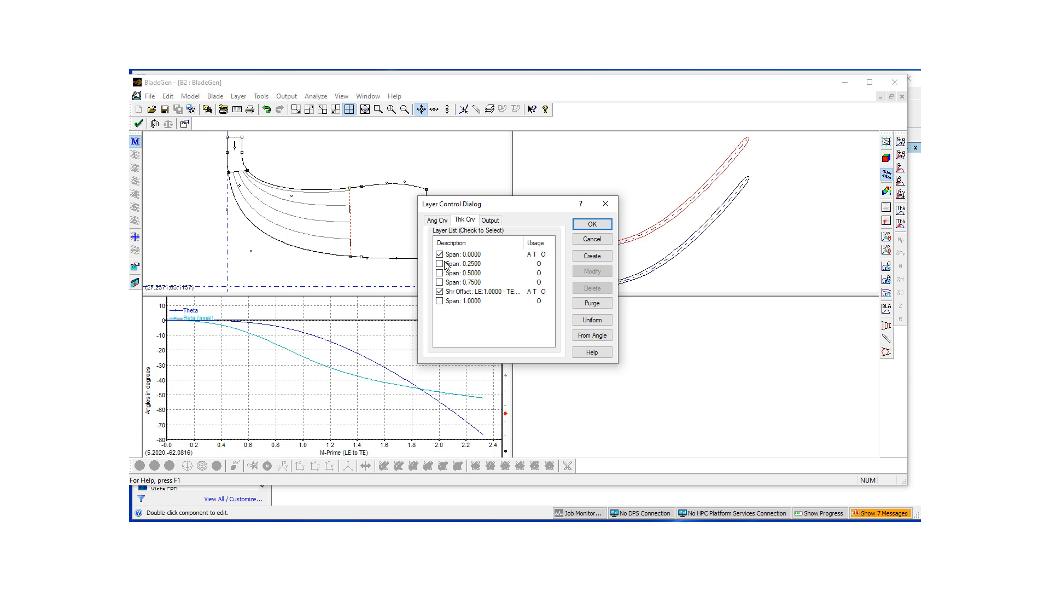
{"action": "mouse_move", "coordinate": [462, 259]}
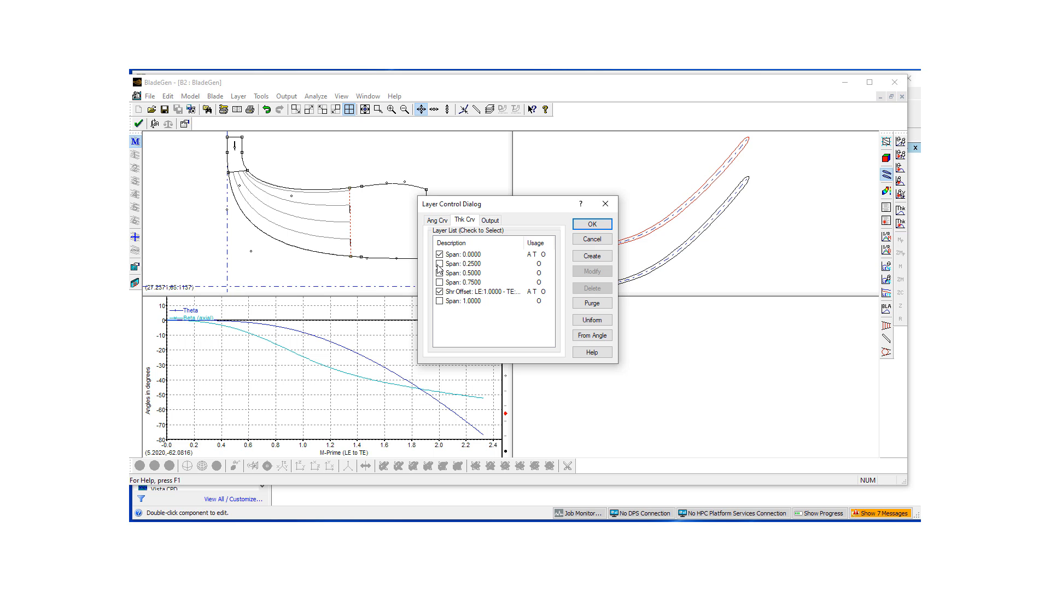
{"action": "left_click", "coordinate": [440, 264]}
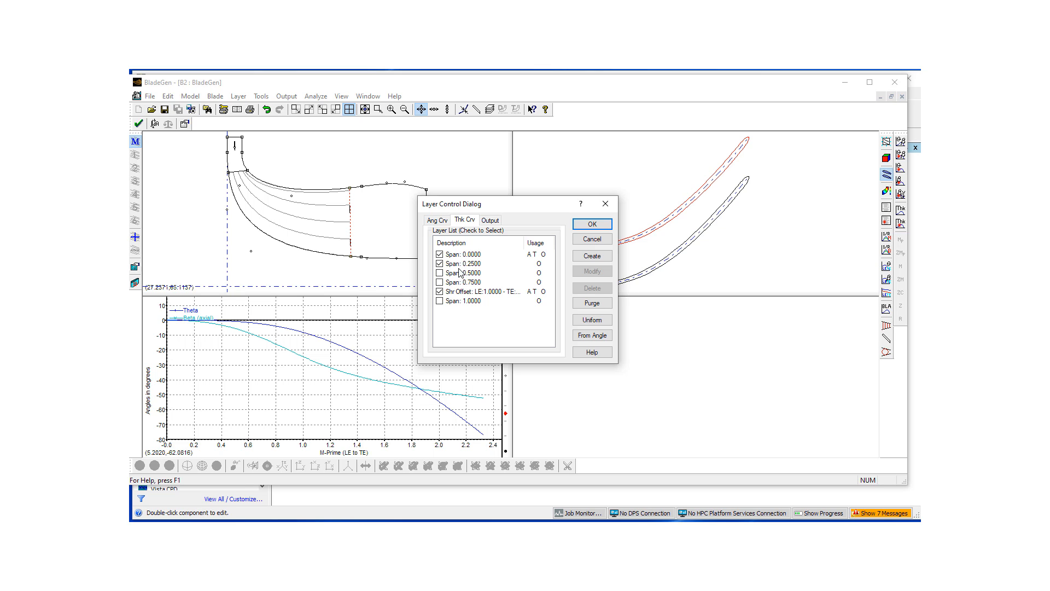
{"action": "left_click", "coordinate": [592, 223]}
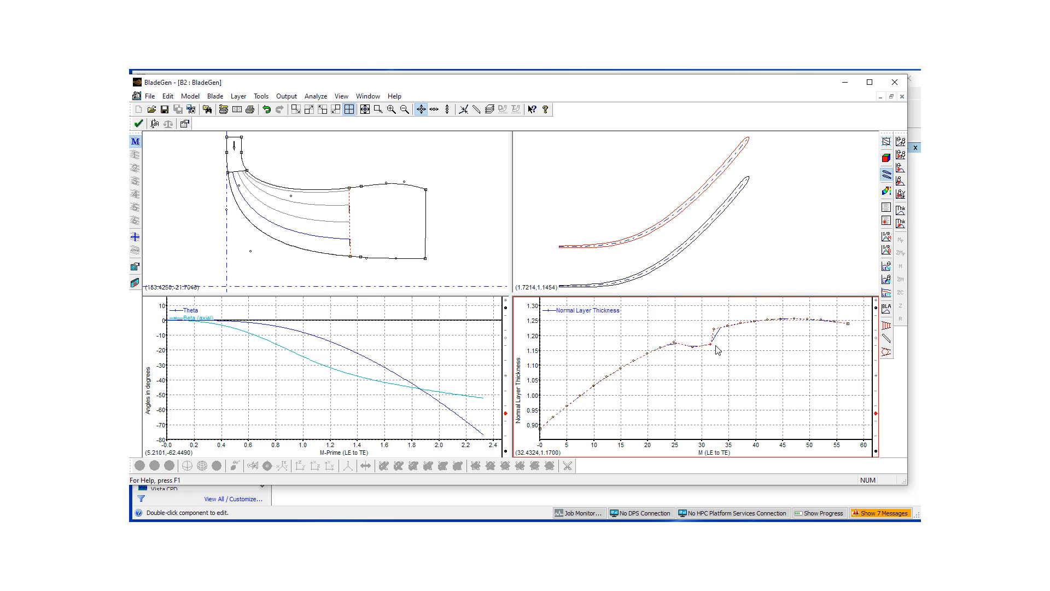
Pull a thickness control point near M = 30 down to about 1.05, cutting a sharp dip.
{"action": "left_click_drag", "start_coordinate": [716, 349], "coordinate": [703, 381]}
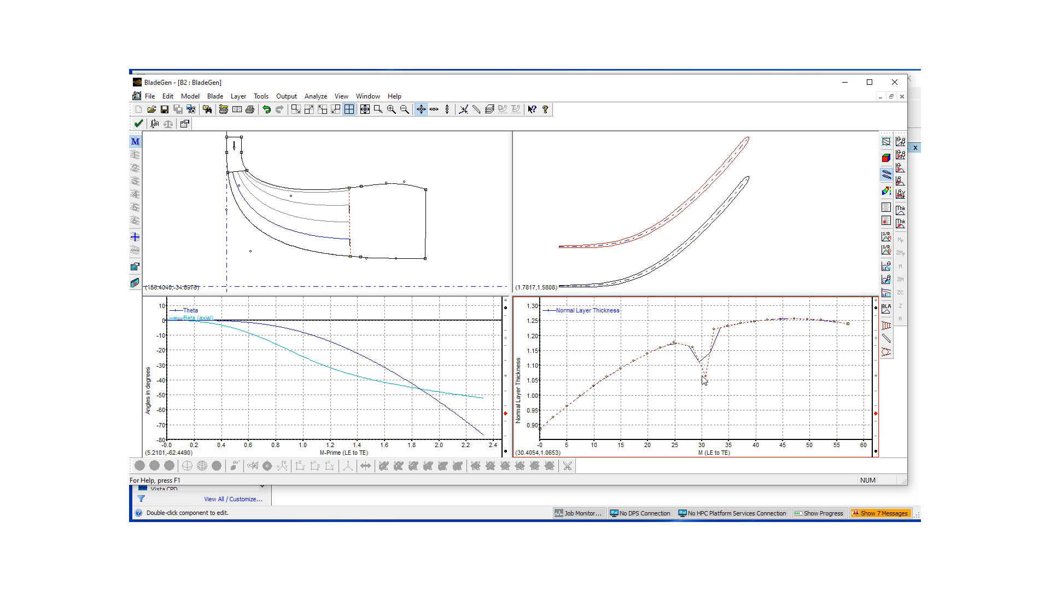
{"action": "mouse_move", "coordinate": [704, 382]}
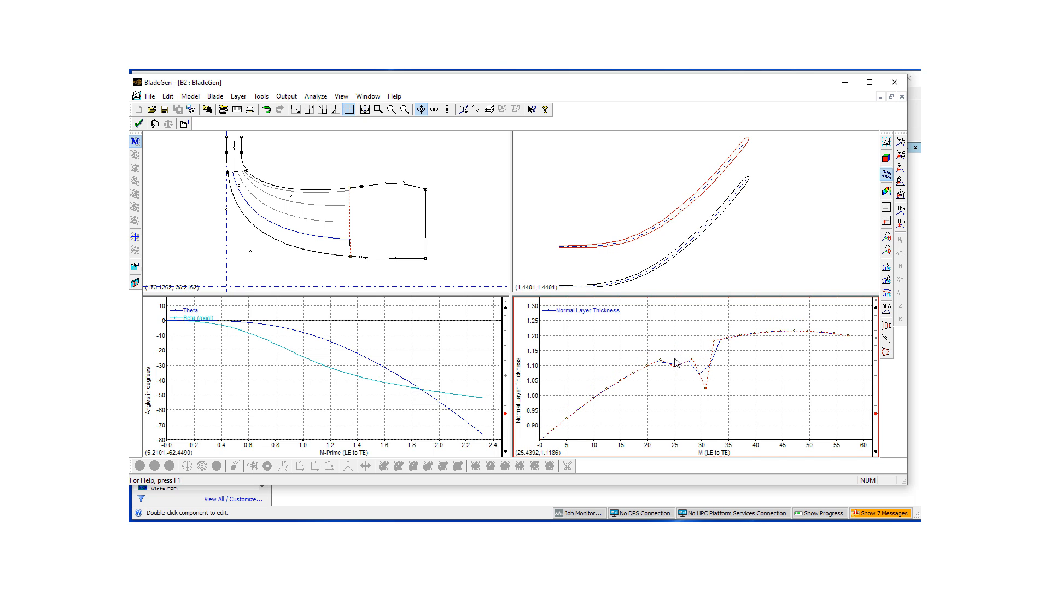
{"action": "mouse_move", "coordinate": [704, 295]}
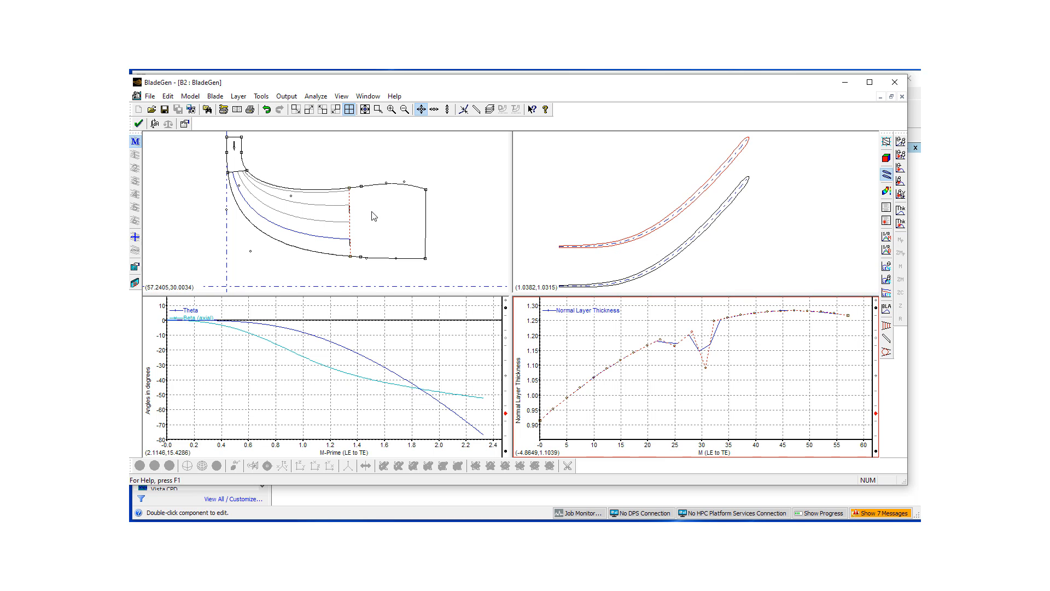
{"action": "mouse_move", "coordinate": [676, 259]}
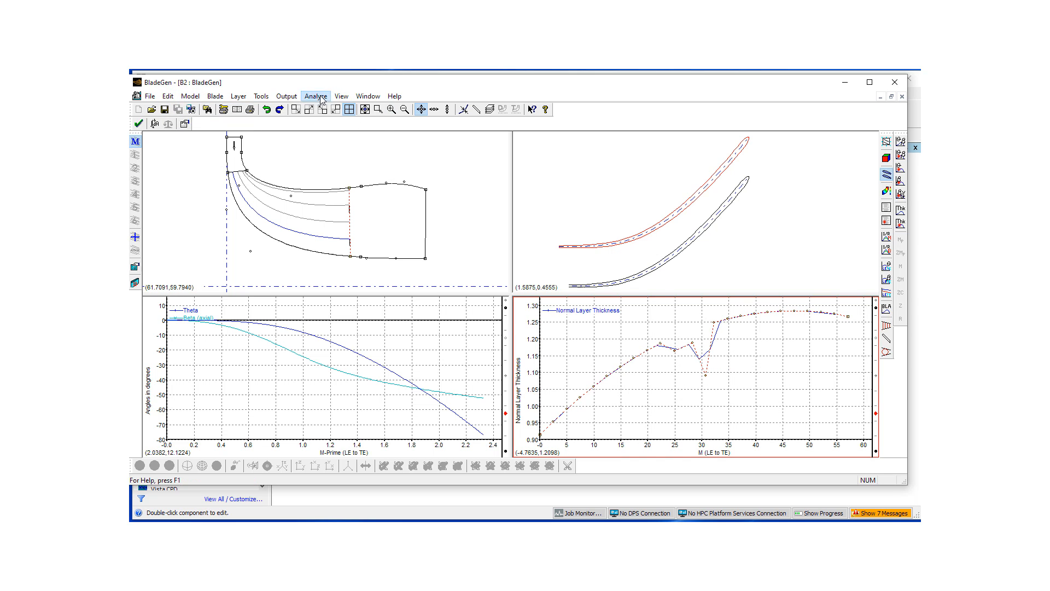
{"action": "left_click", "coordinate": [285, 97]}
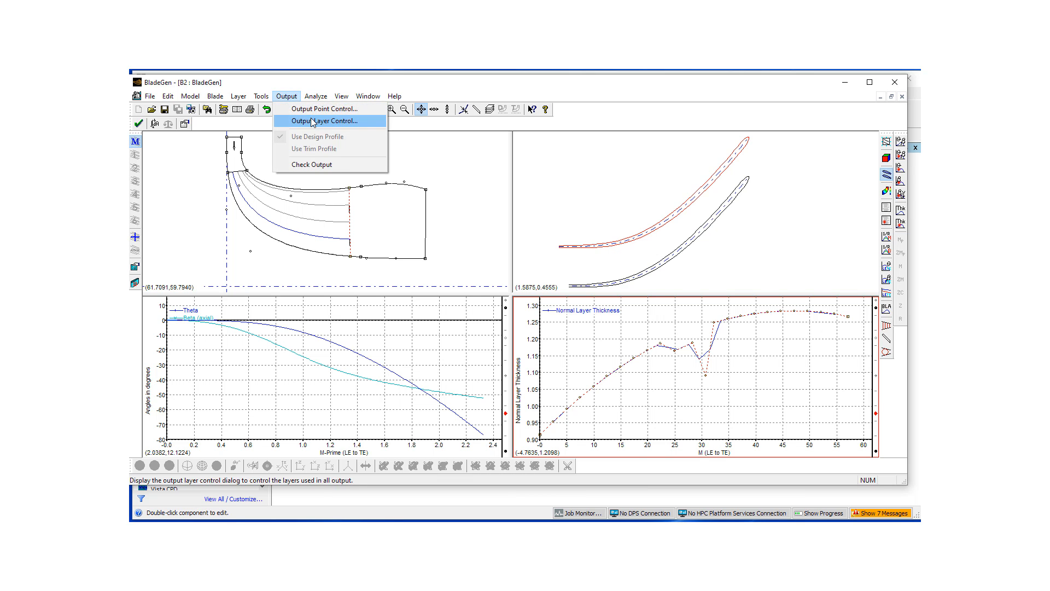
{"action": "left_click", "coordinate": [324, 120]}
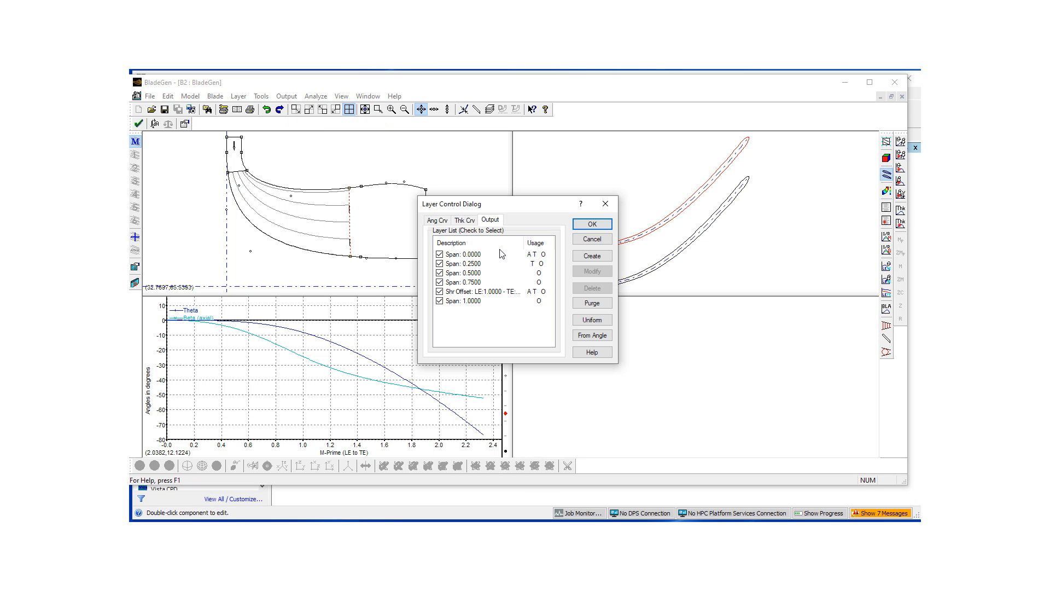
{"action": "left_click", "coordinate": [437, 220]}
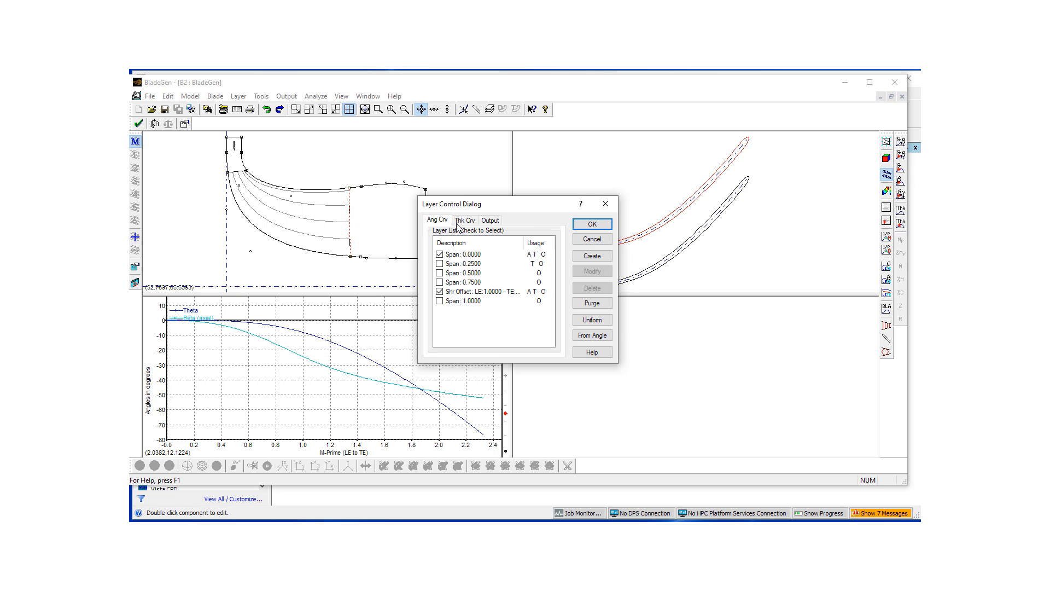
{"action": "left_click", "coordinate": [490, 220]}
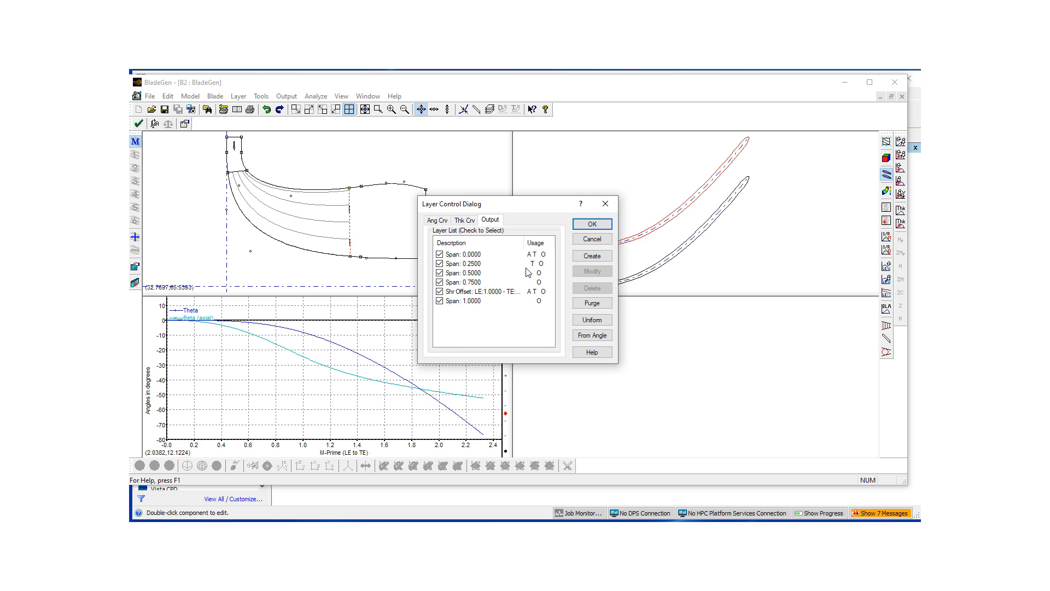
{"action": "mouse_move", "coordinate": [512, 268]}
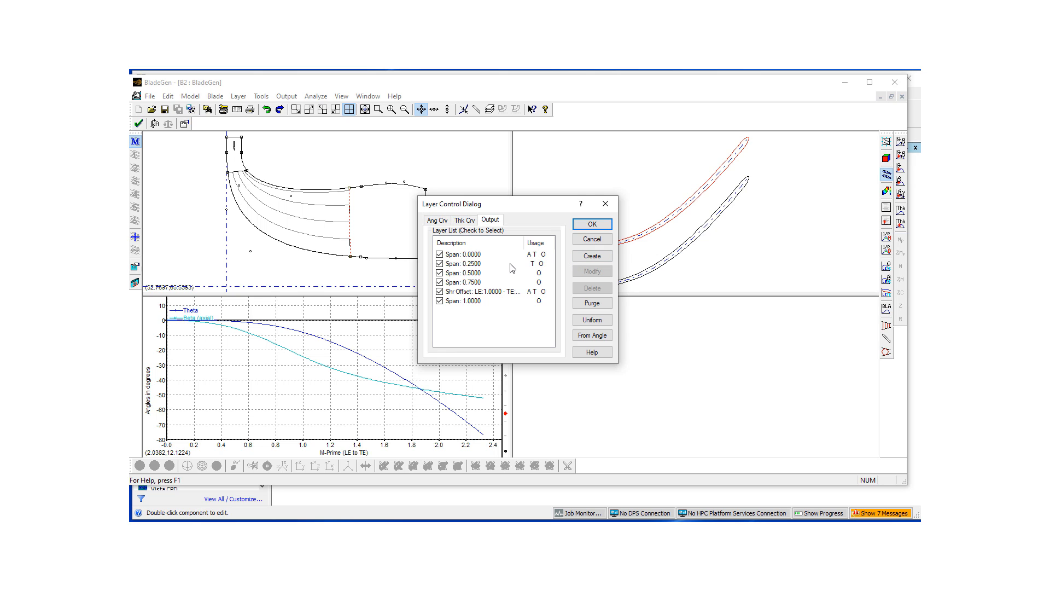
{"action": "mouse_move", "coordinate": [488, 278]}
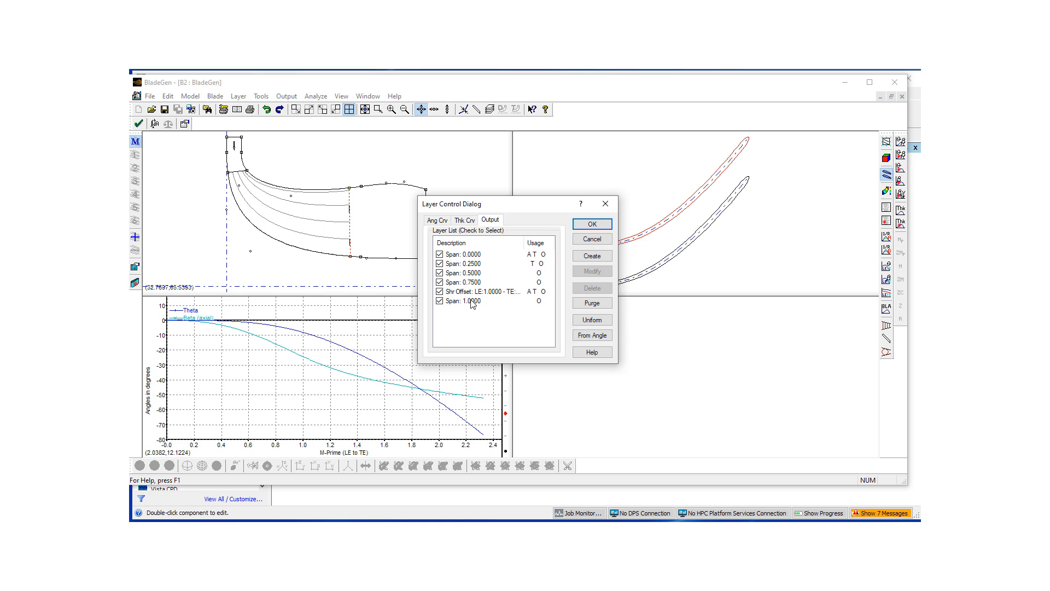
{"action": "mouse_move", "coordinate": [487, 303]}
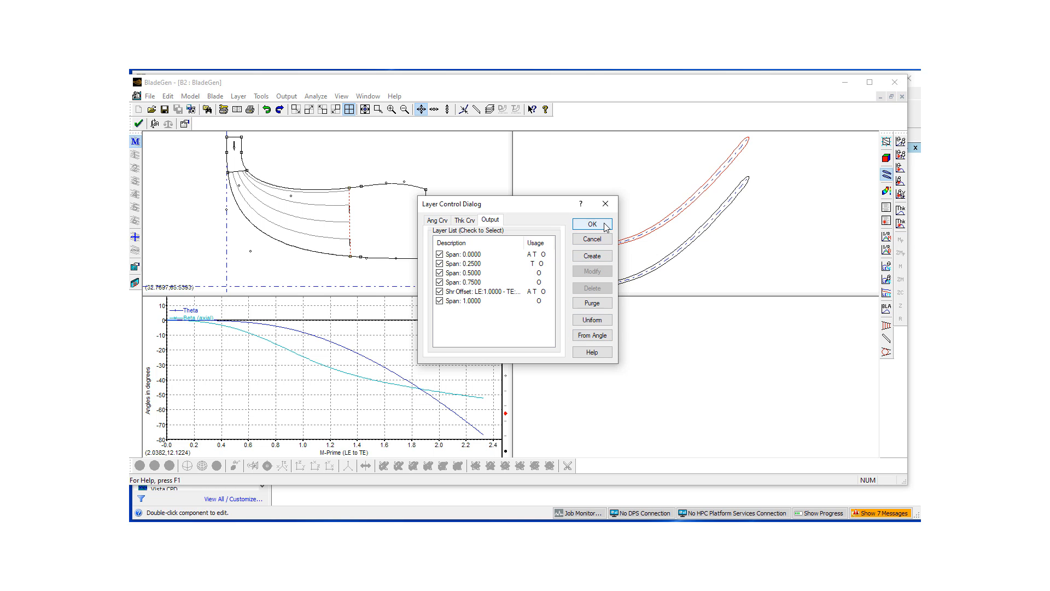
{"action": "left_click", "coordinate": [592, 224]}
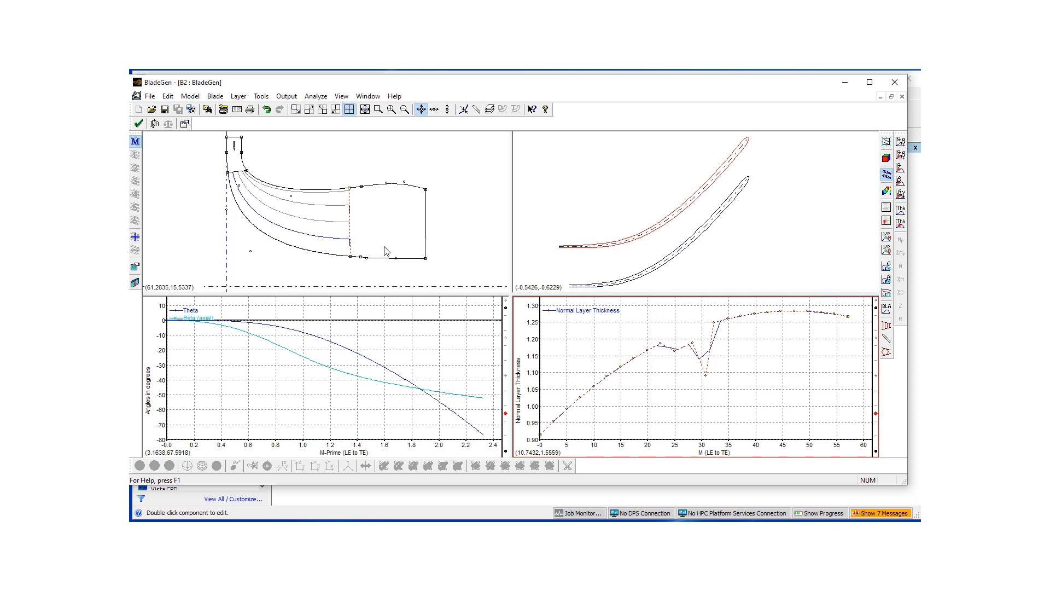
{"action": "mouse_move", "coordinate": [406, 220]}
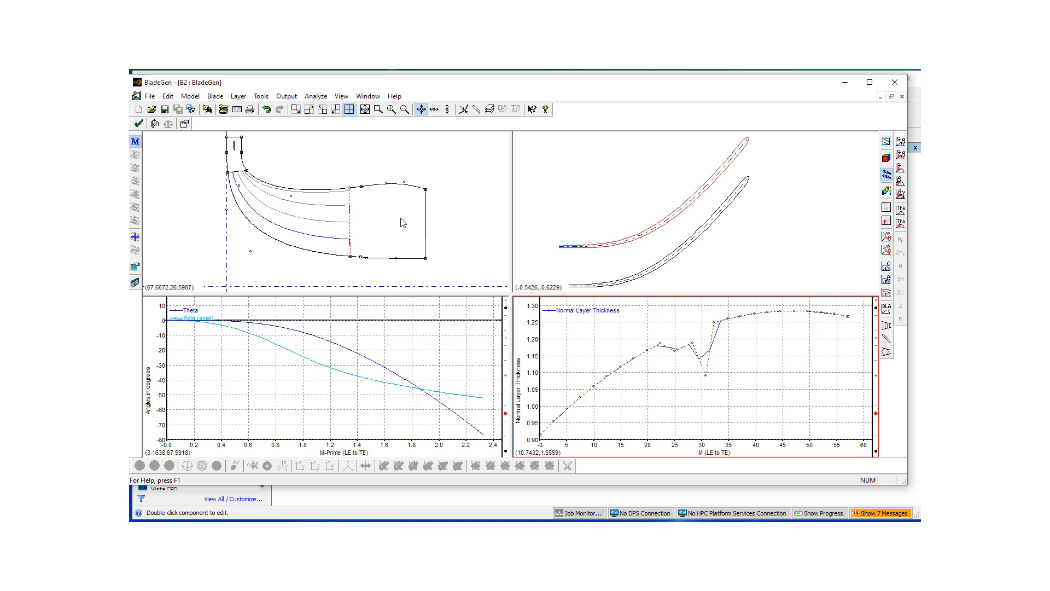
{"action": "mouse_move", "coordinate": [376, 158]}
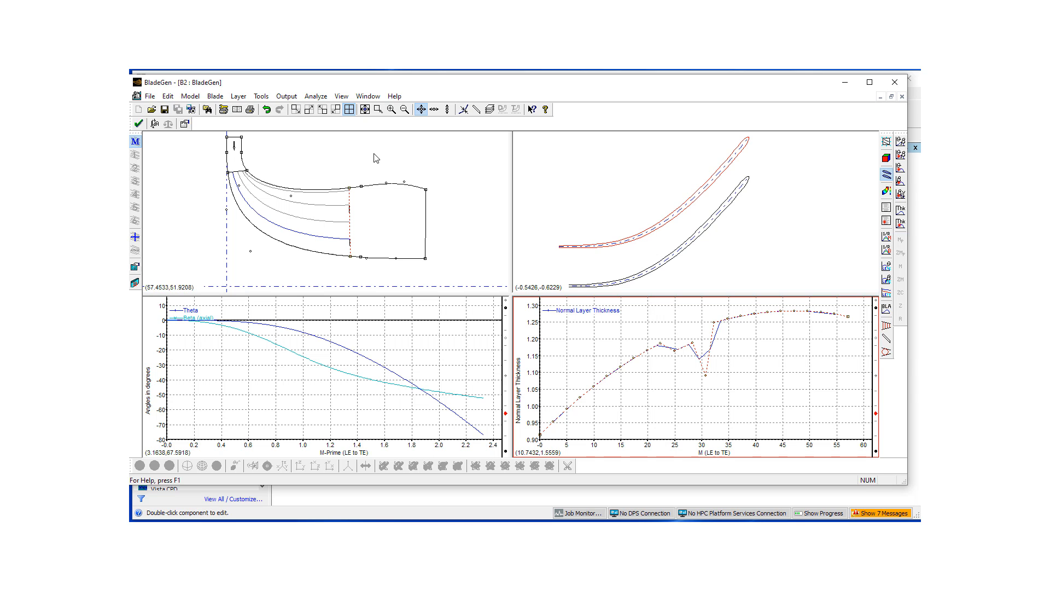